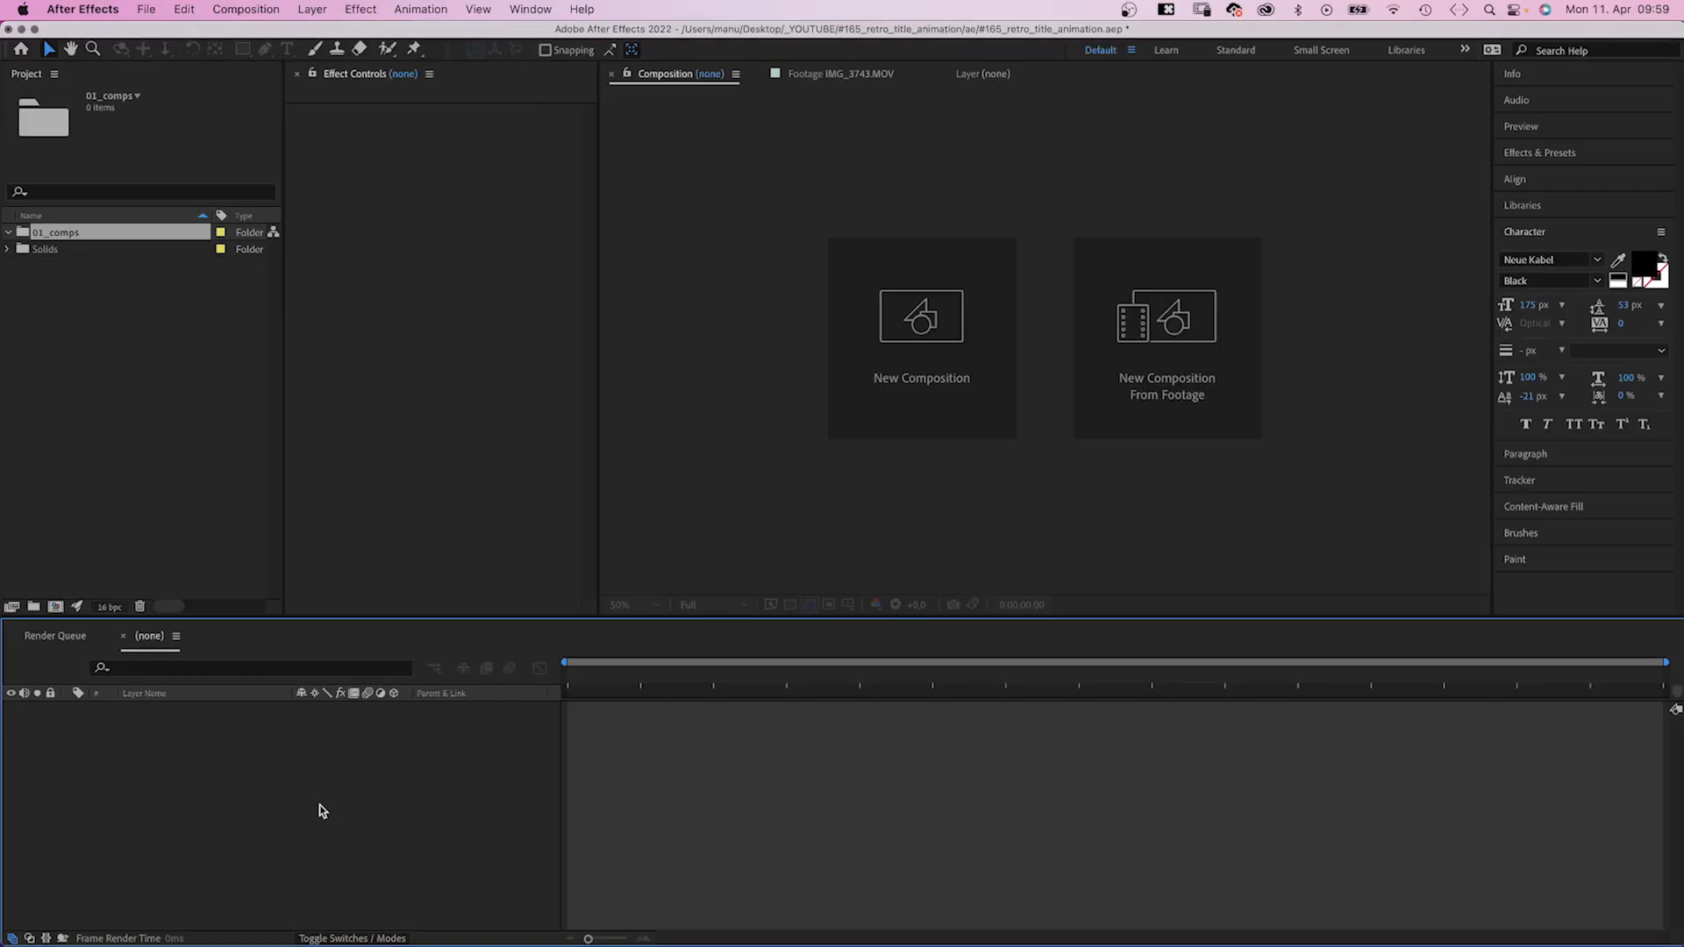
mouse_move(952, 320)
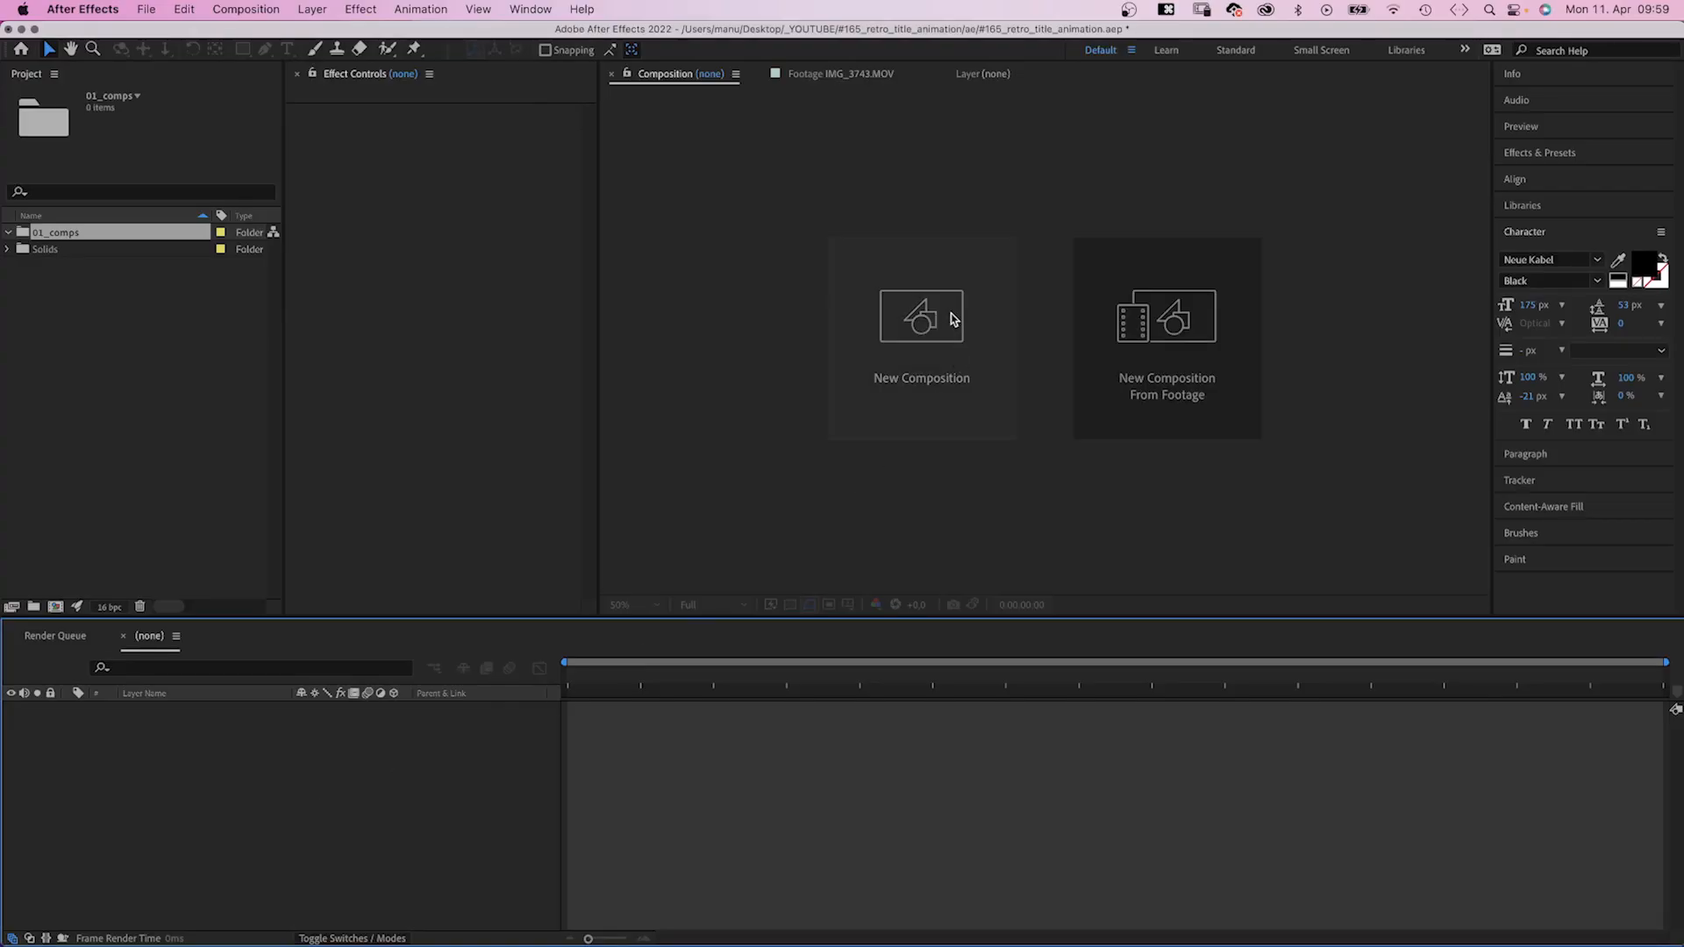
Create the 'title' composition and type 'Retro Title Animation' as a text layer
left_click(921, 338)
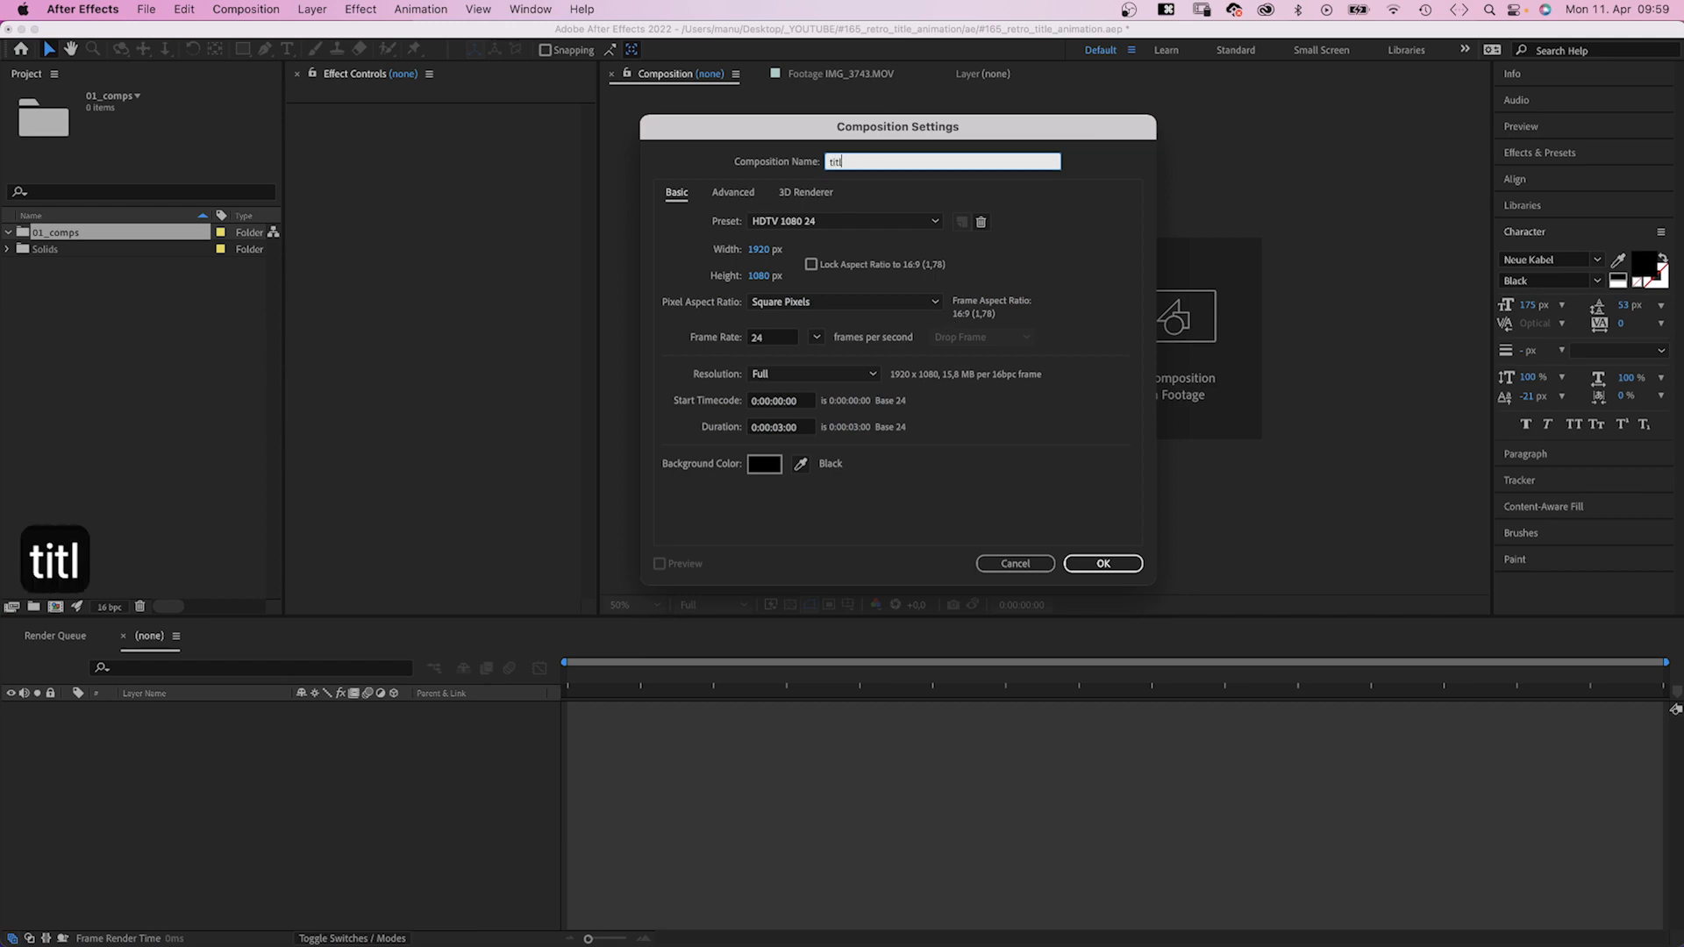
left_click(1102, 563)
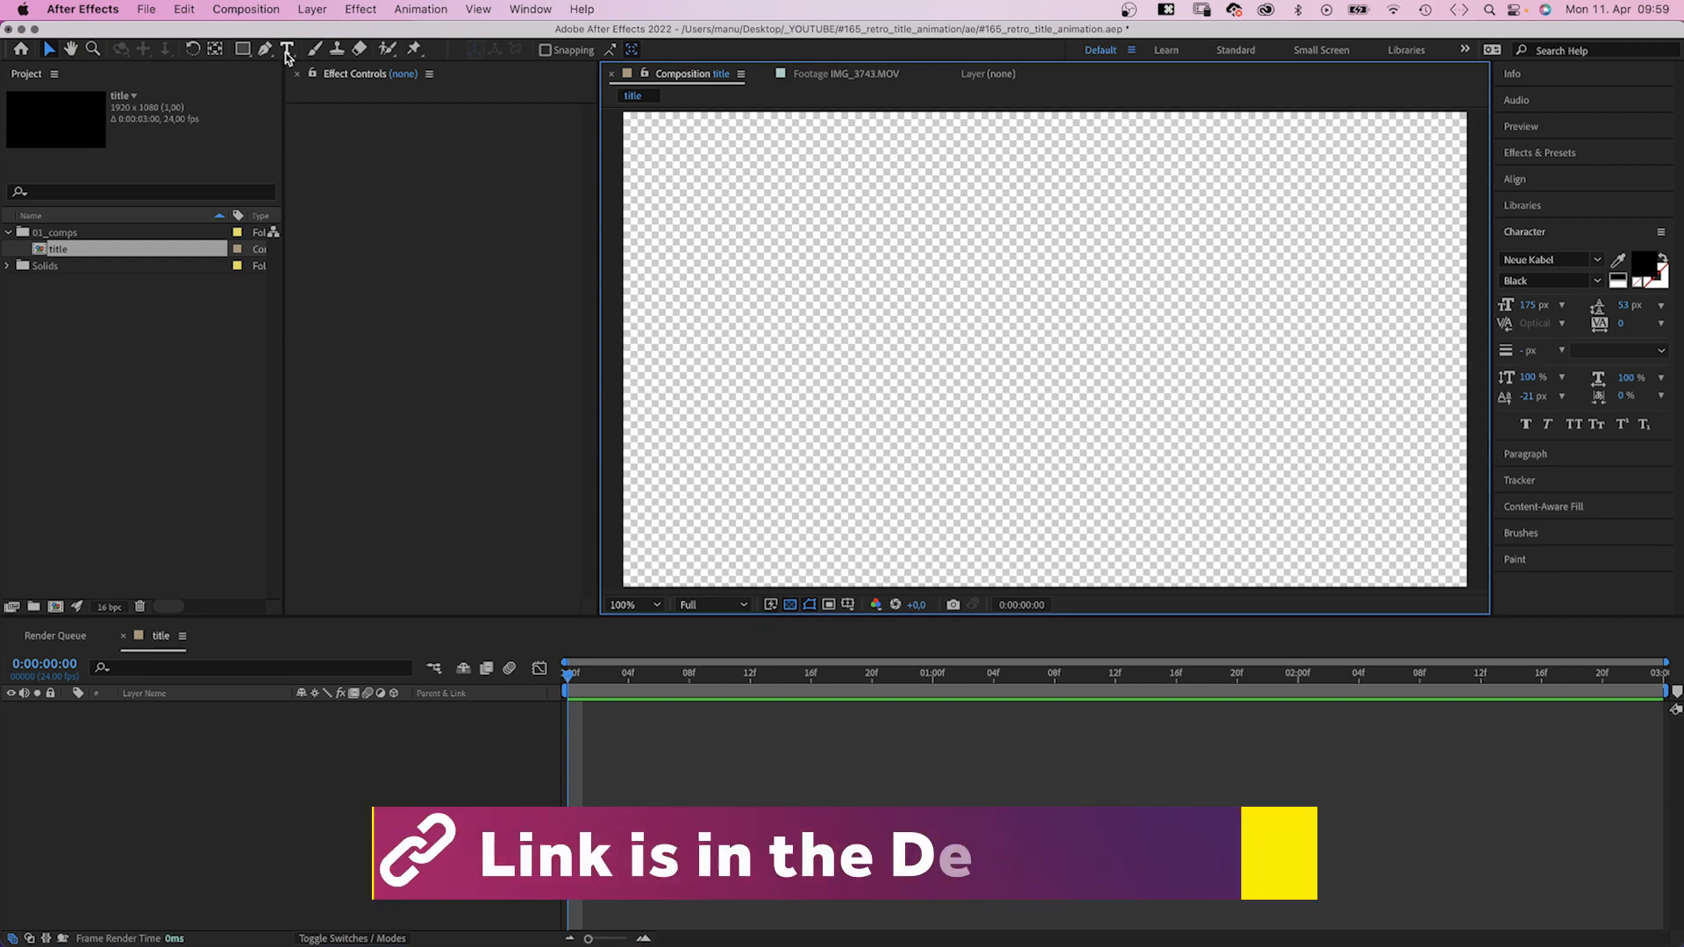
left_click(738, 360)
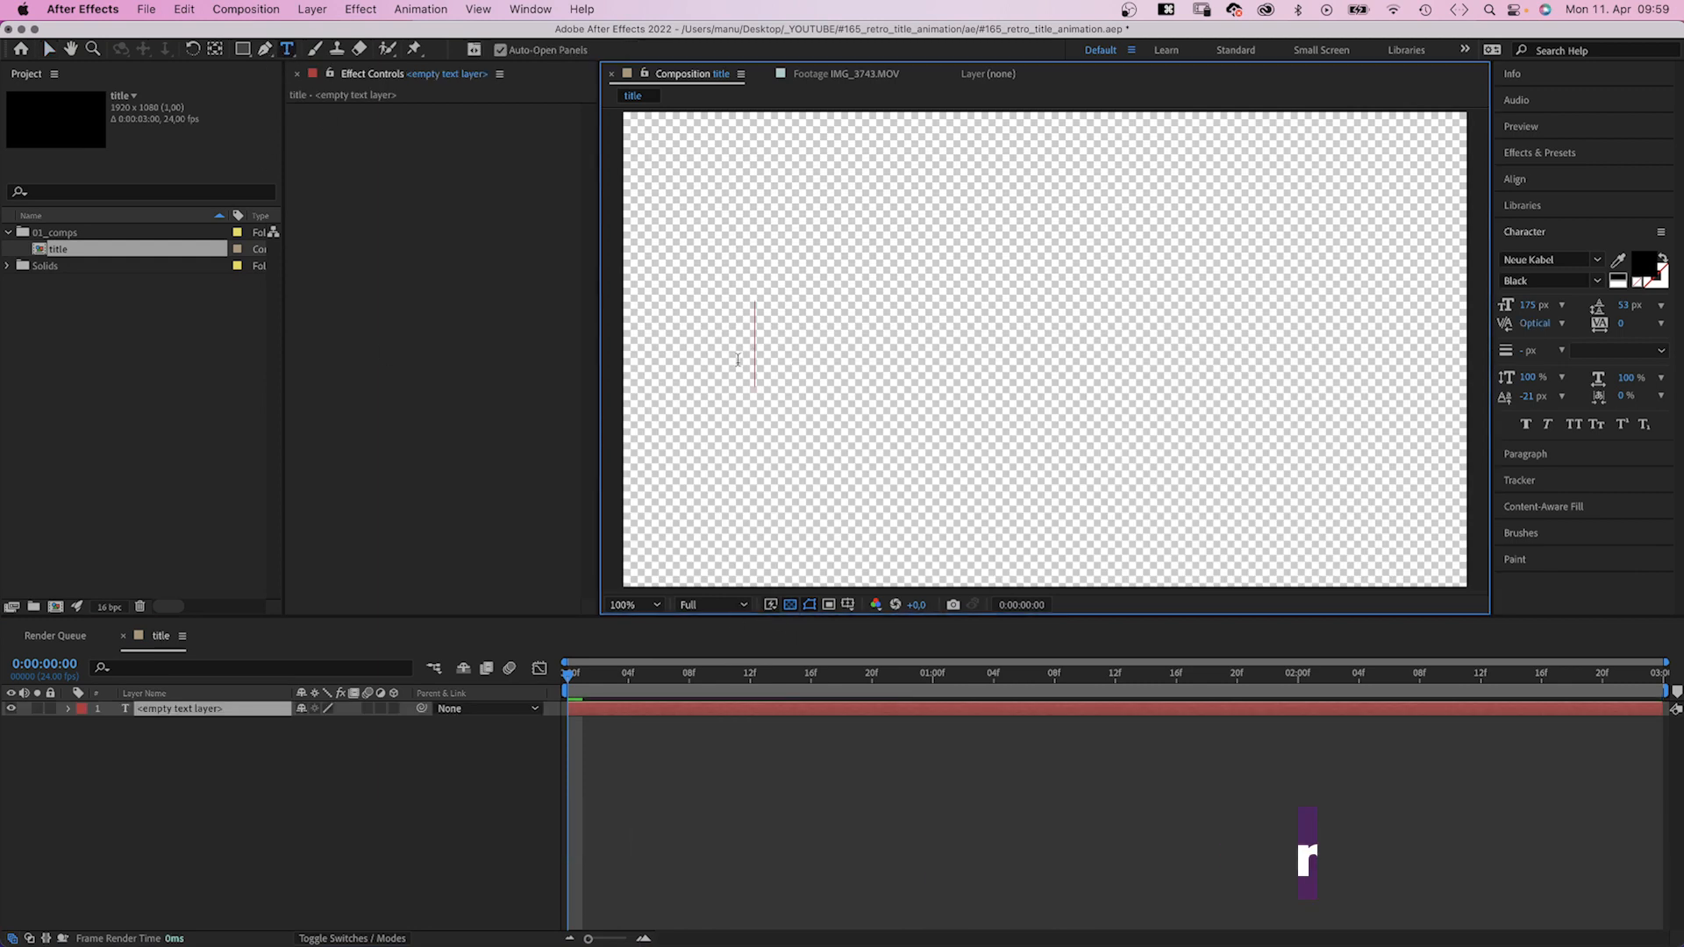
type("Retro Title Animation")
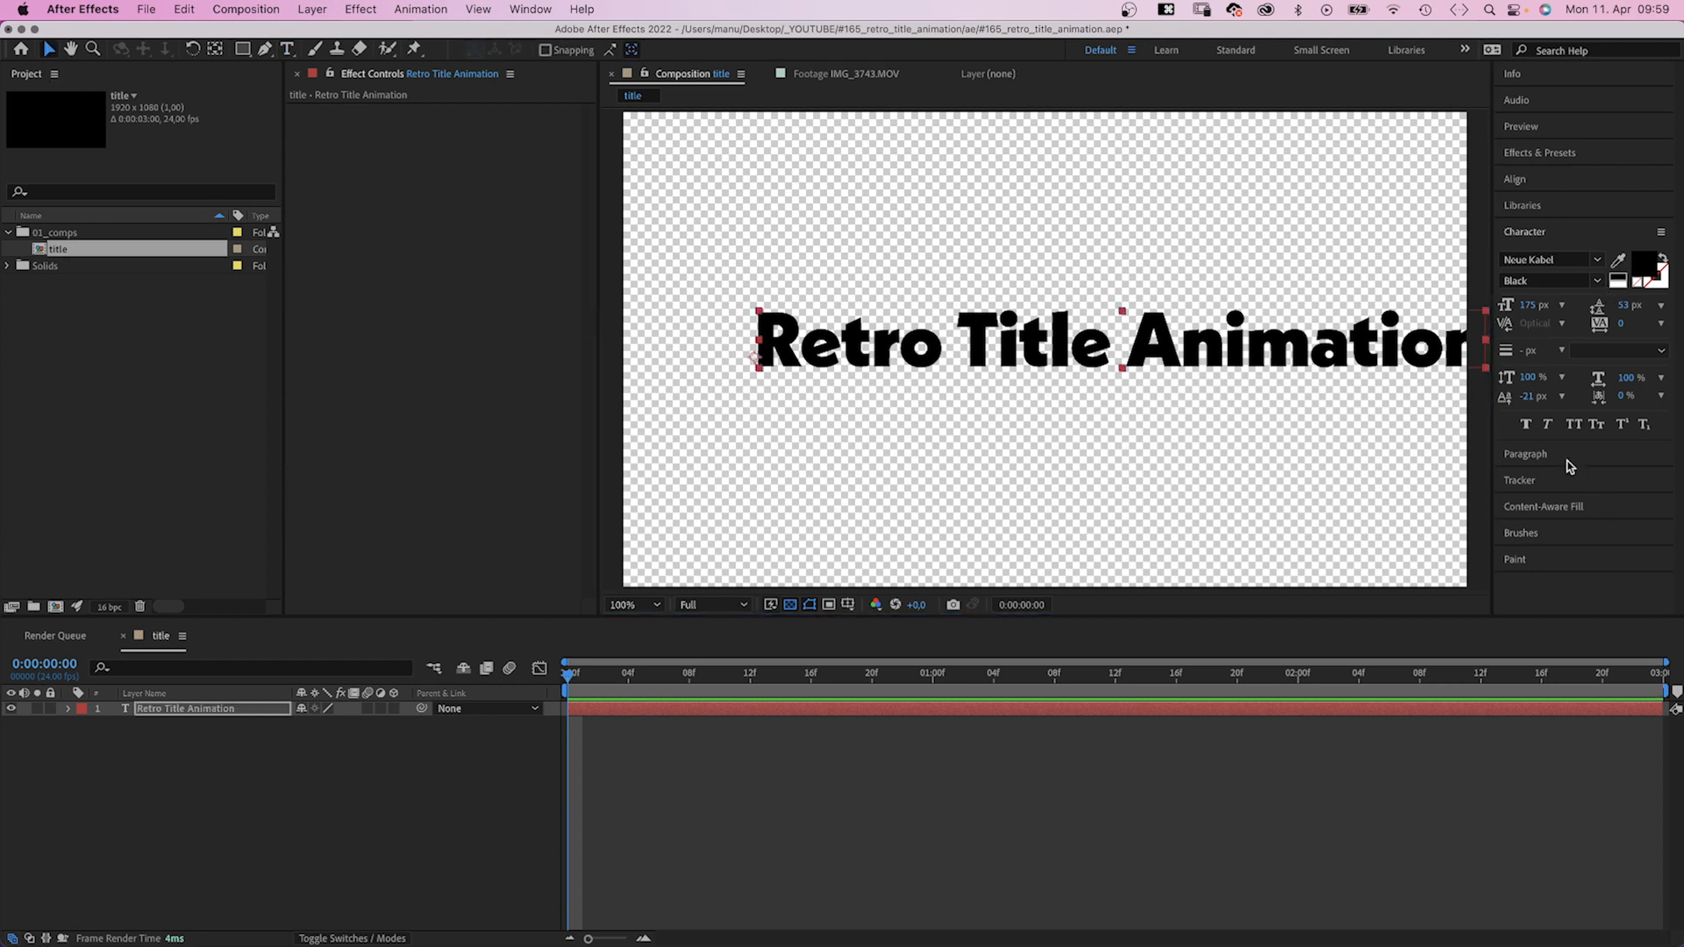
Centre the title text horizontally in the composition with the Align panel
left_click(1525, 454)
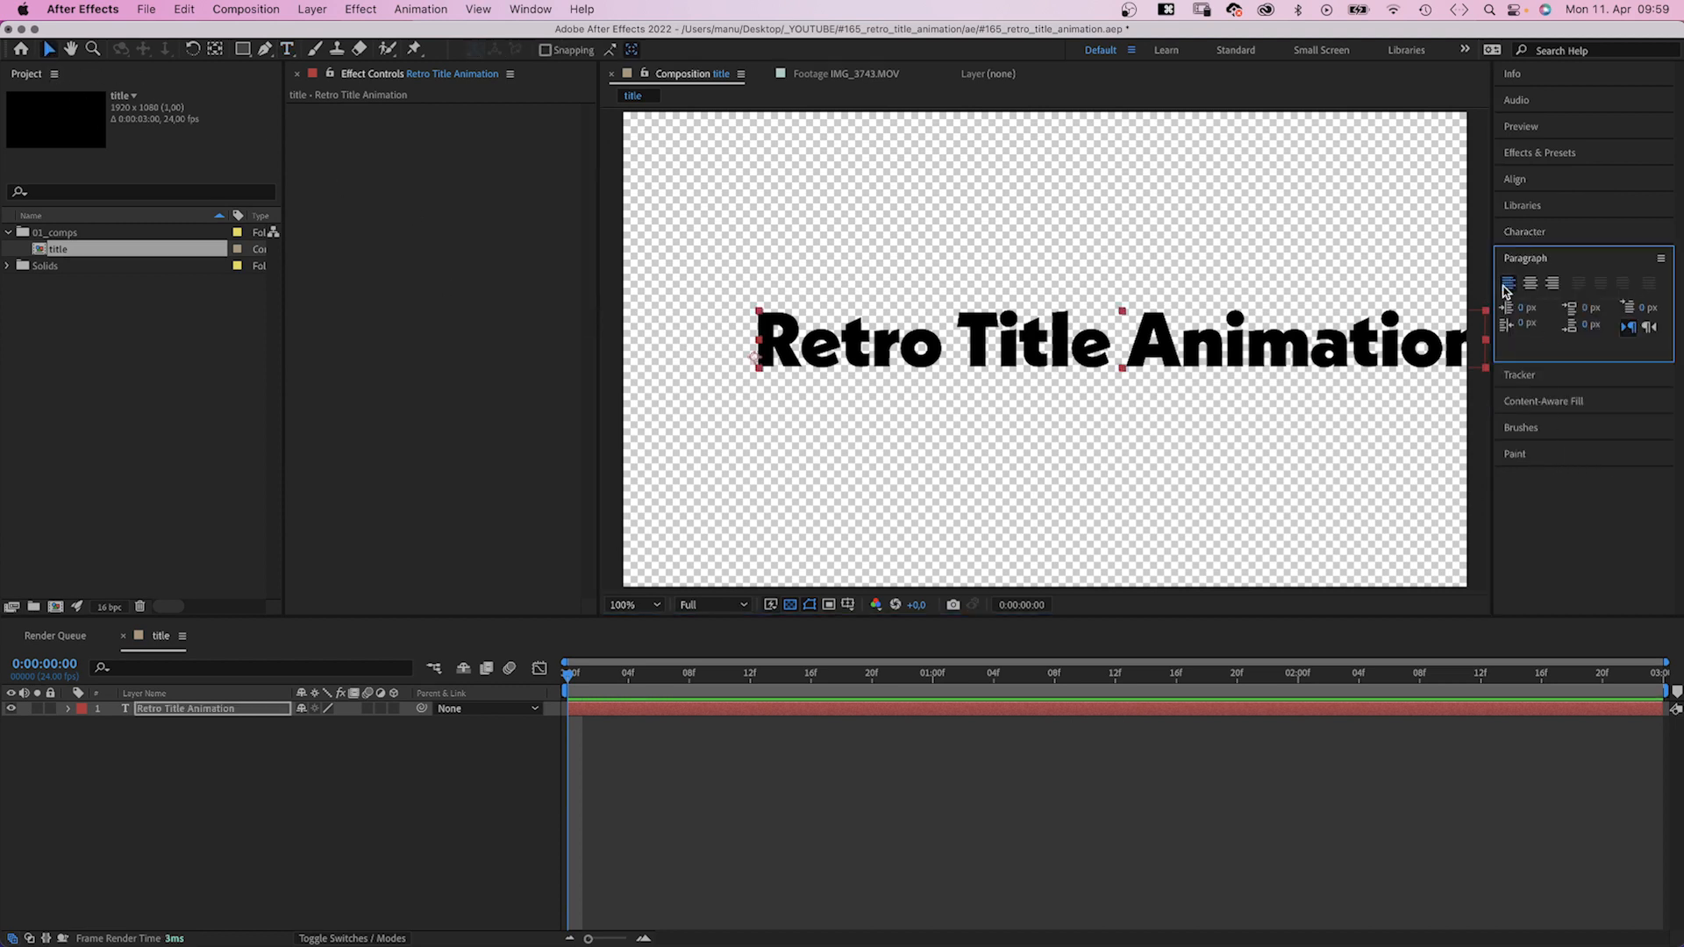
left_click(1514, 179)
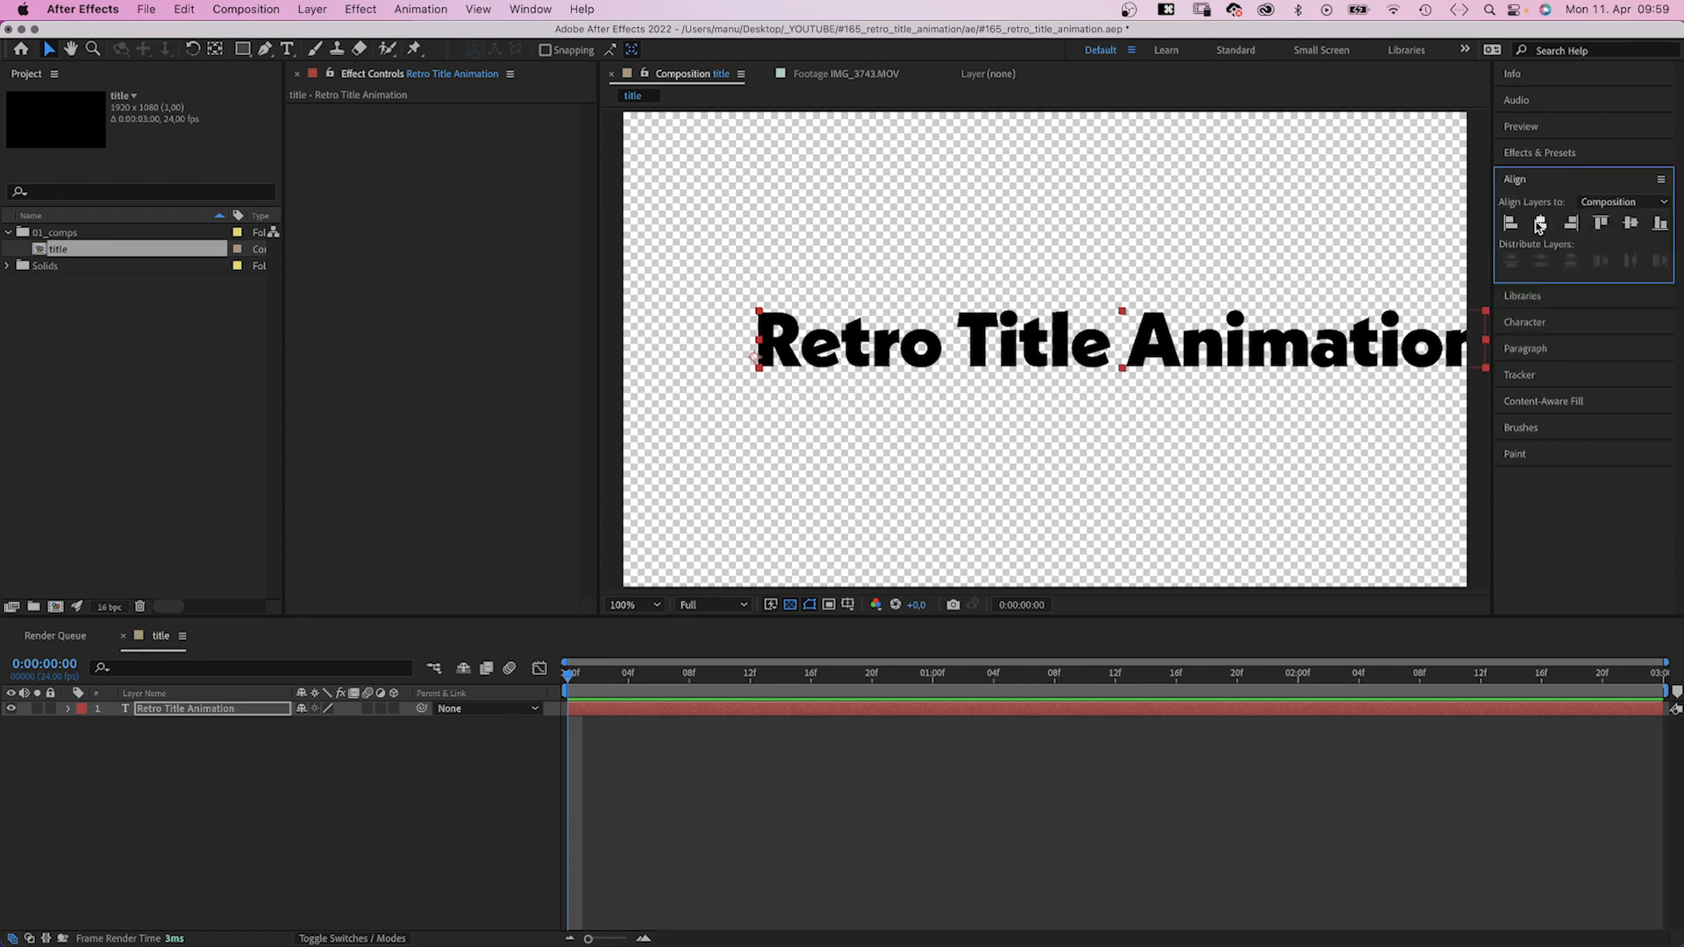
left_click(1630, 224)
type("animation")
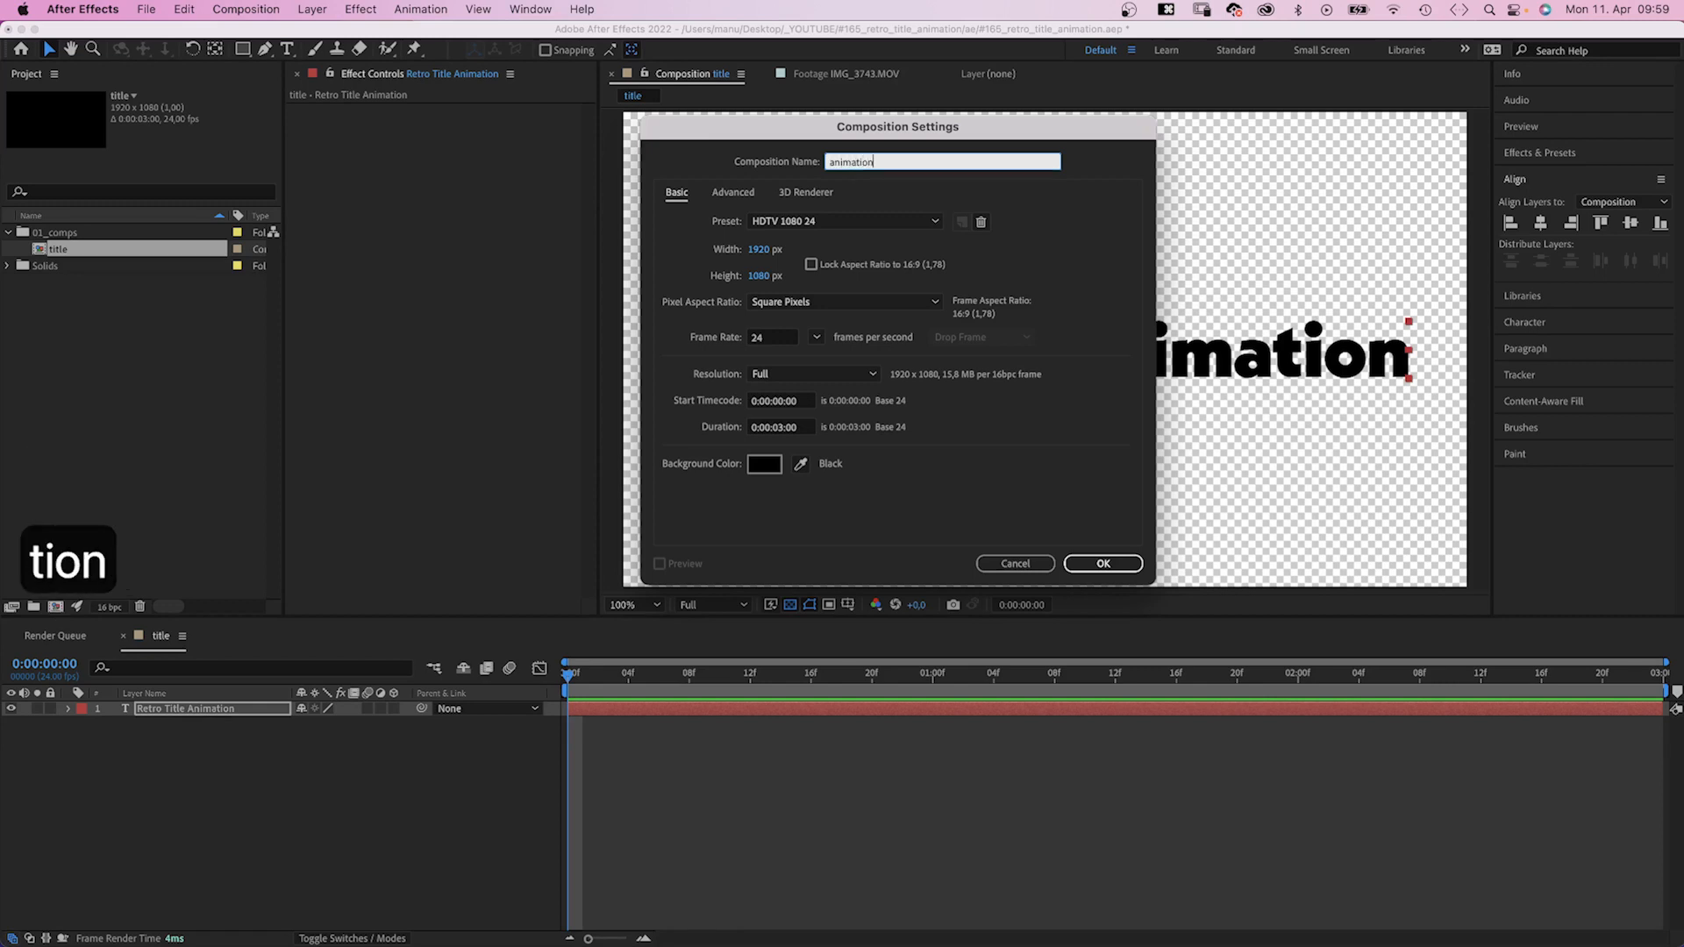
Create the 'animation' composition with a full-frame white-filled ellipse
left_click(1103, 563)
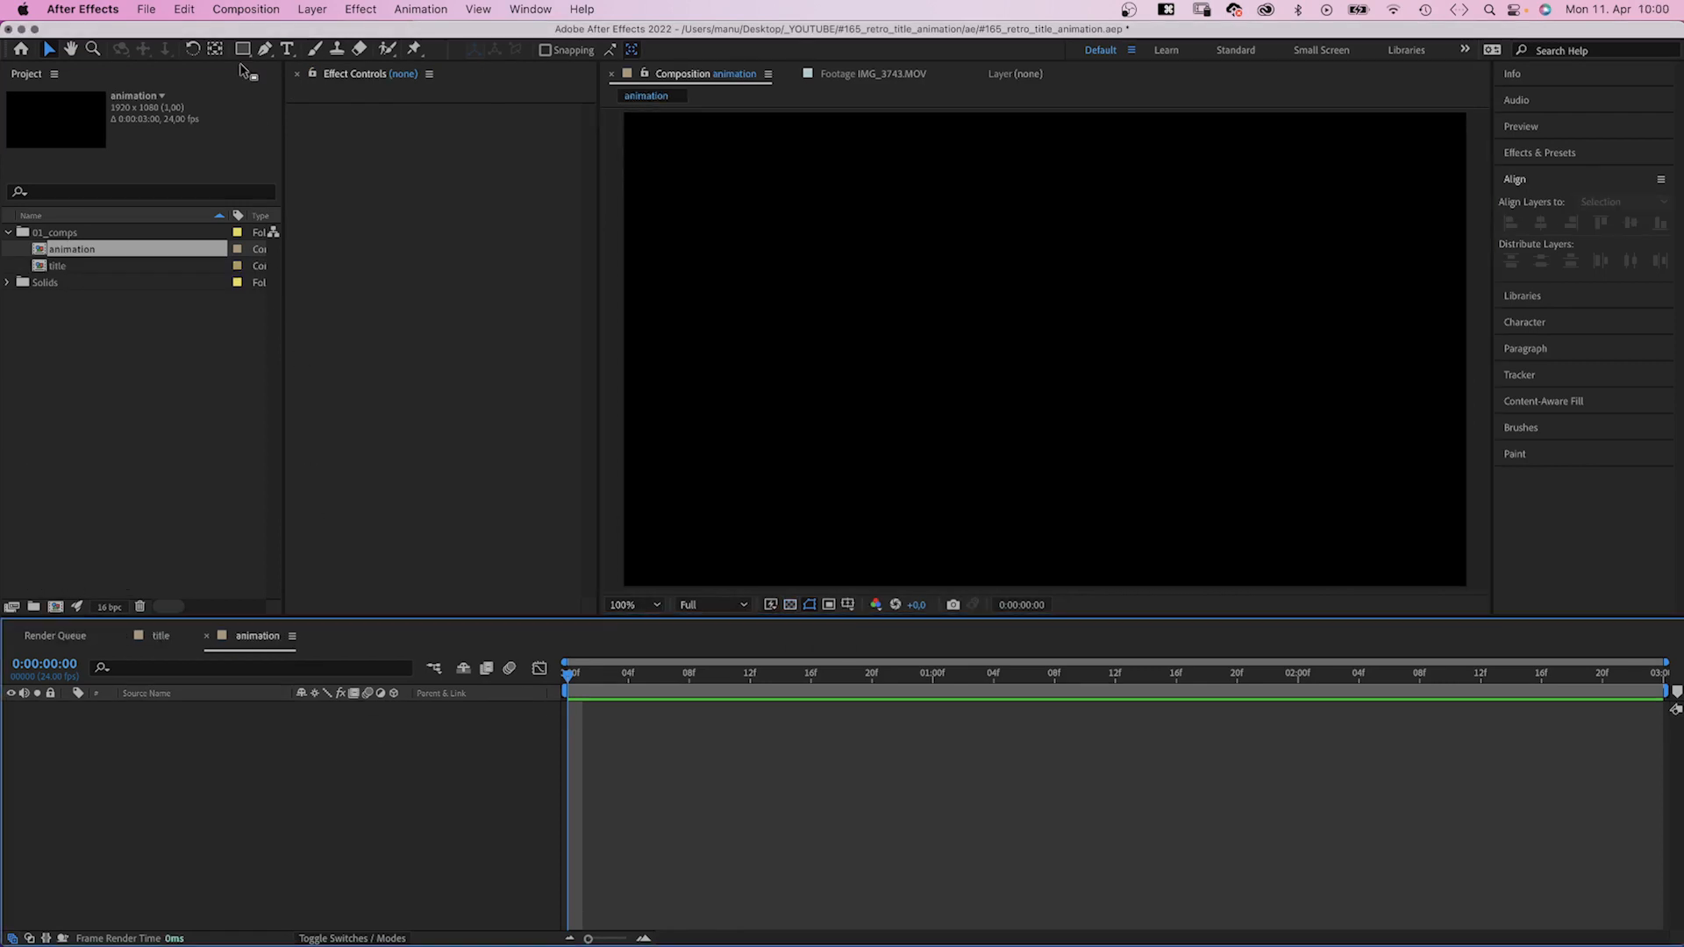
left_click(242, 49)
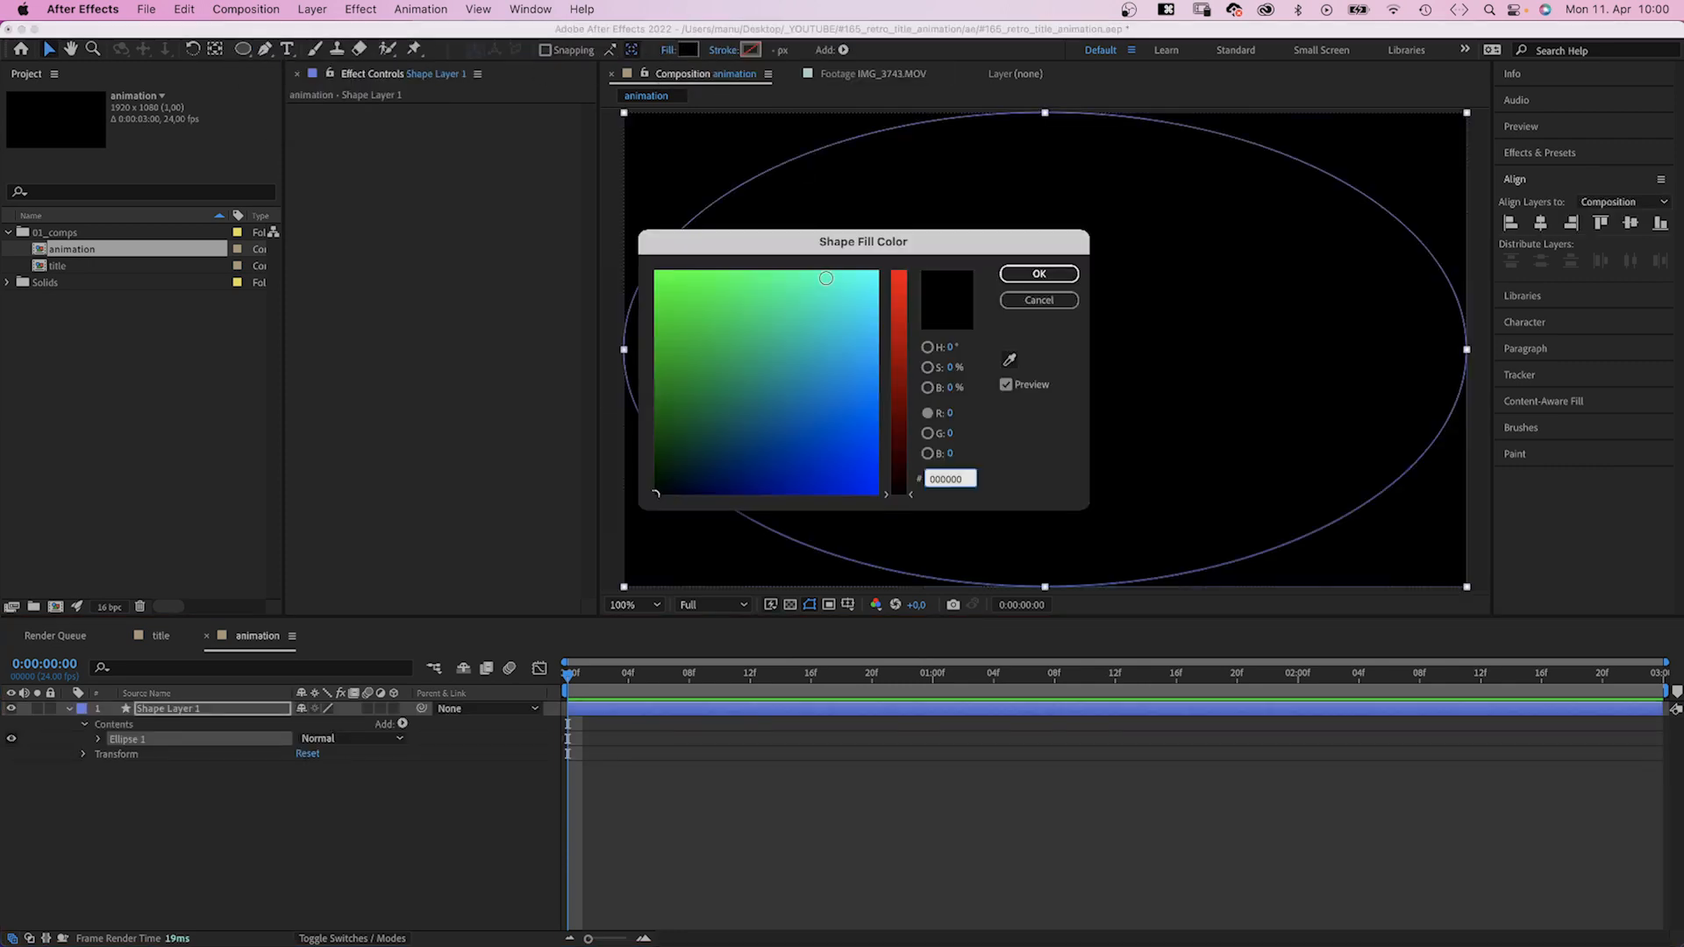
left_click(1038, 274)
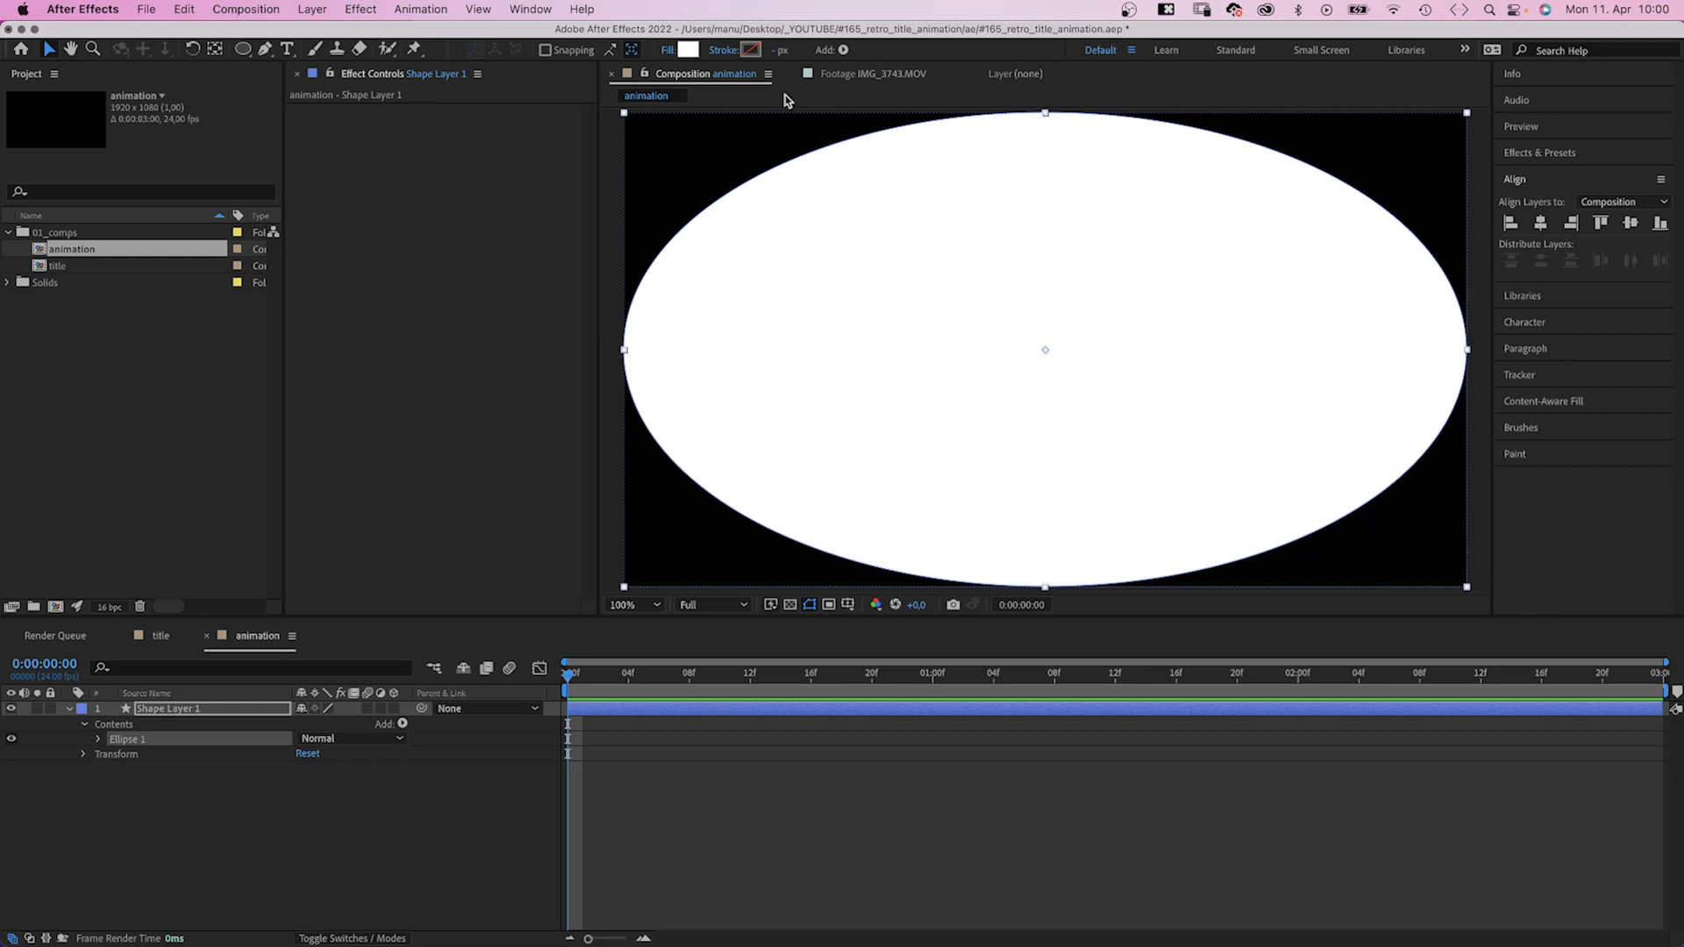
Rename the shape layer 'spot white' and shrink its ellipse size to 47
double_click(171, 708)
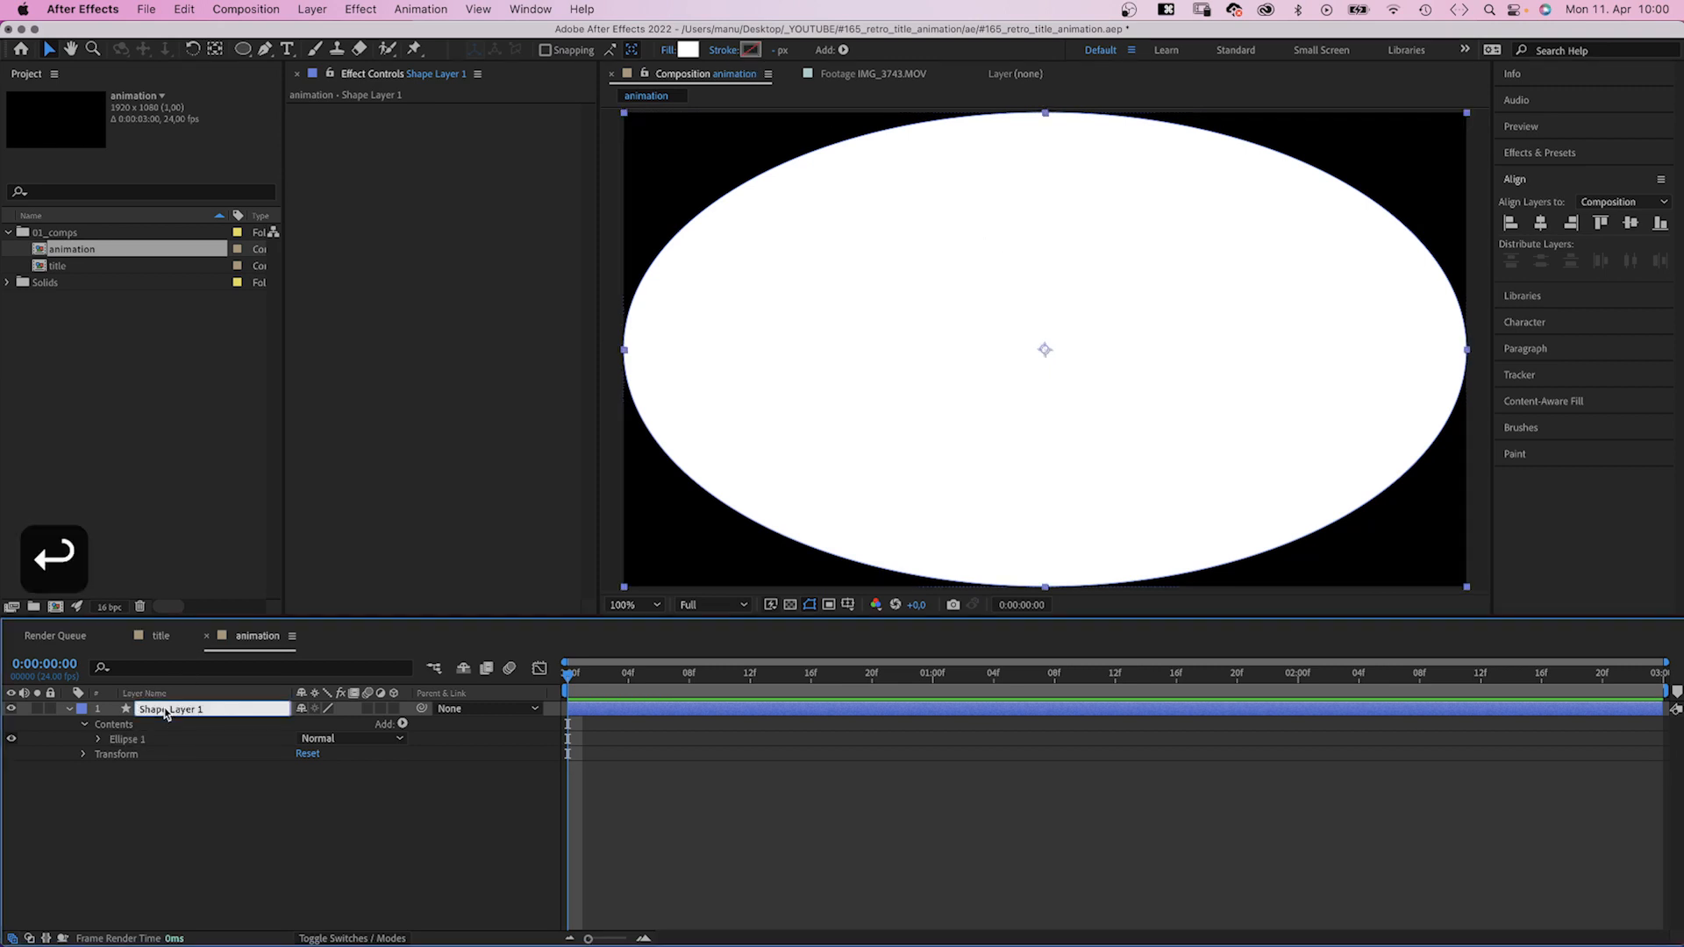
type("spot white")
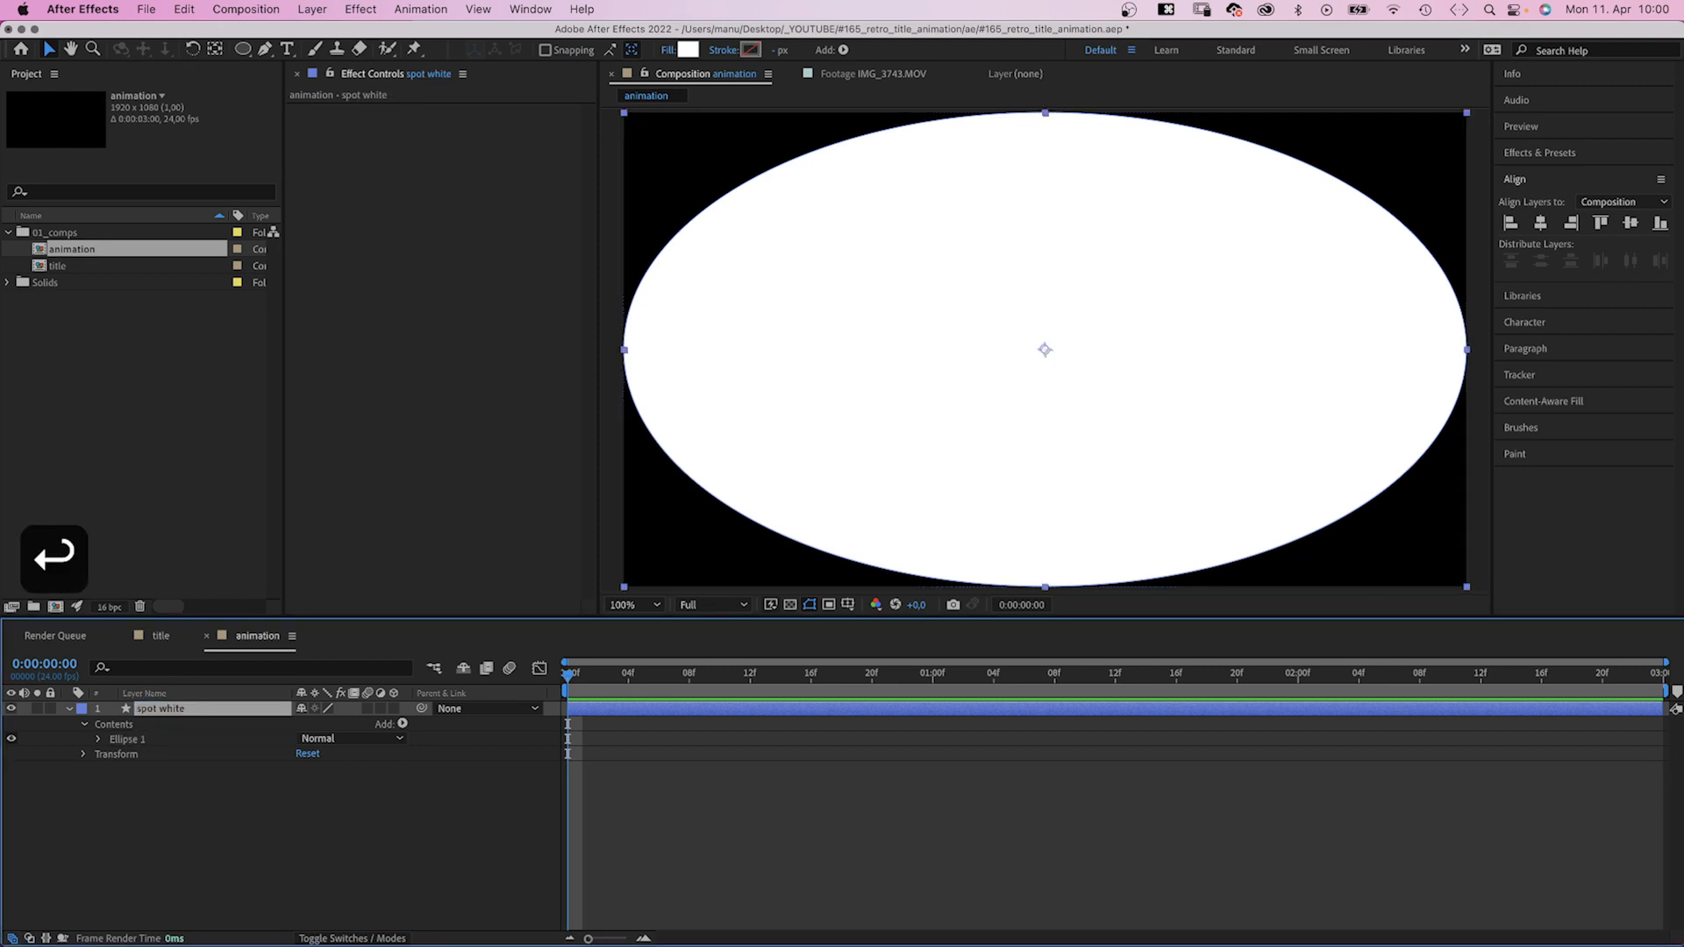
left_click(97, 739)
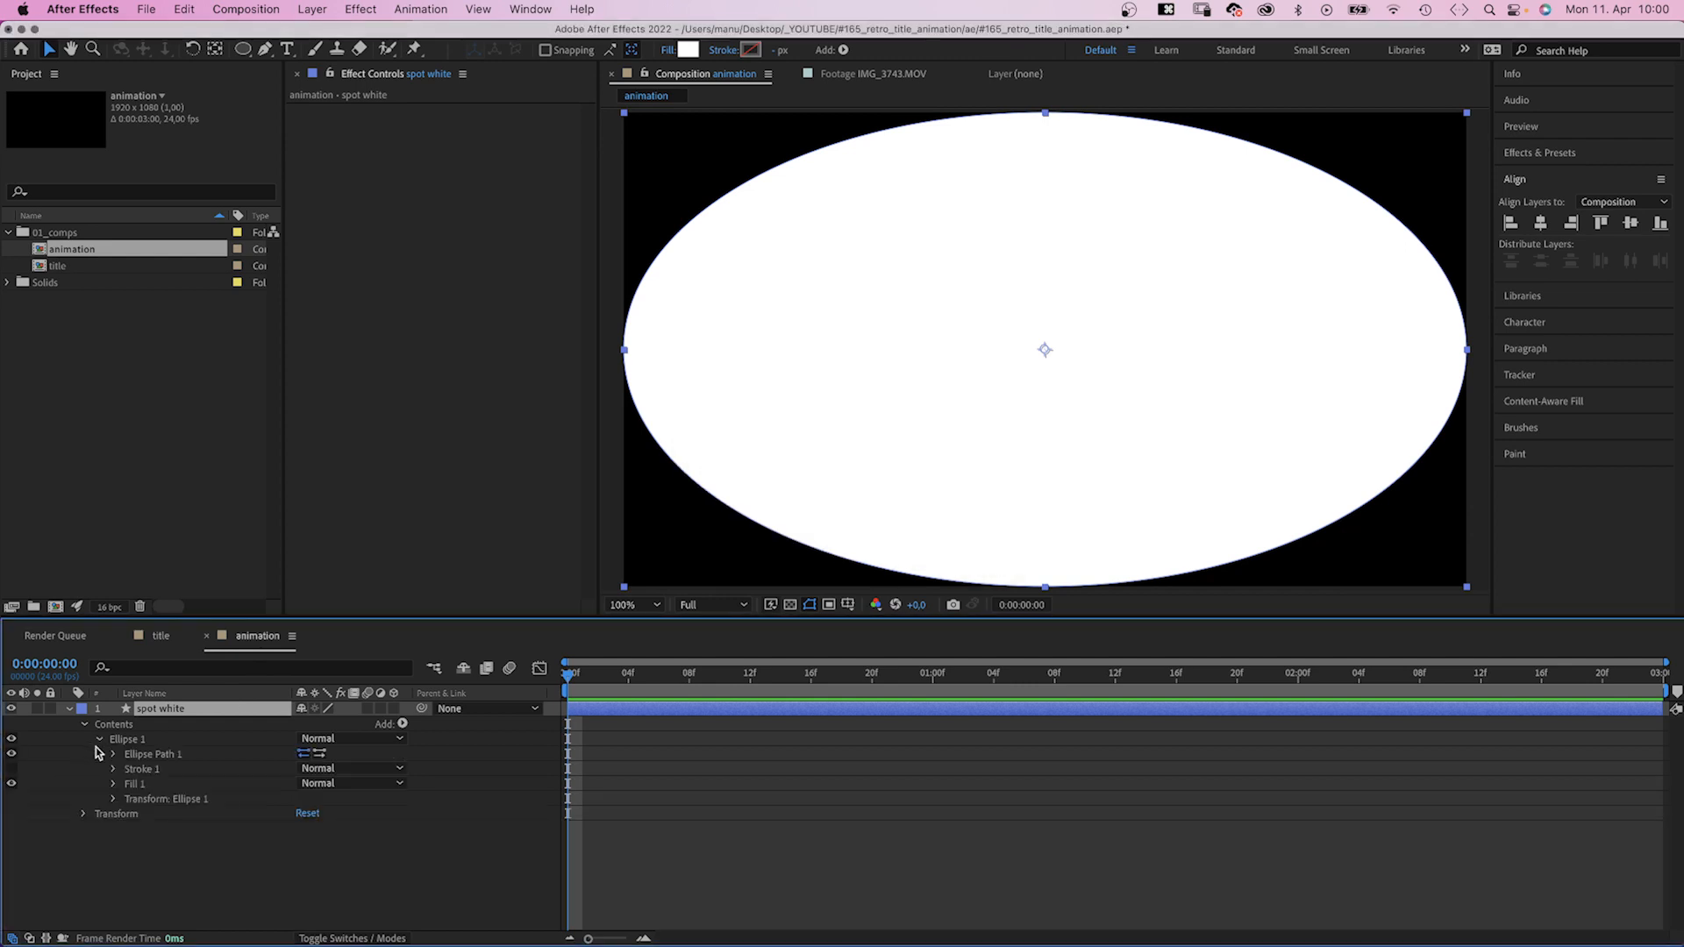
left_click(111, 754)
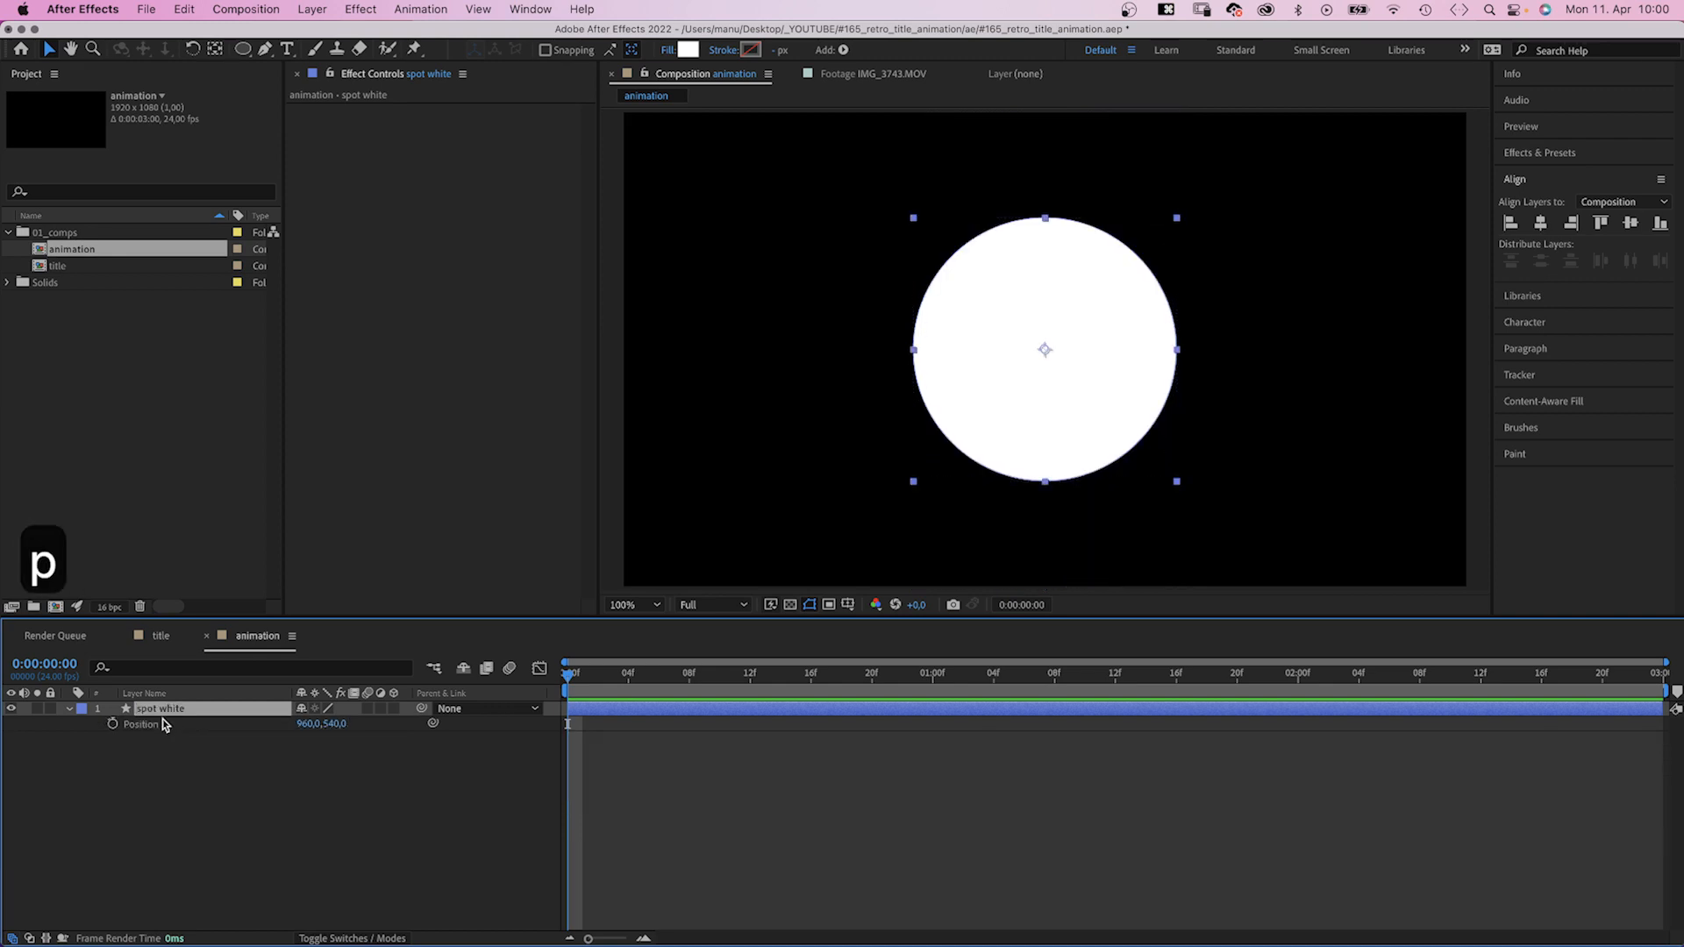
type("47")
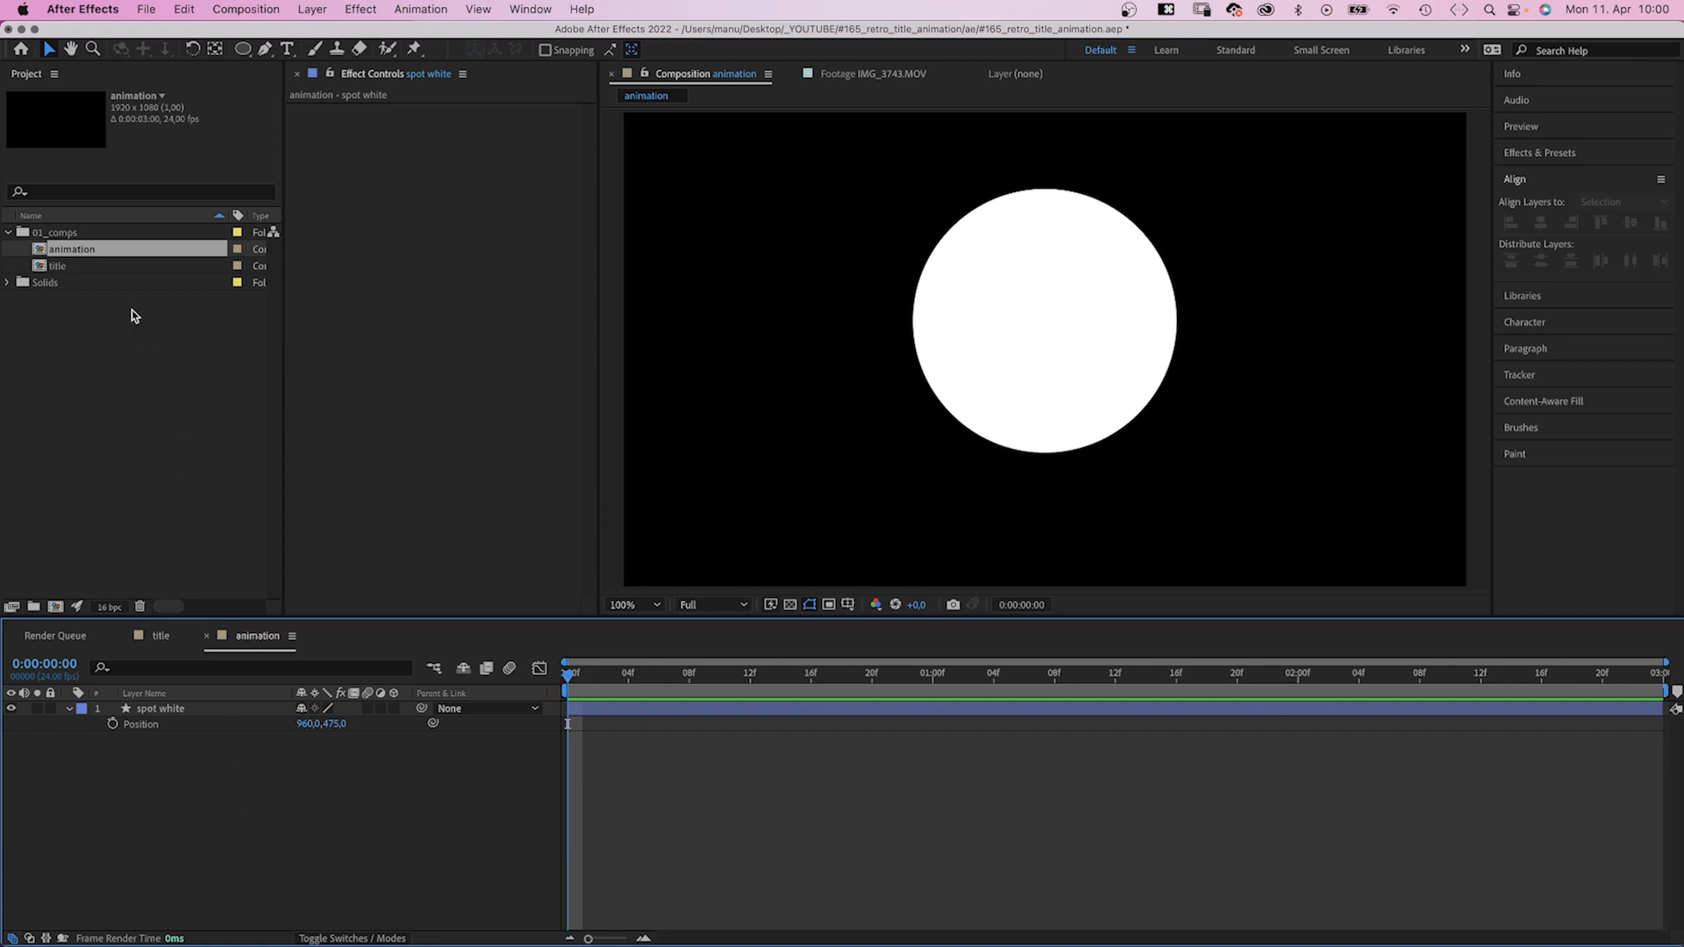
Add the title composition to animation and draw a white rectangle over the R
left_click(56, 265)
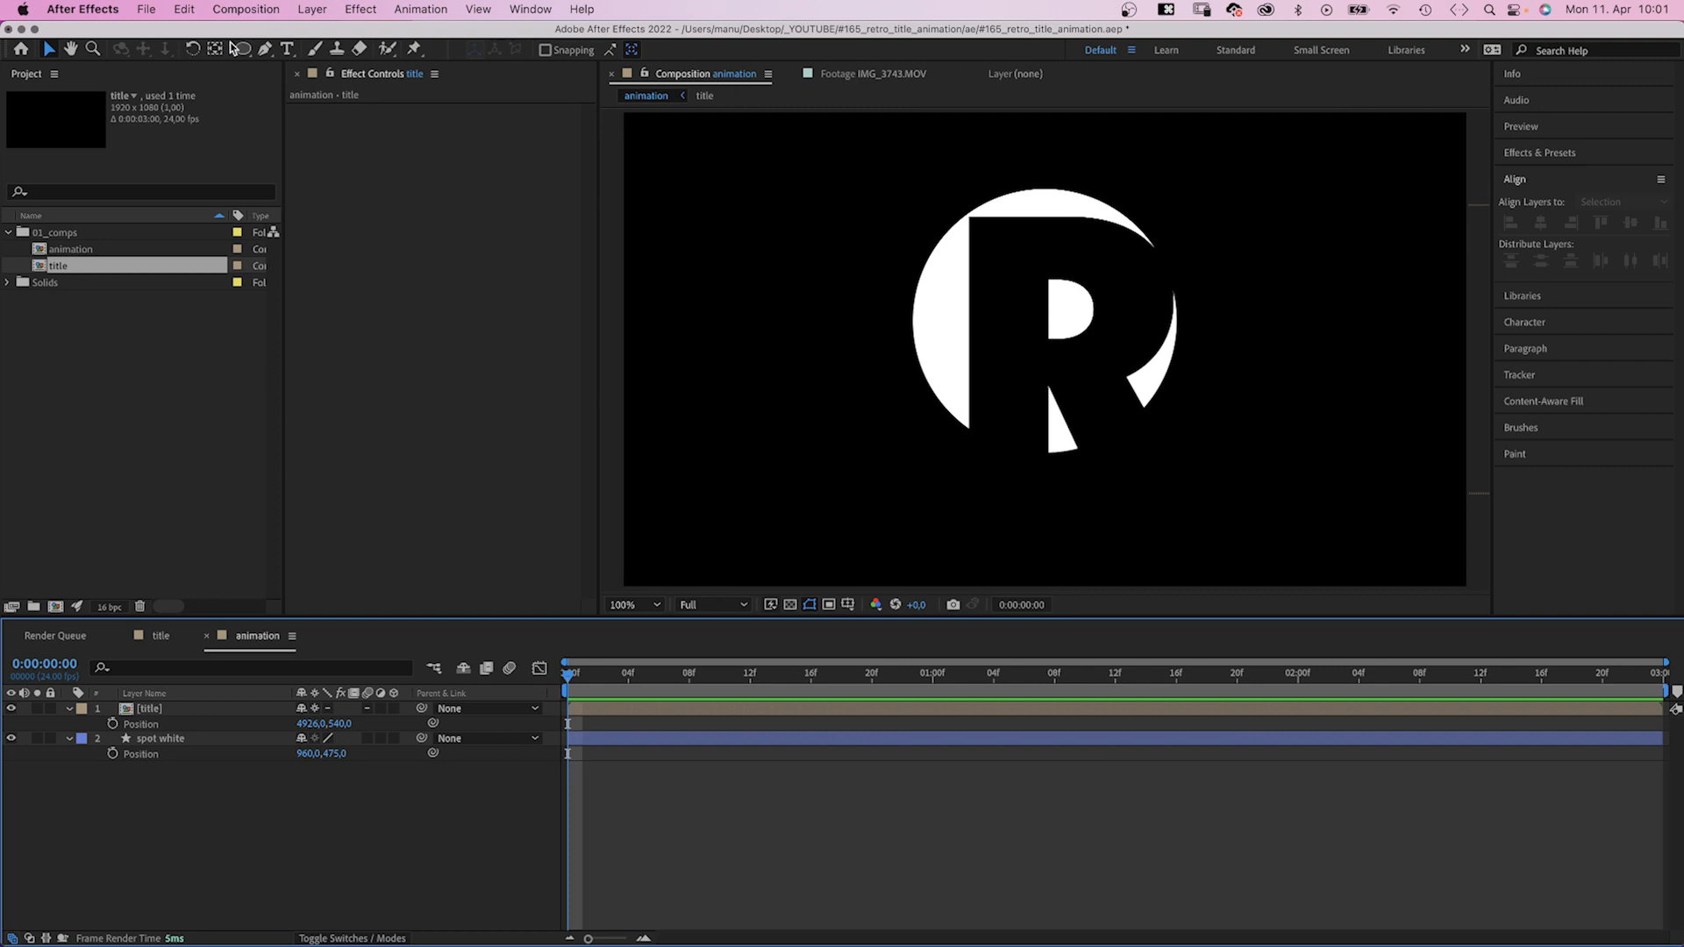
left_click(238, 48)
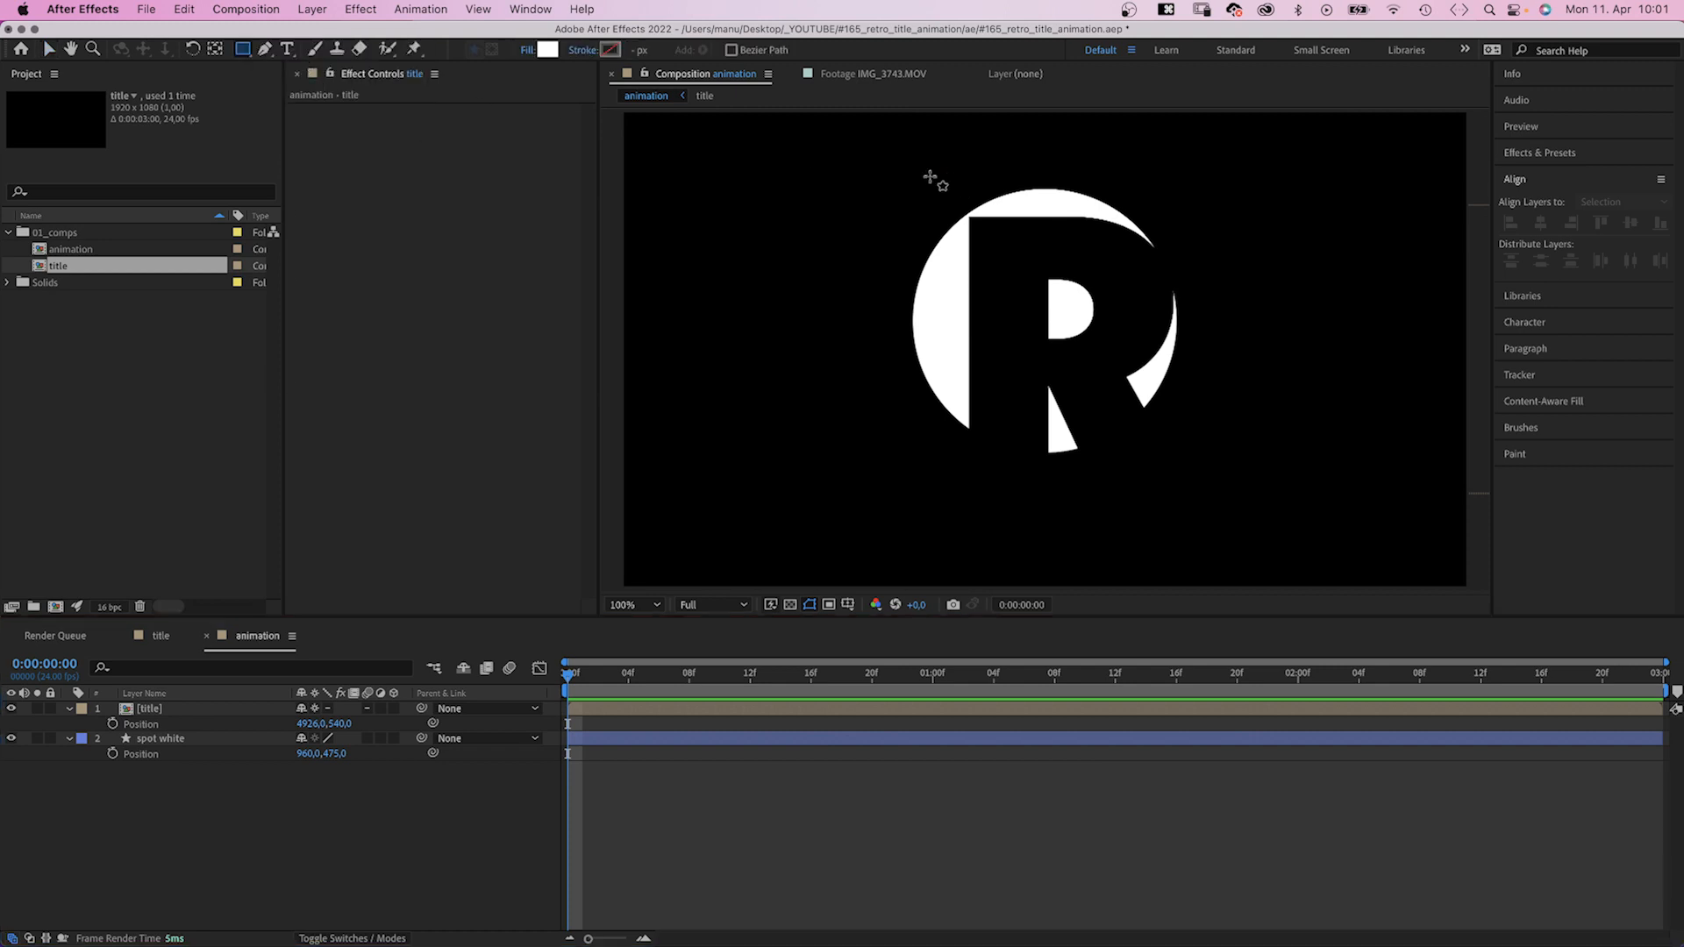
left_click_drag(929, 176, 1187, 542)
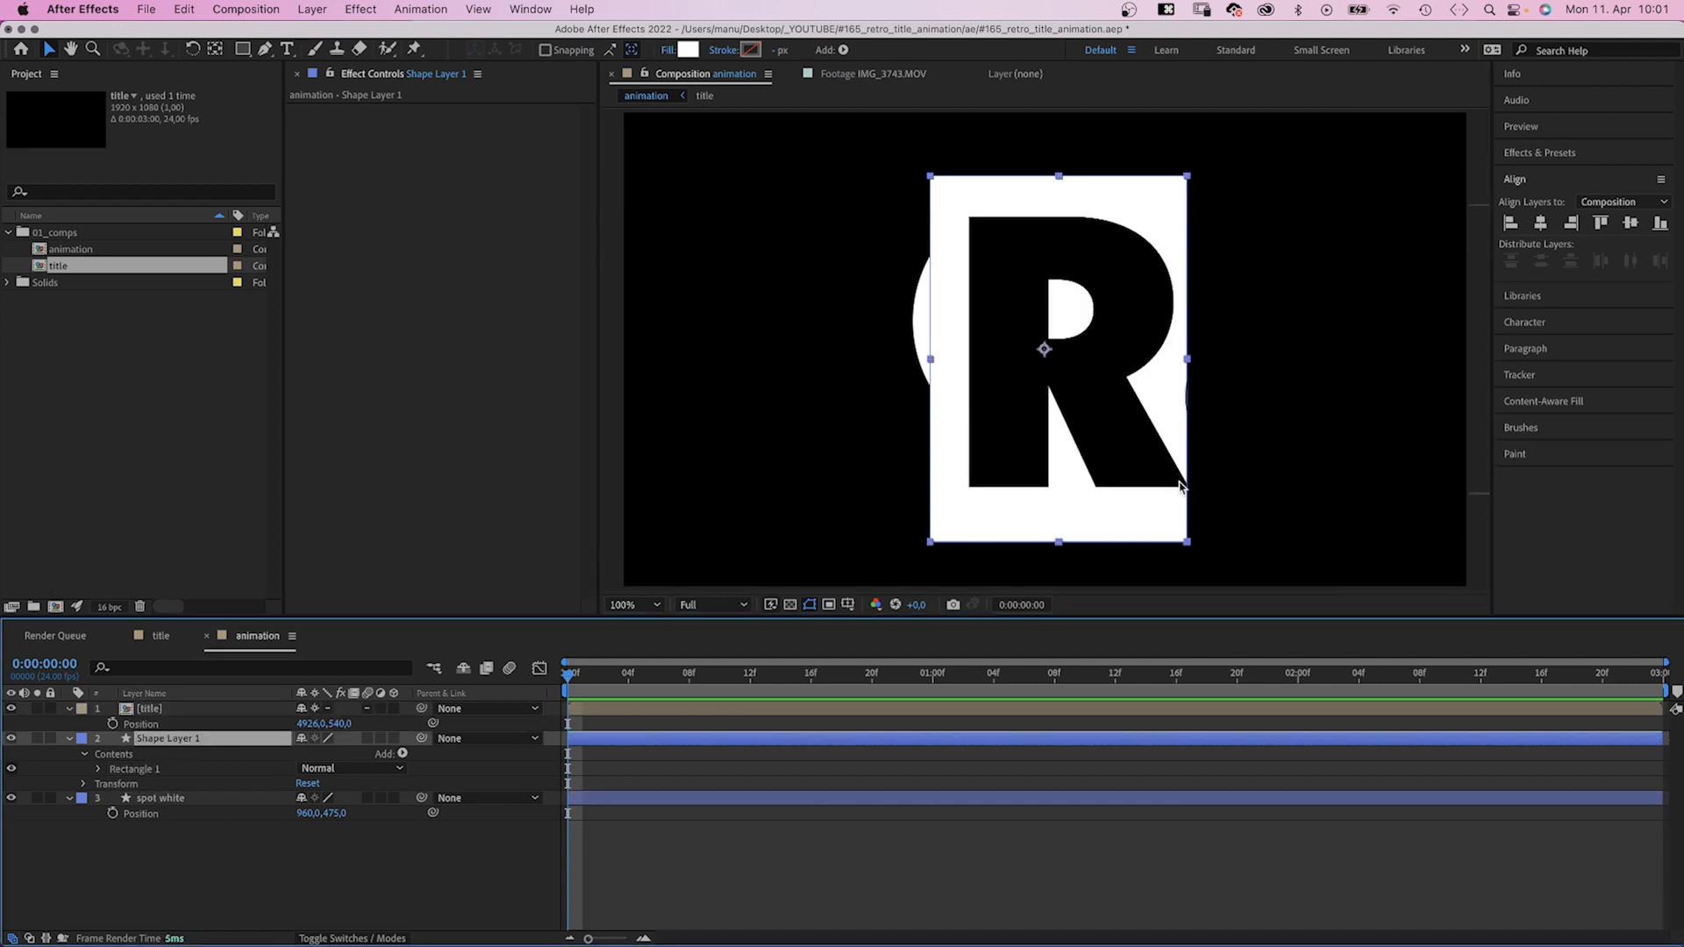
Name the rectangle 'mask' and set it as the title layer's luma matte
type("m")
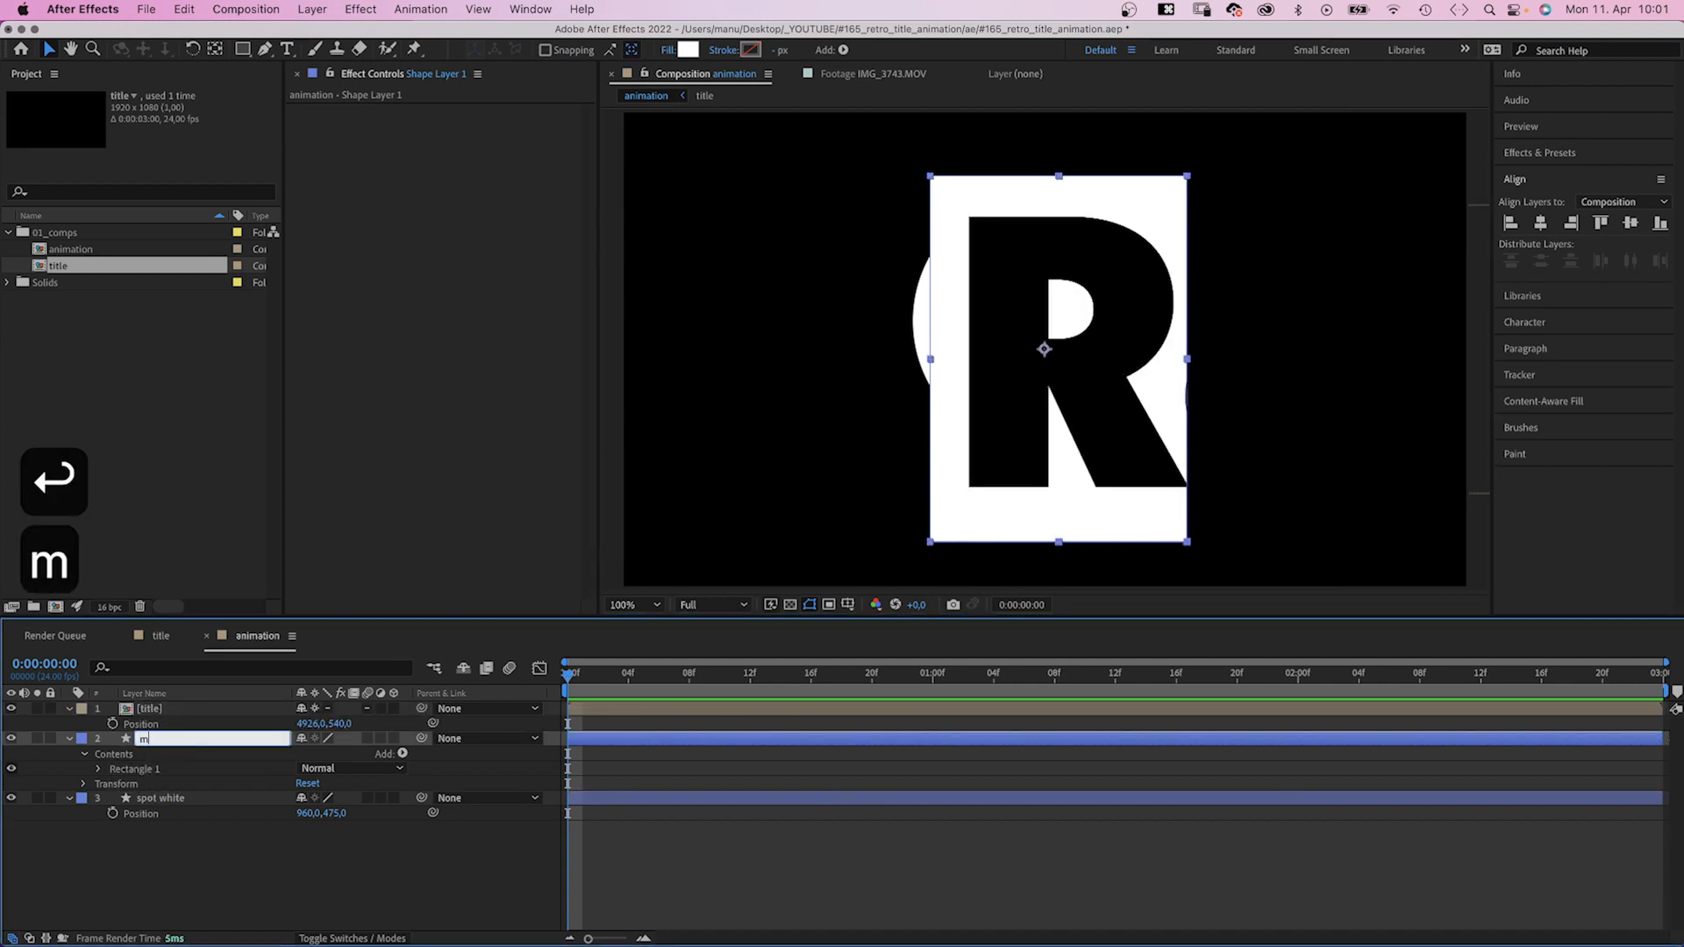
type("ask")
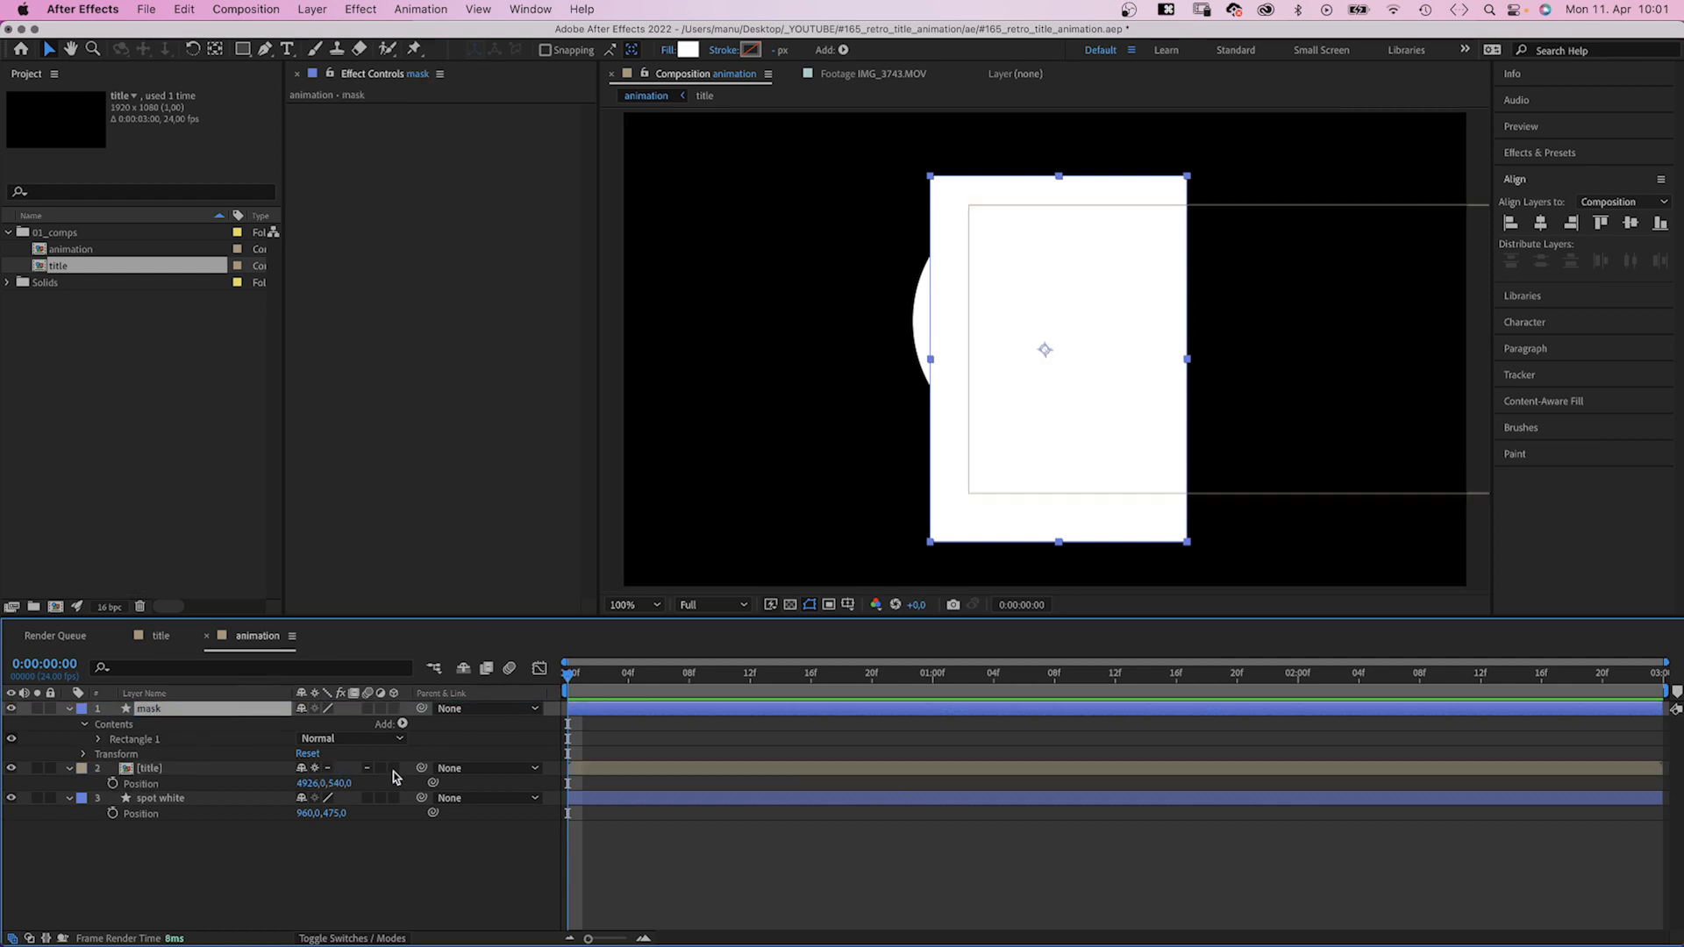
left_click(398, 767)
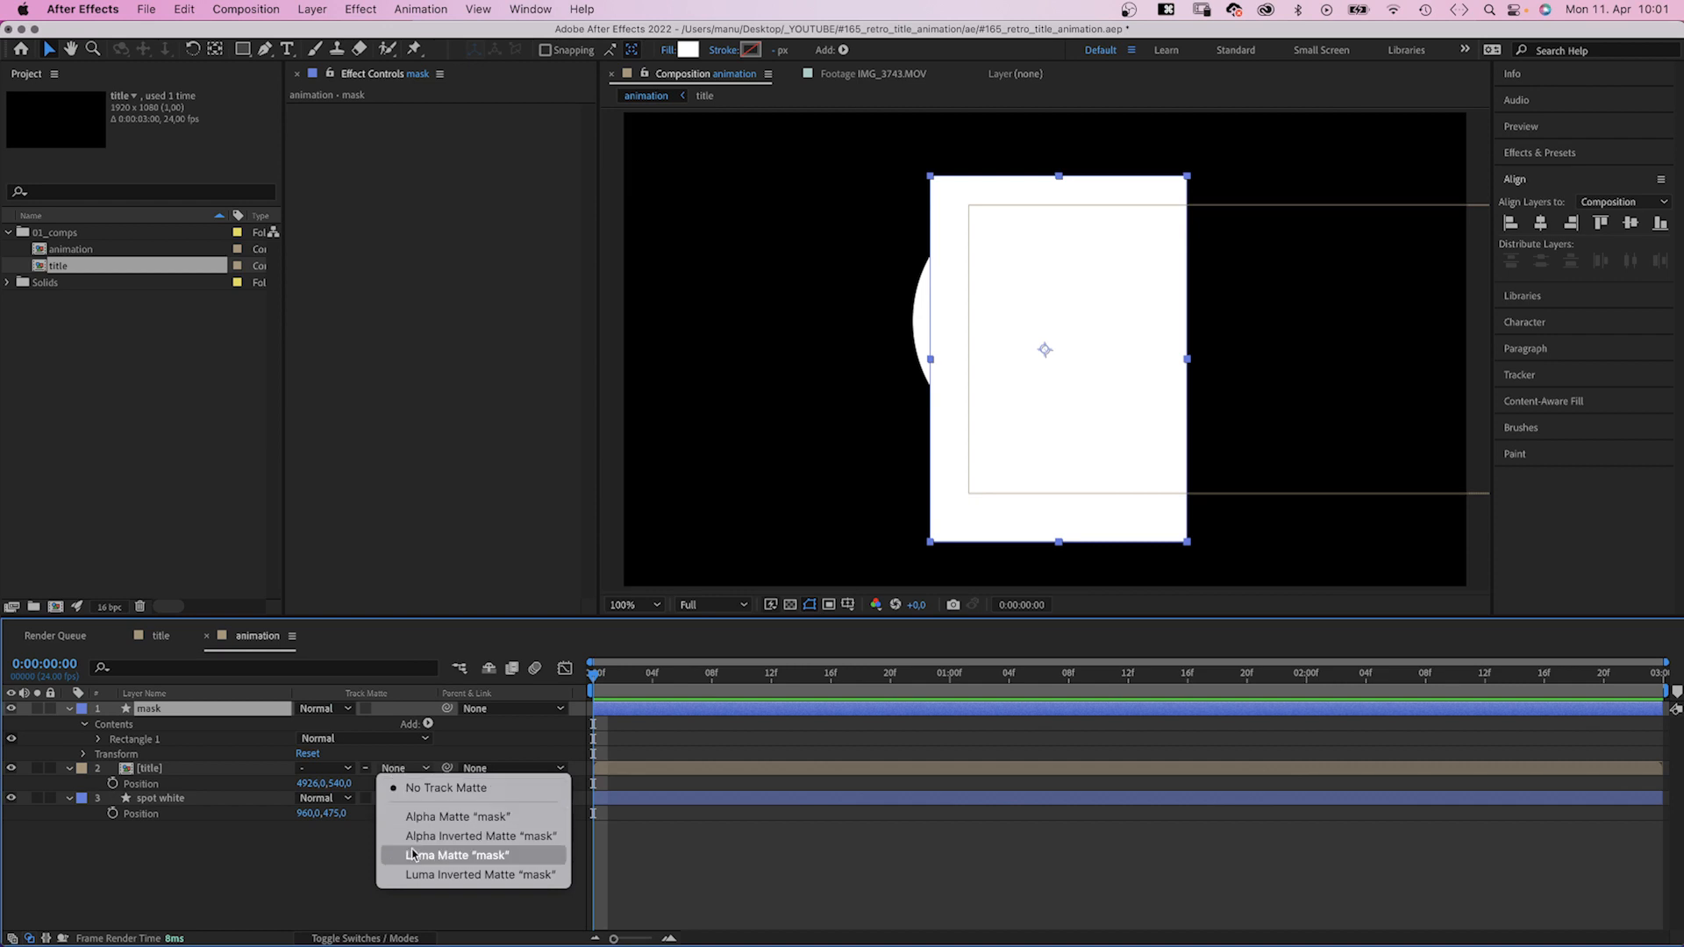
left_click(461, 854)
type("set matte")
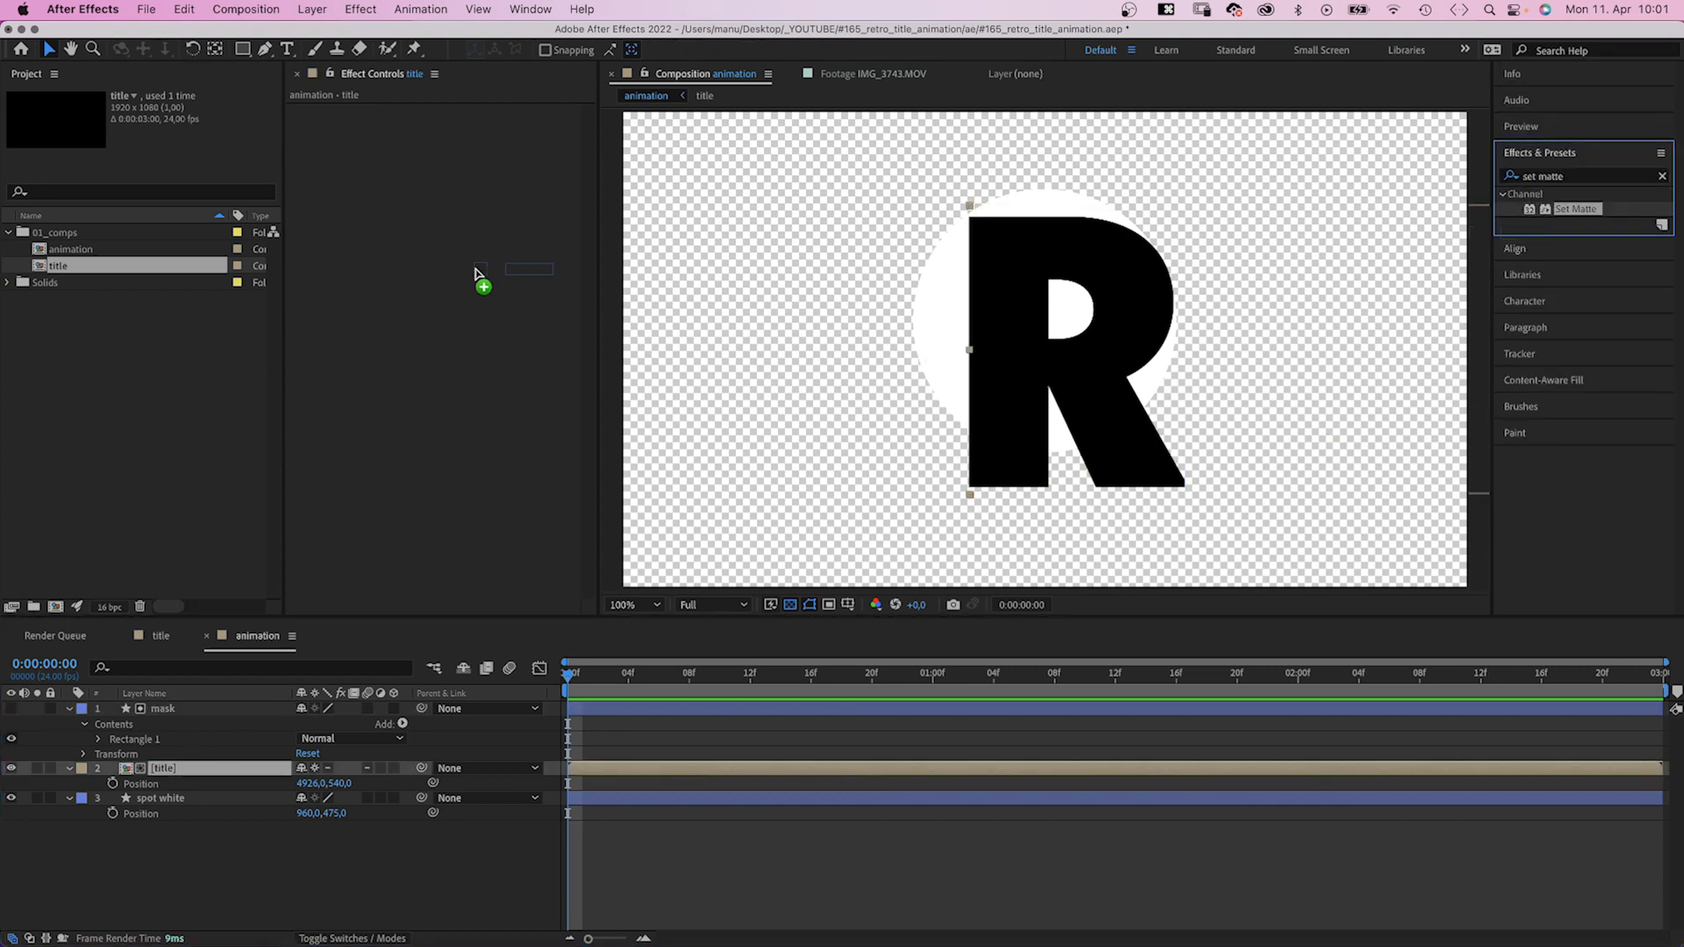
Set the title's Set Matte effect to take its matte from spot white
left_click(479, 126)
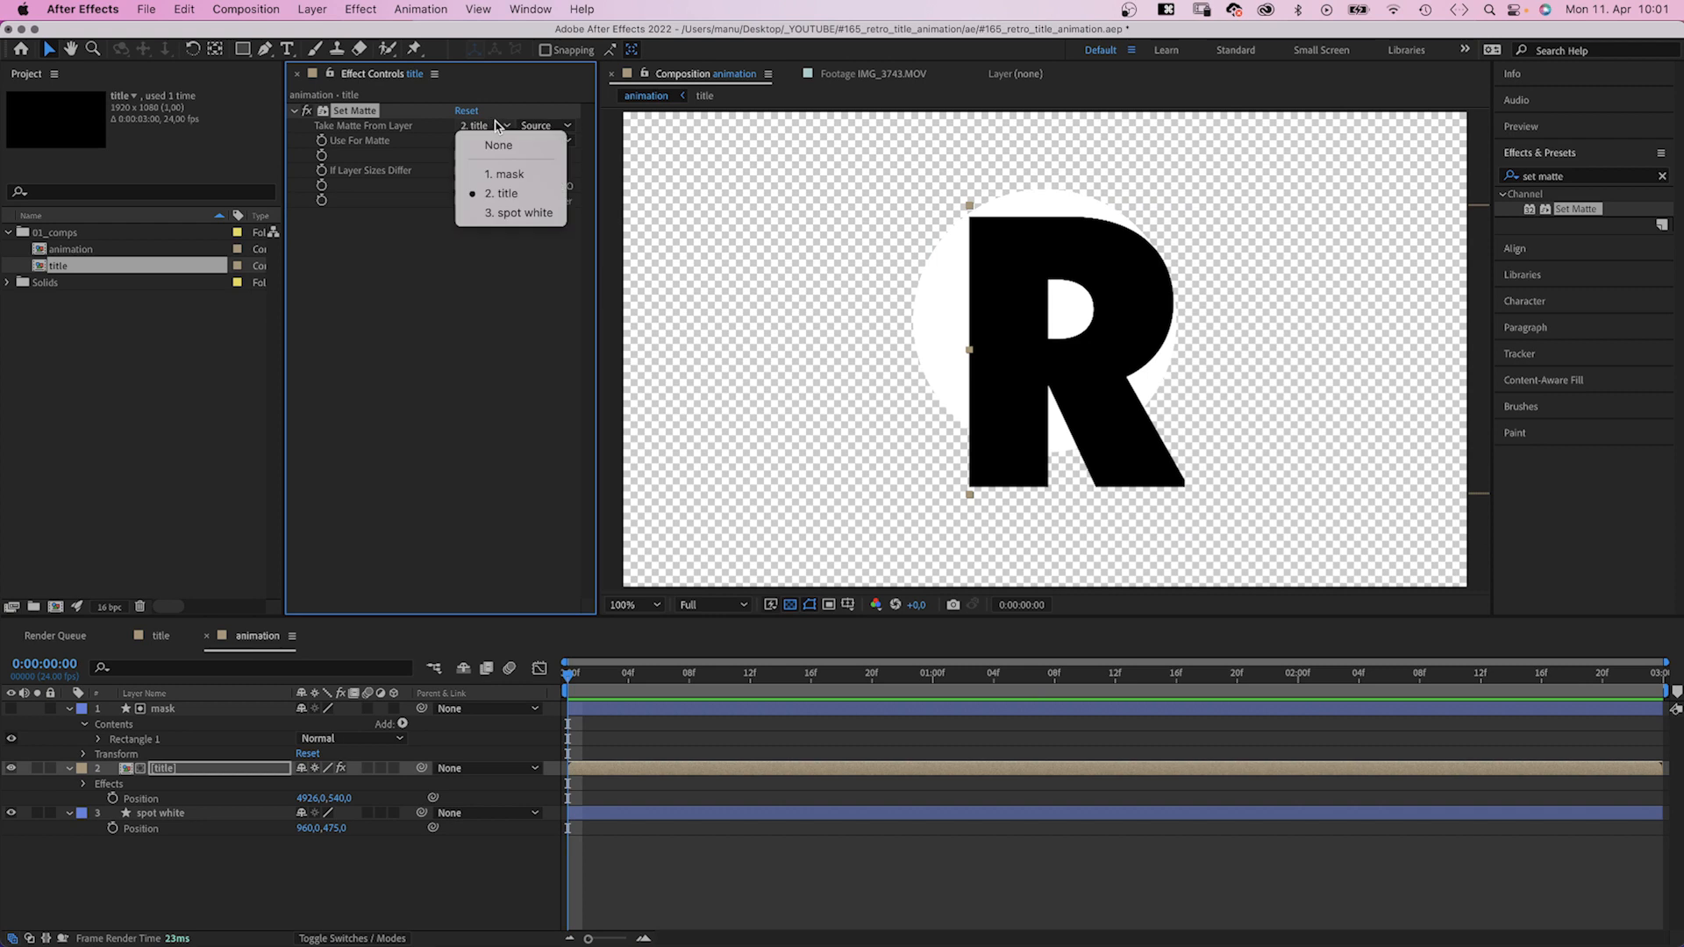
left_click(522, 213)
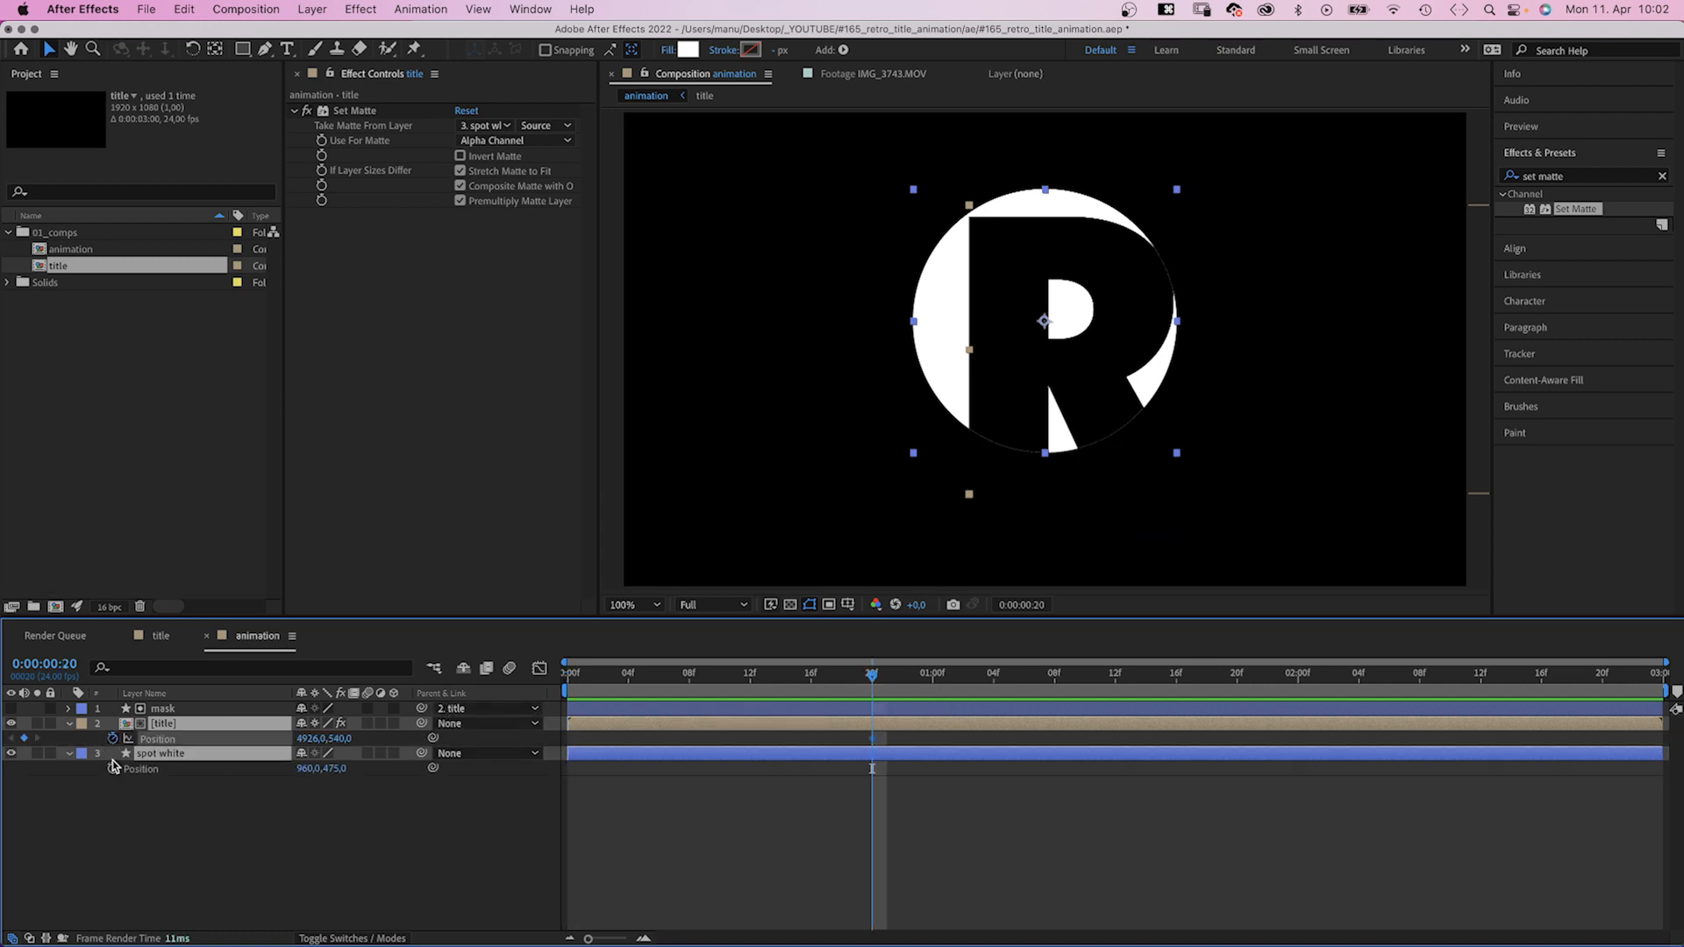
Keyframe spot white and title positions at 0, 12f and 20f to slide in from off-screen
left_click(795, 686)
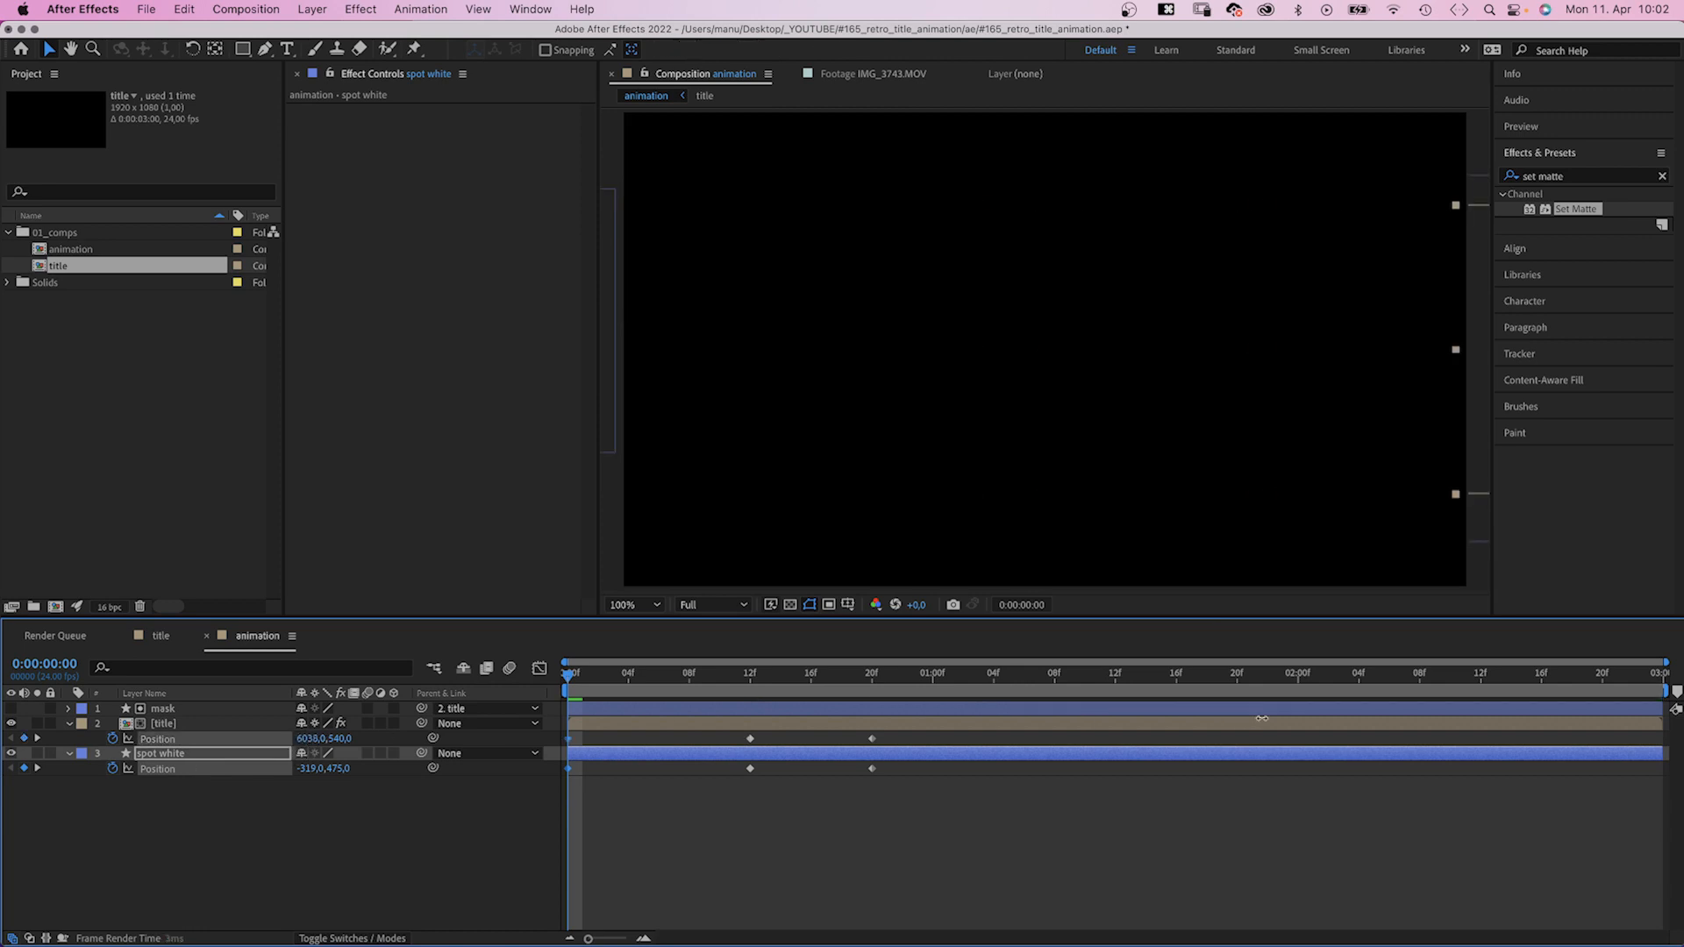
left_click(163, 724)
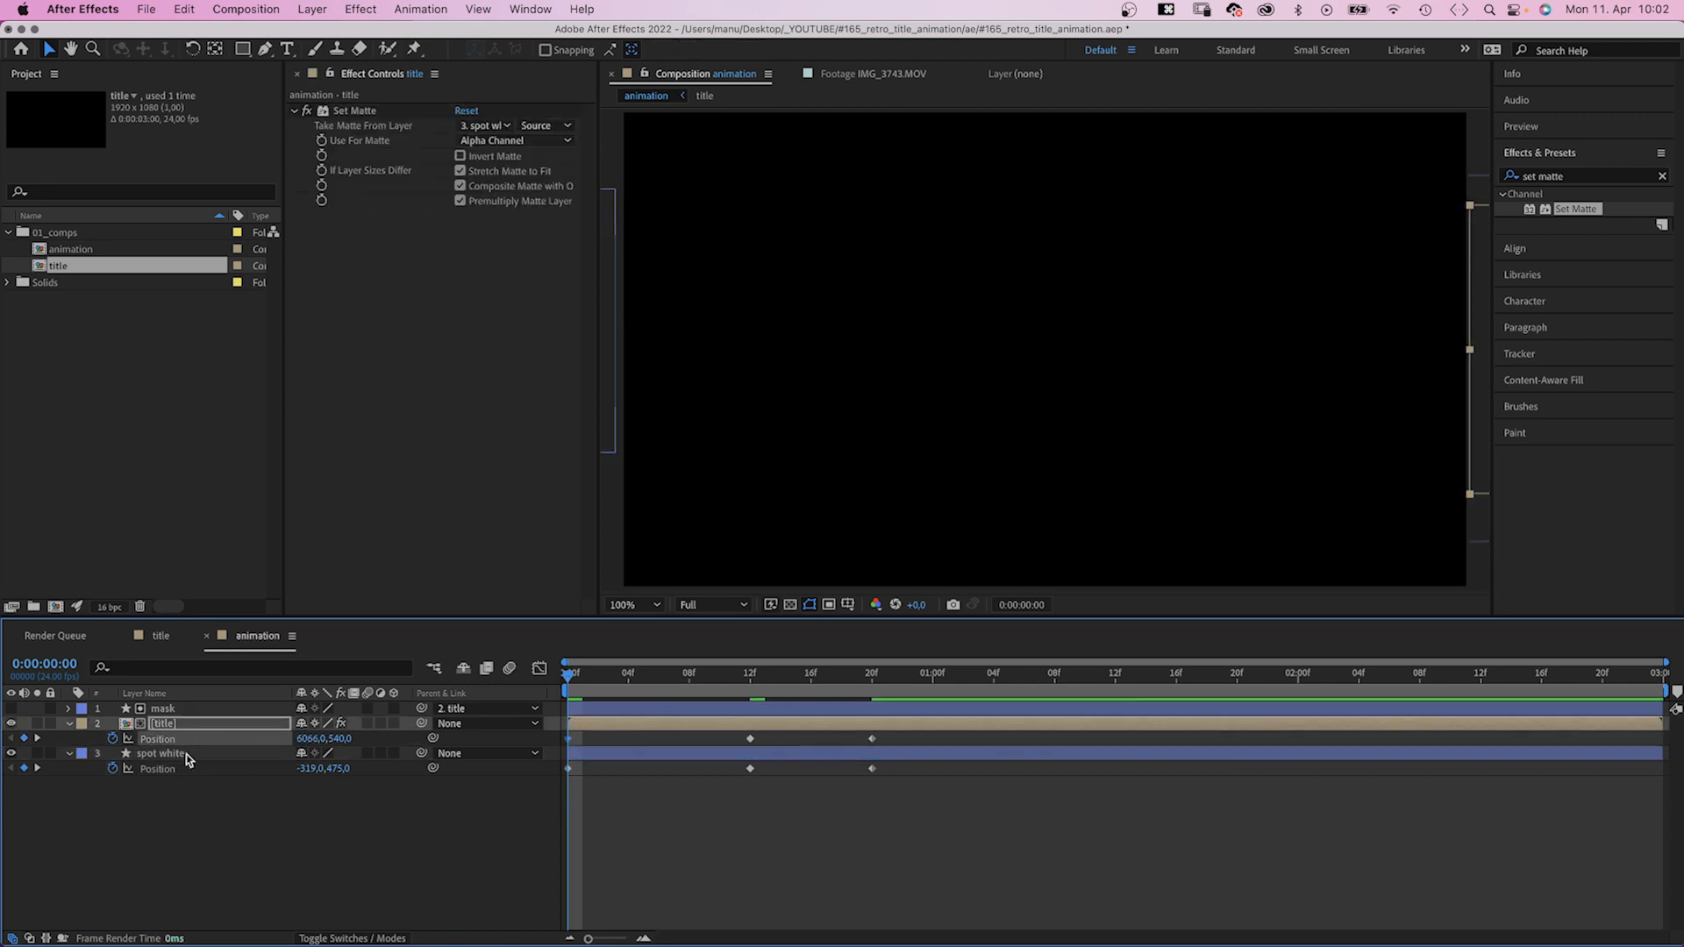
Ease spot white's position speed curve by dragging influence handles in the speed graph
left_click(539, 668)
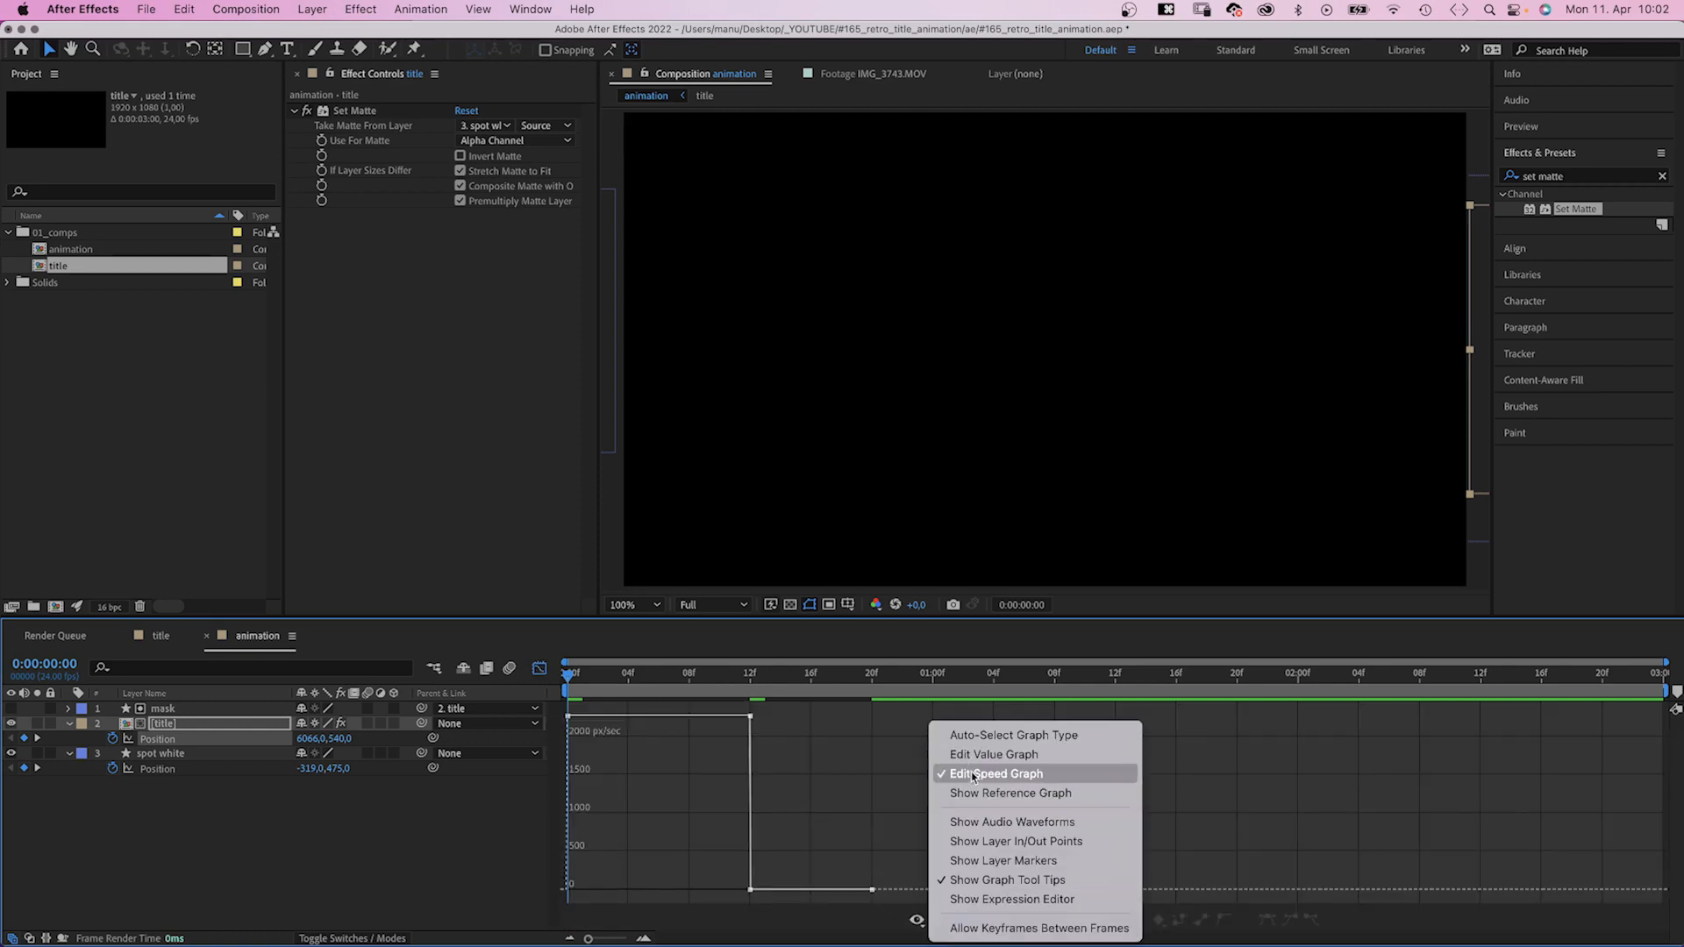
left_click(995, 773)
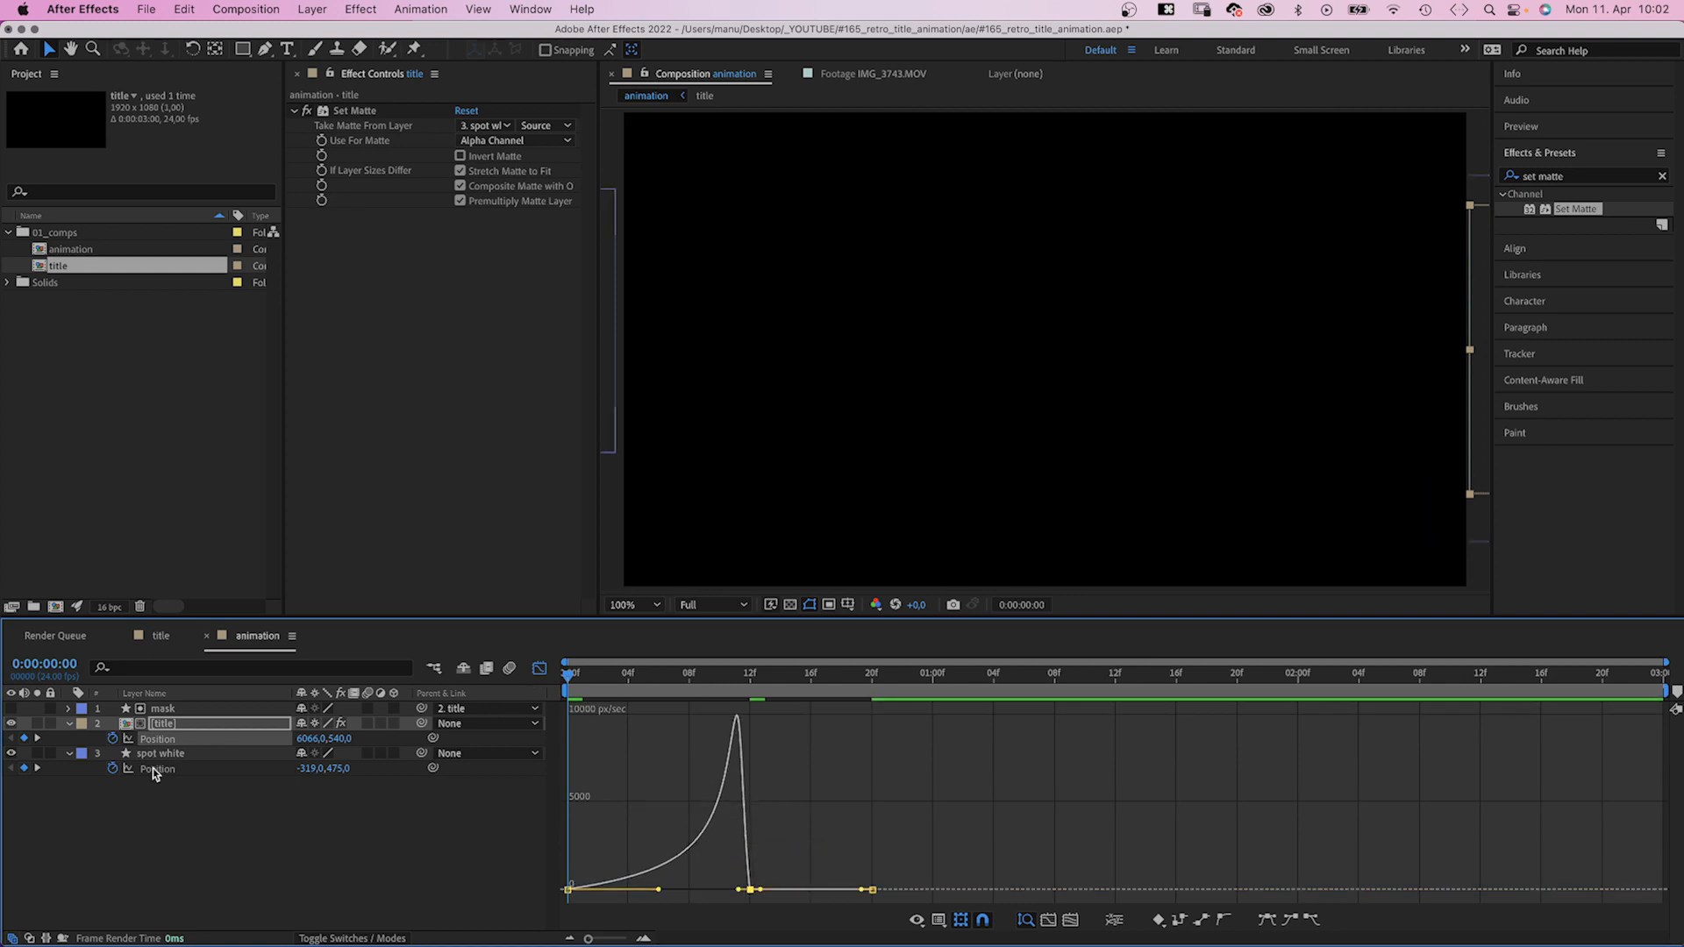
left_click(160, 754)
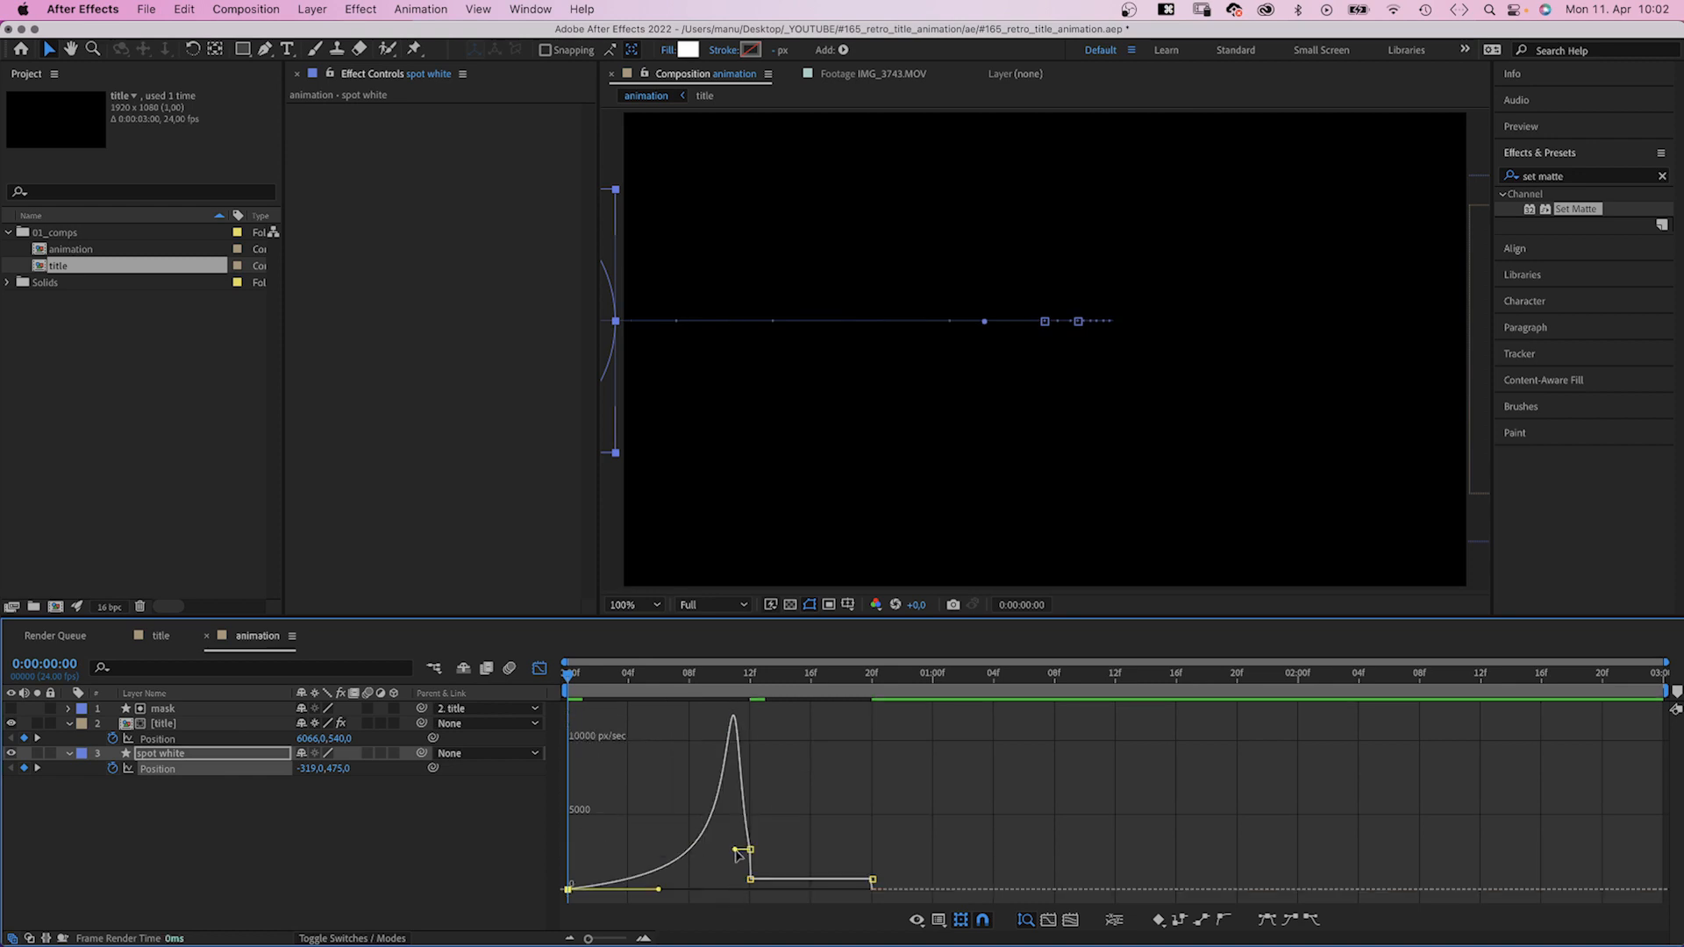
left_click_drag(745, 852, 757, 885)
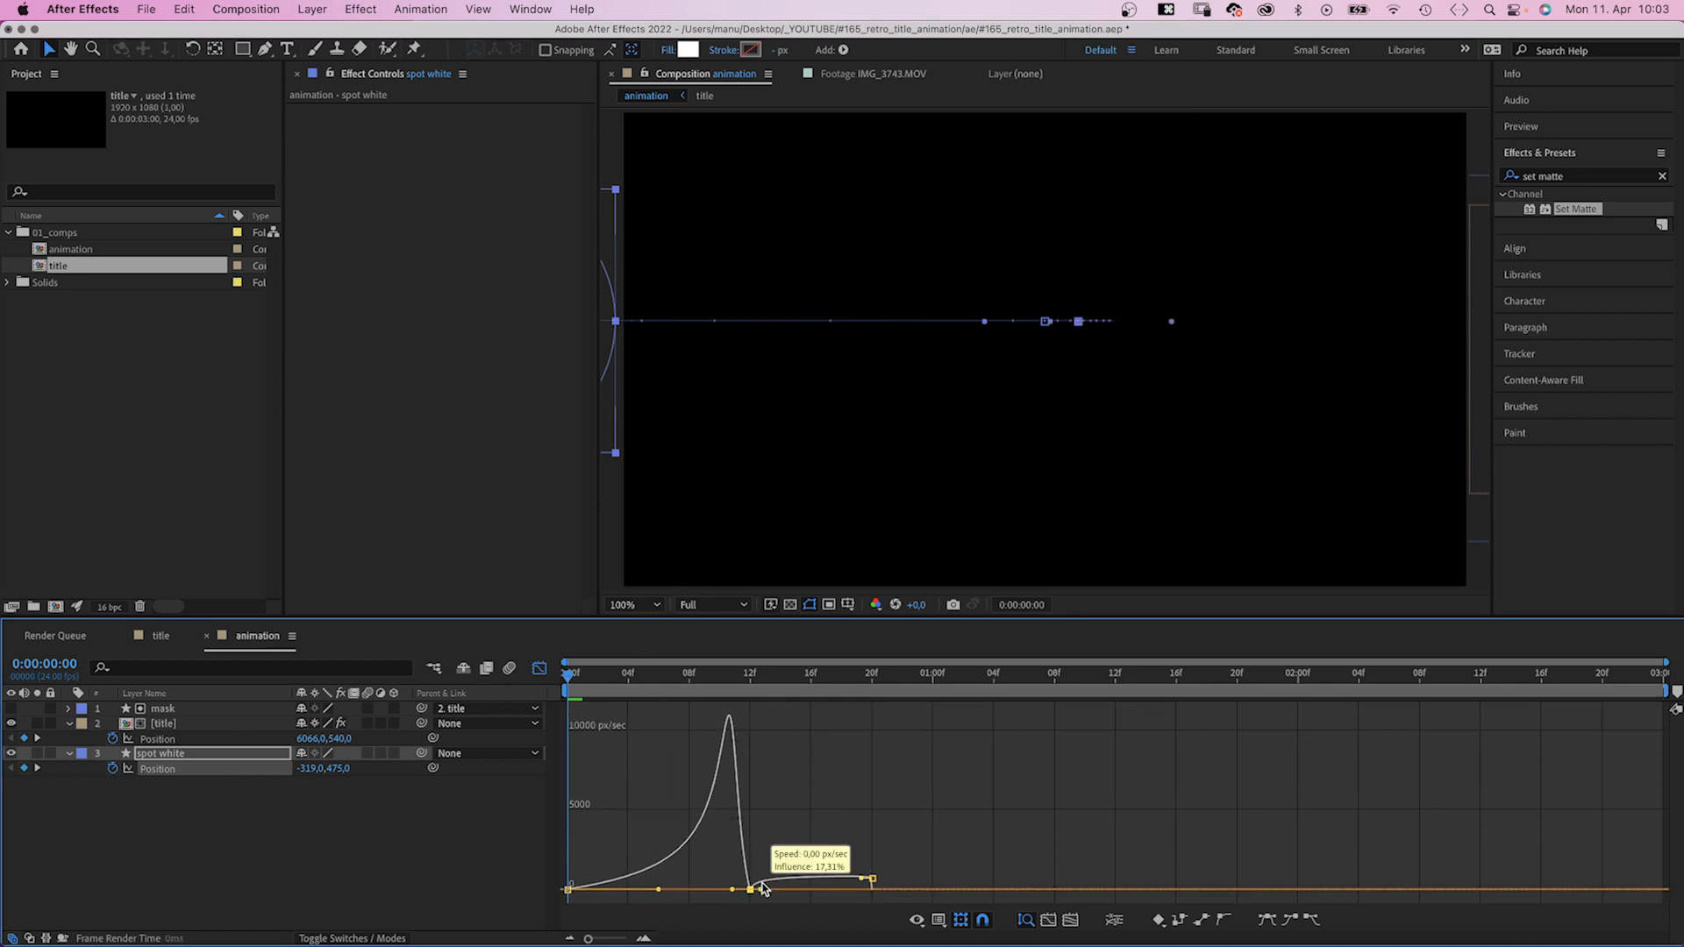
left_click_drag(762, 884, 827, 889)
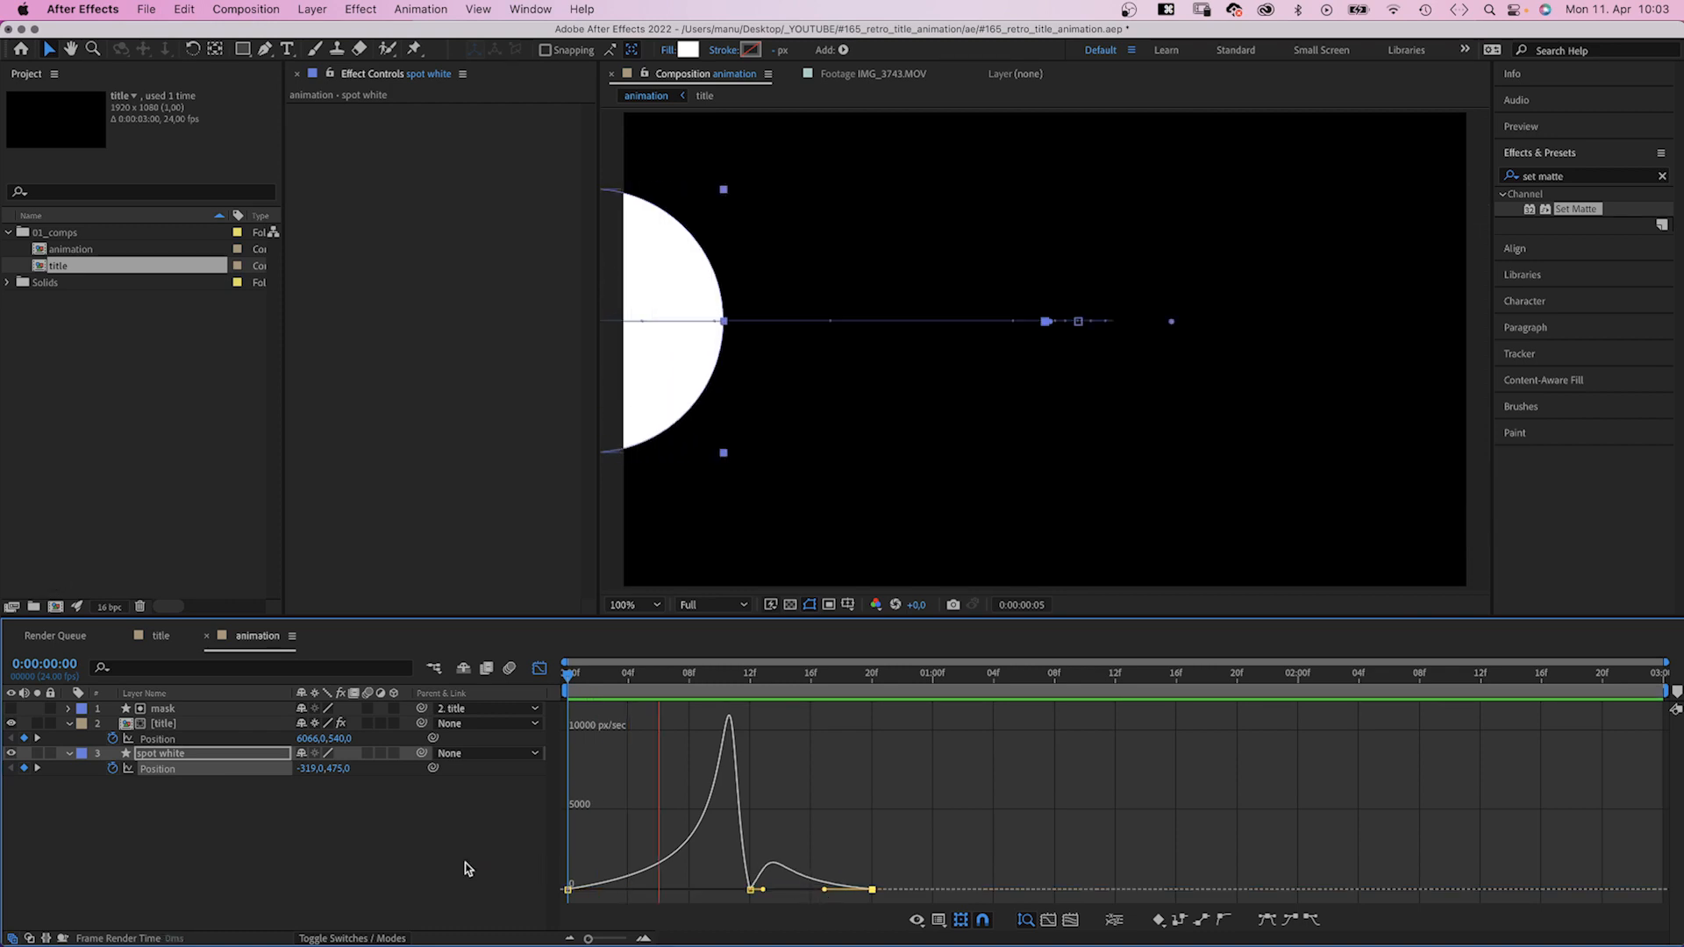
left_click(1389, 674)
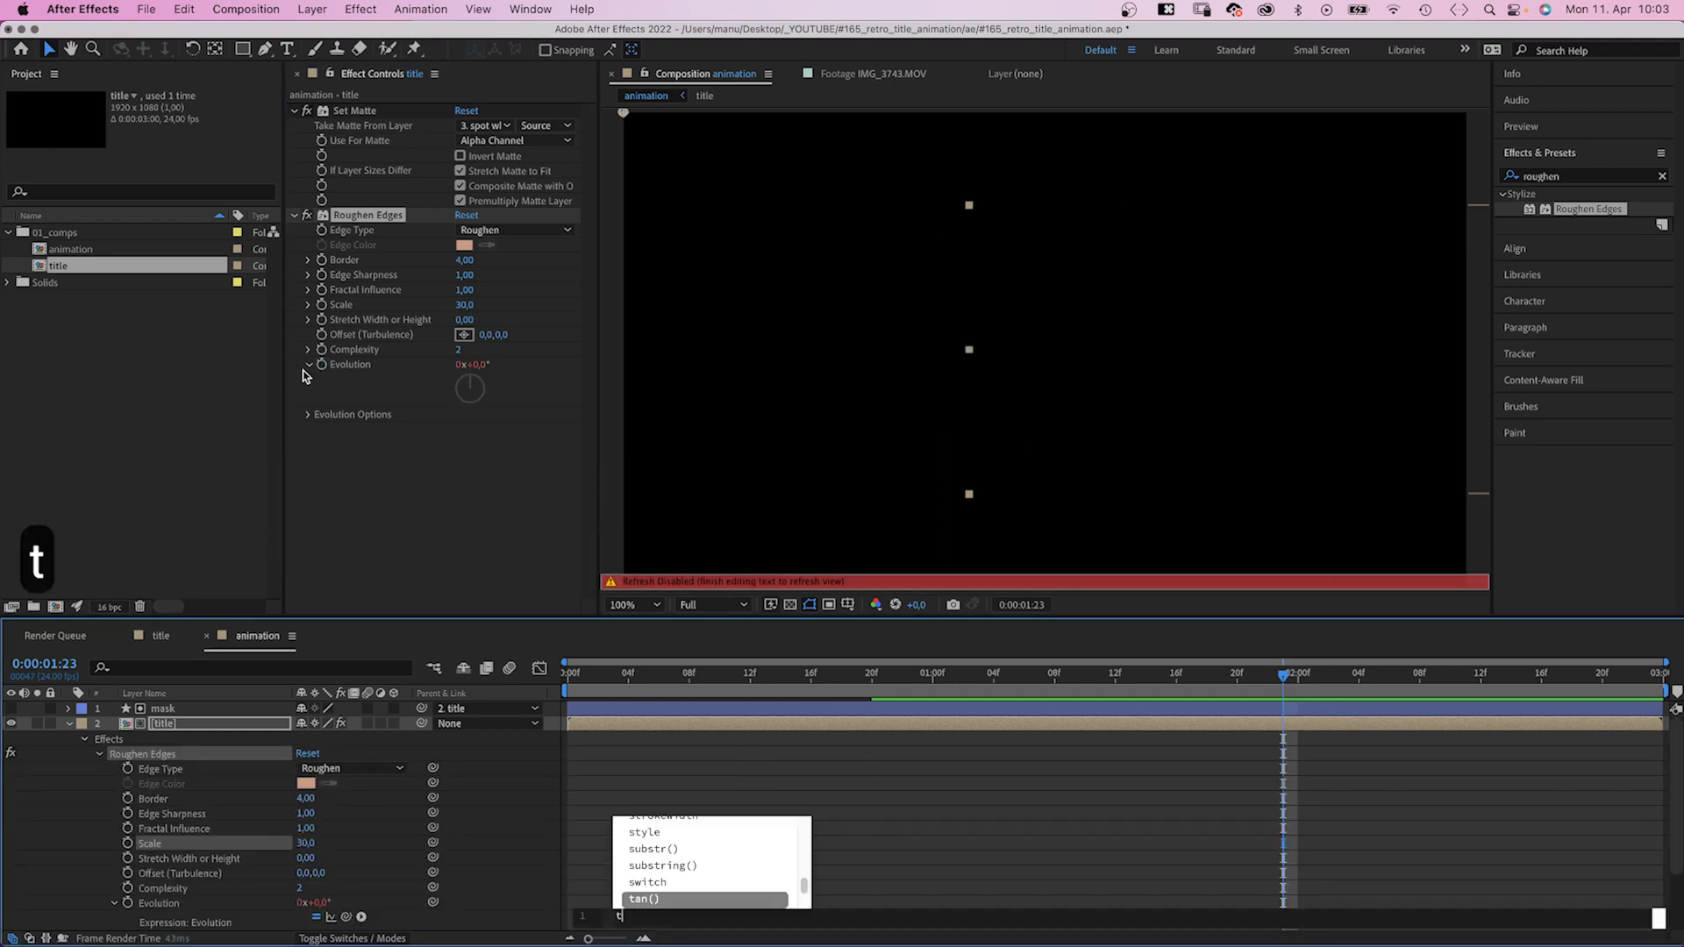
Drive the title's Roughen Edges Evolution with the expression time*5
type("time*500")
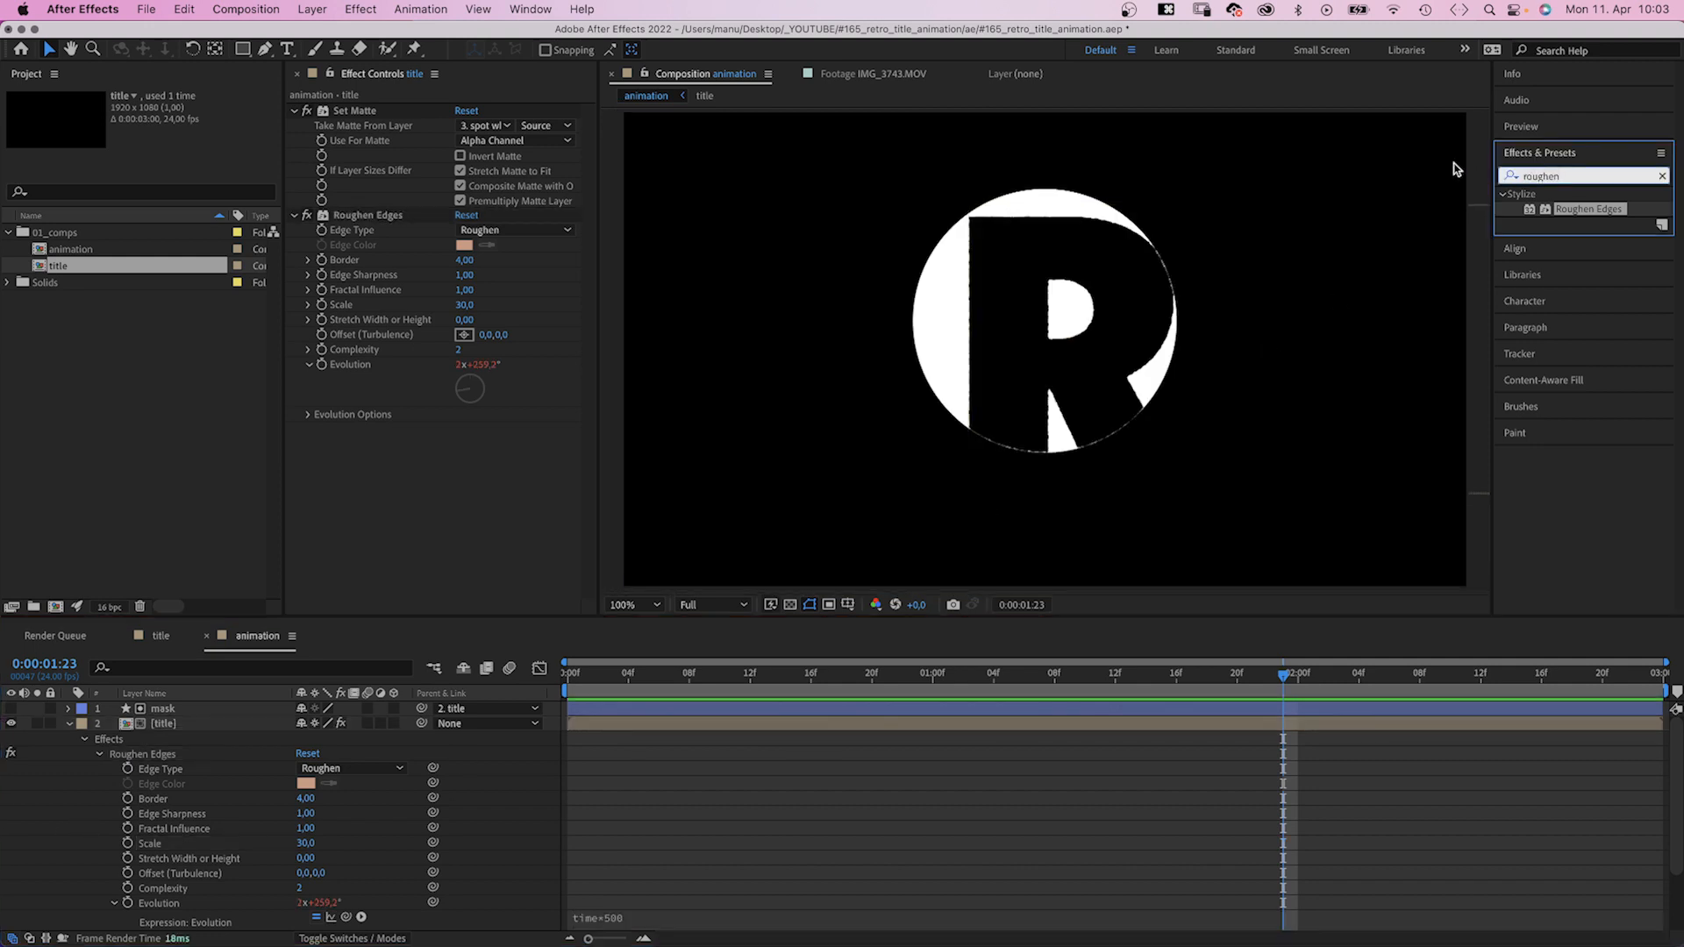
Search 'wave' in Effects & Presets and apply Wave Warp to the title layer
type("wave")
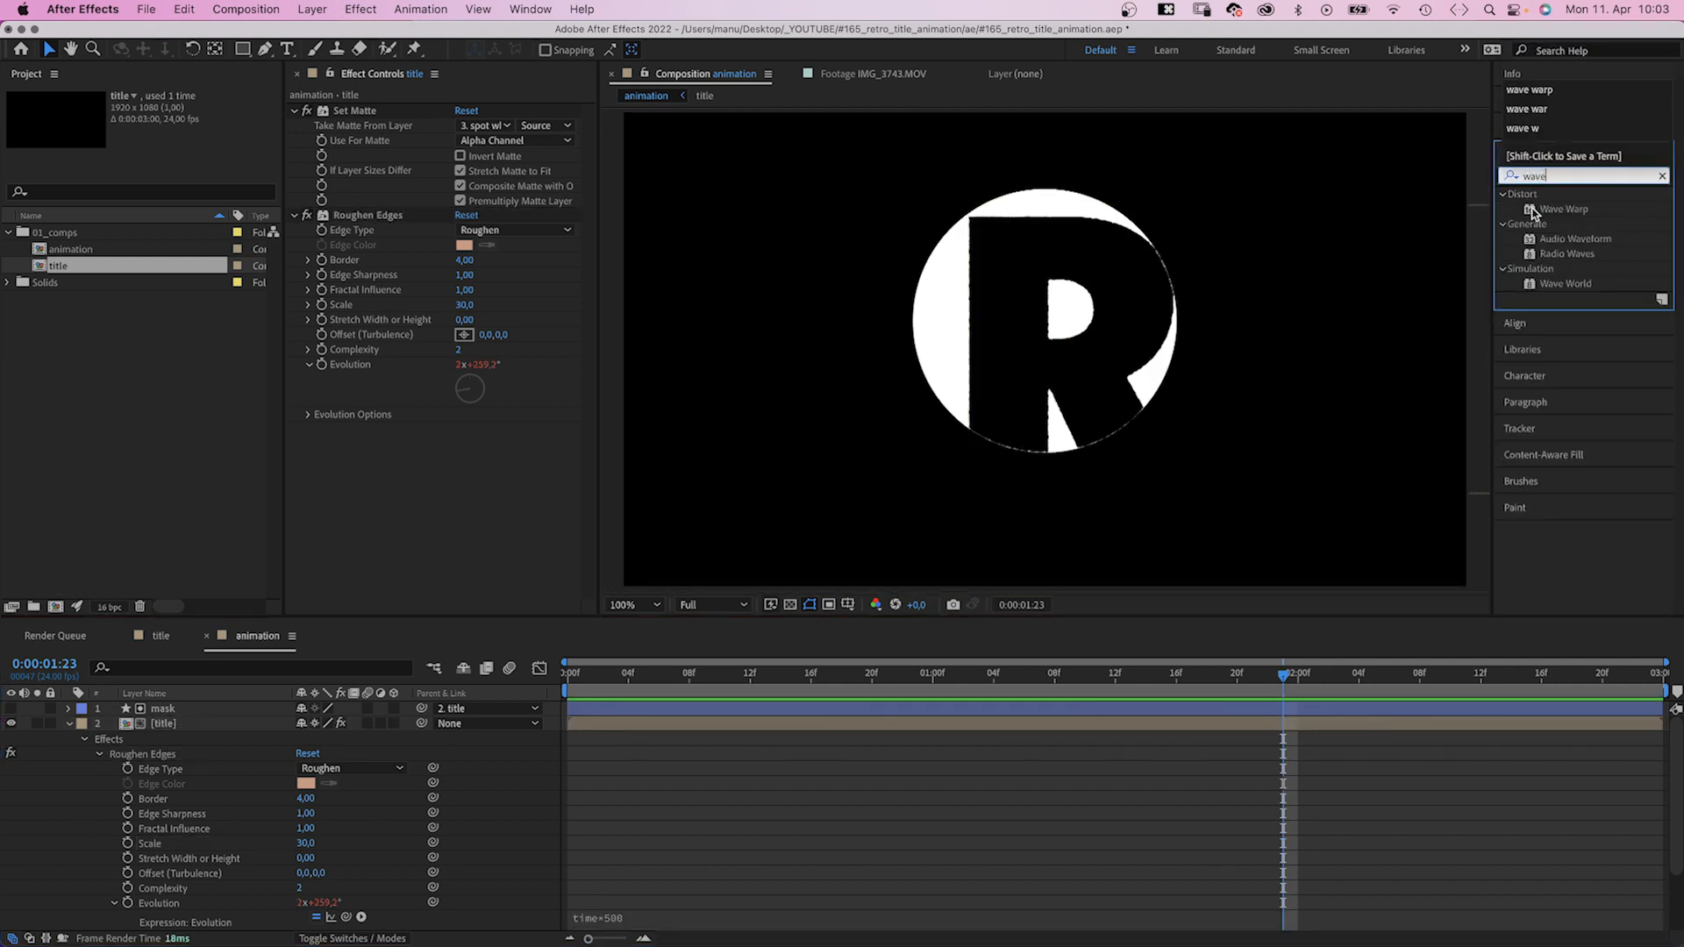
double_click(1564, 209)
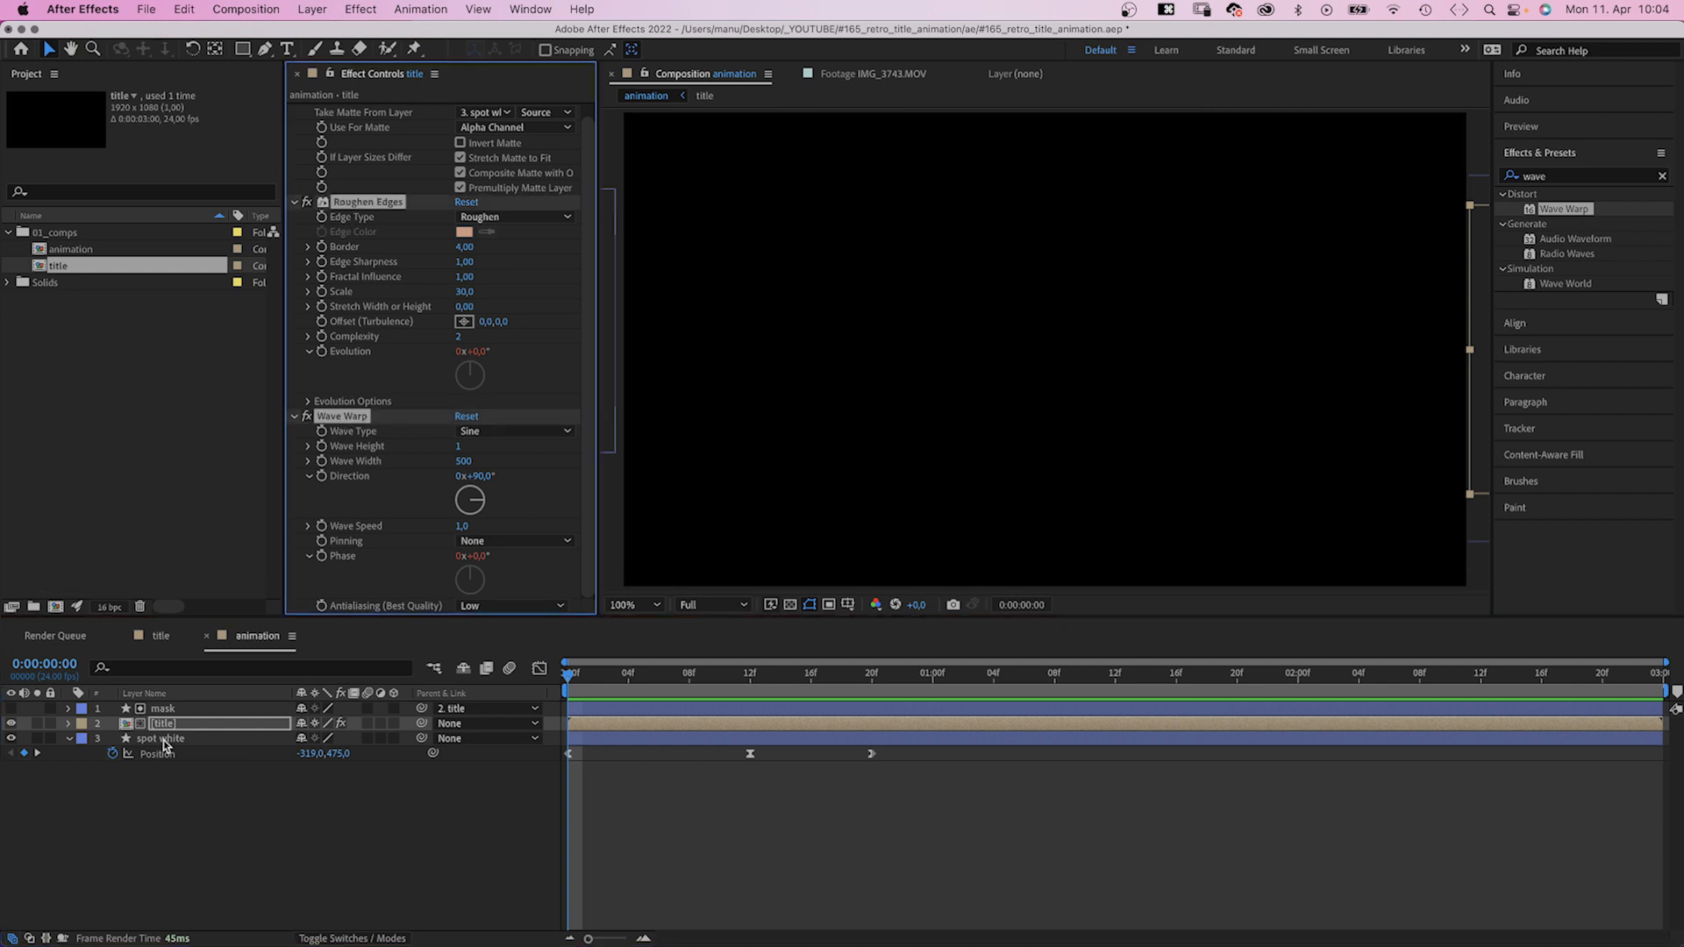
Move to about one second and expand spot white's ellipse properties for size keyframing
left_click(162, 739)
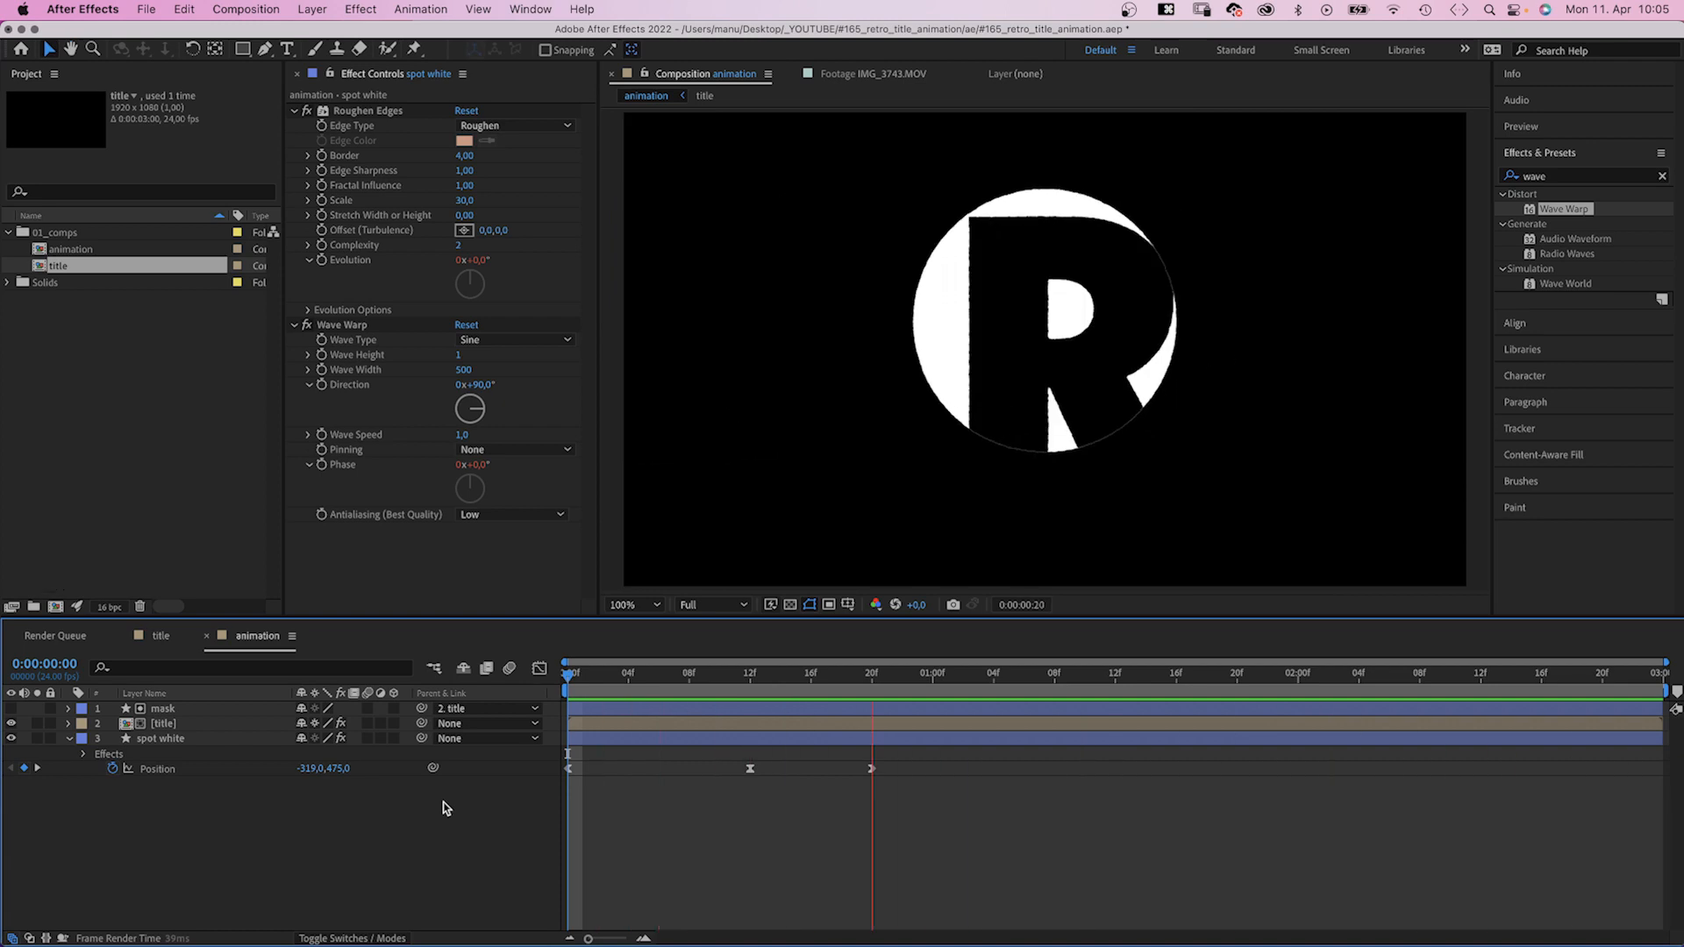
left_click(976, 674)
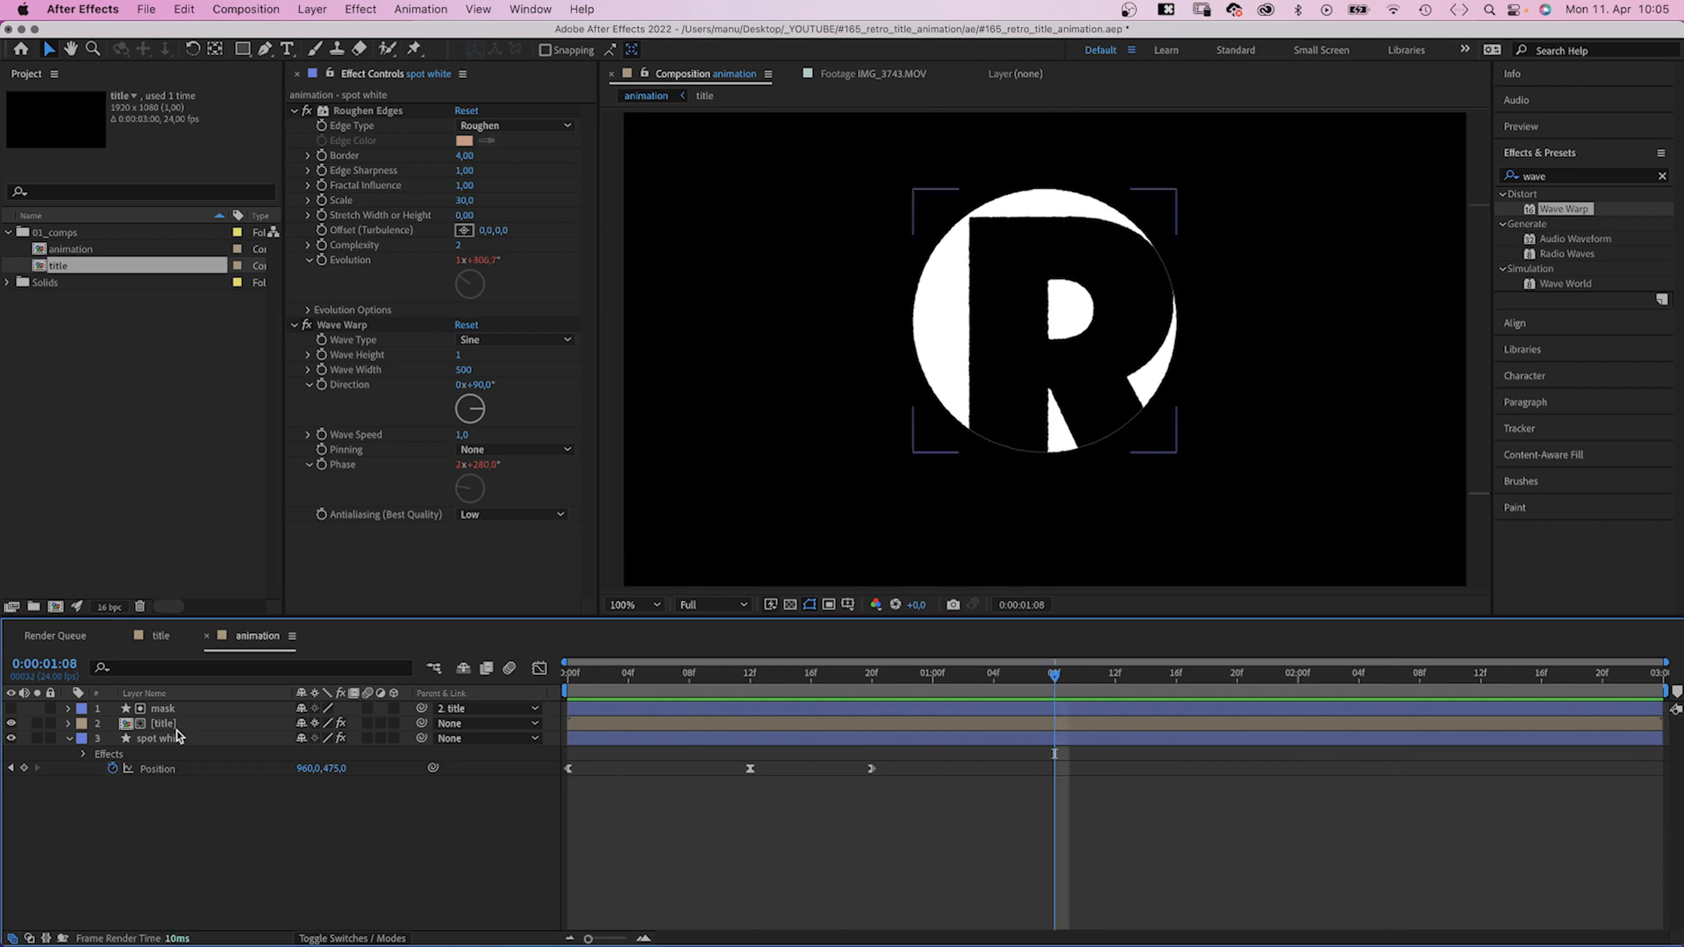
left_click(163, 722)
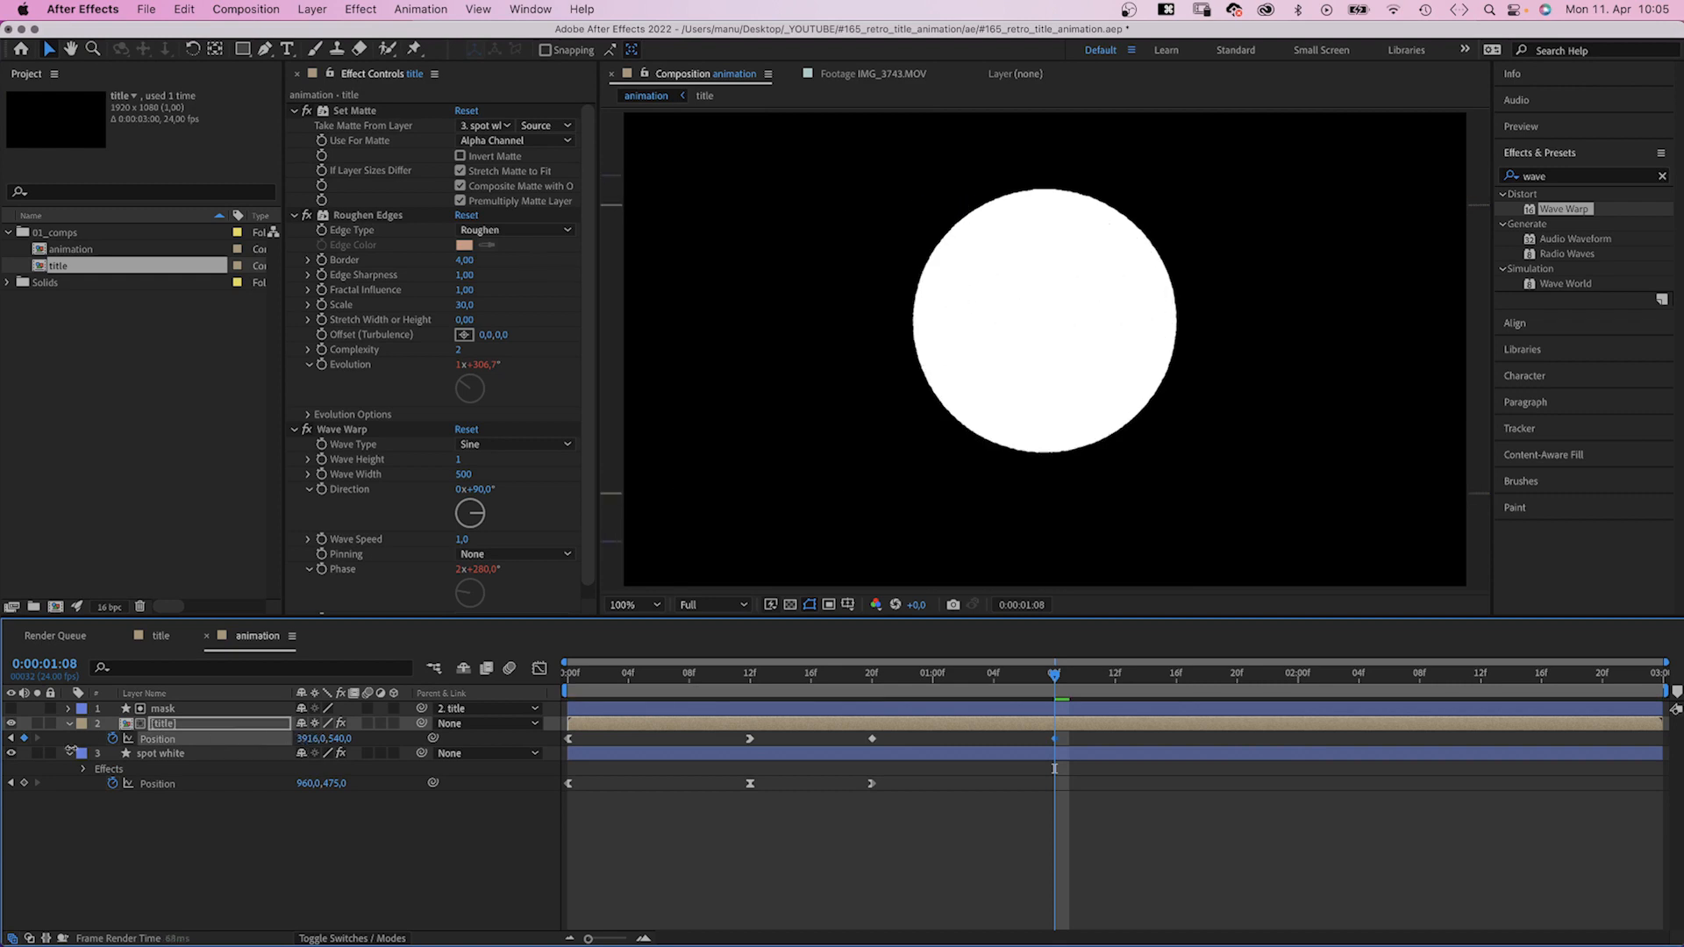
left_click(162, 753)
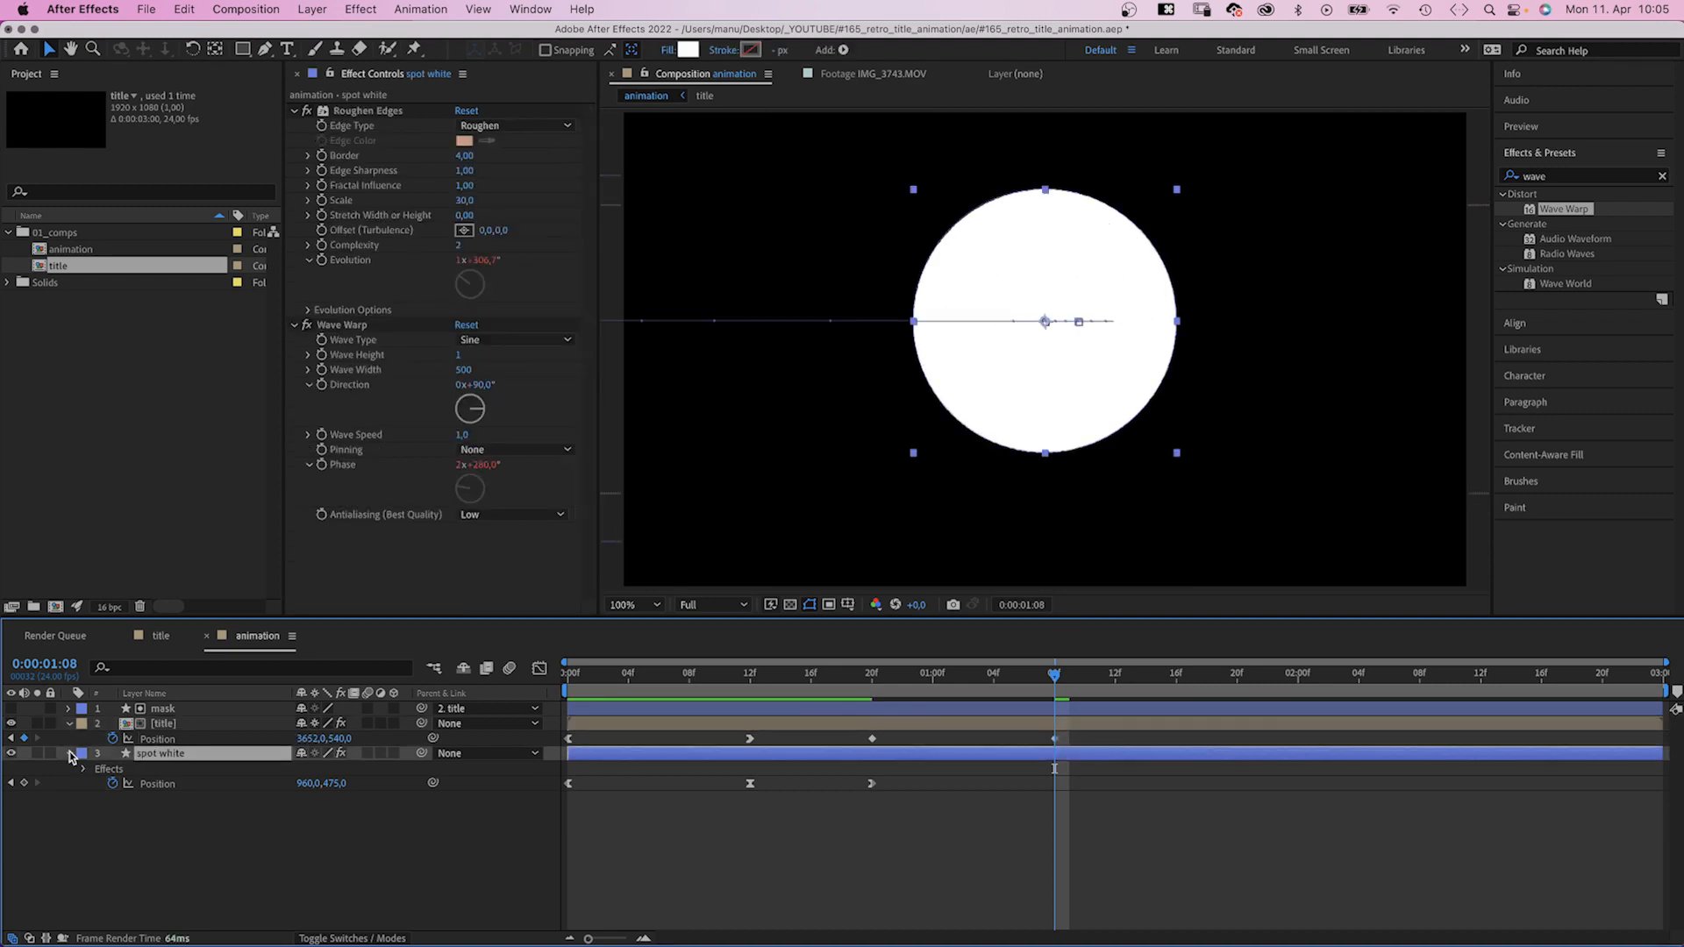
left_click(69, 754)
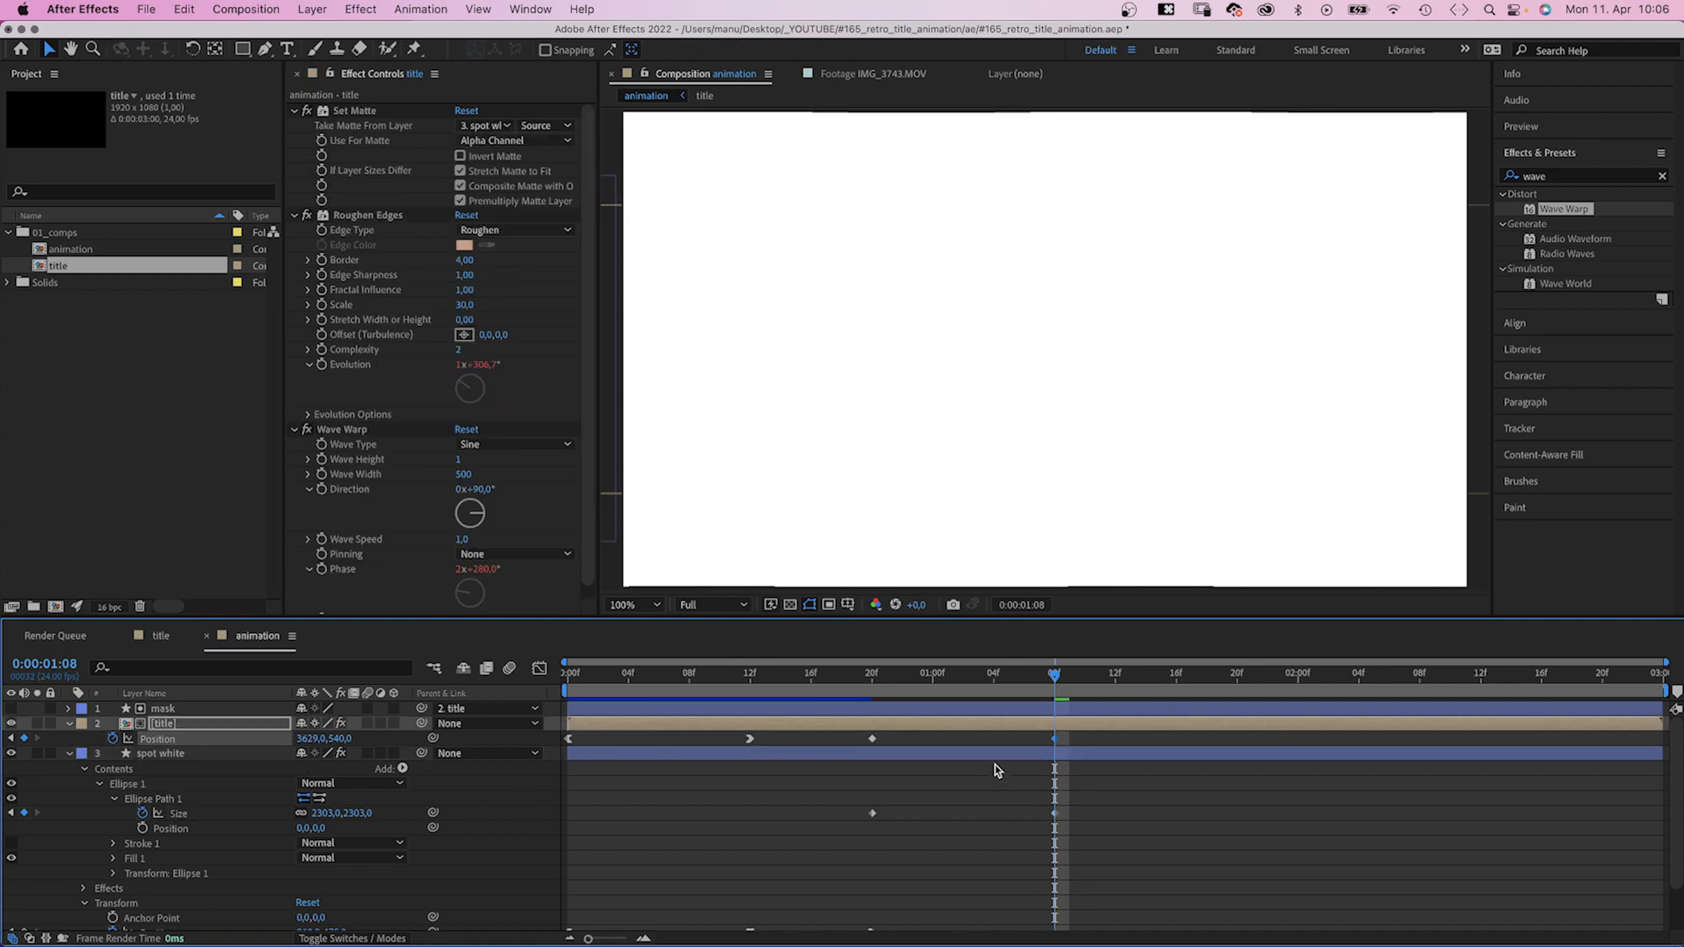
left_click(539, 668)
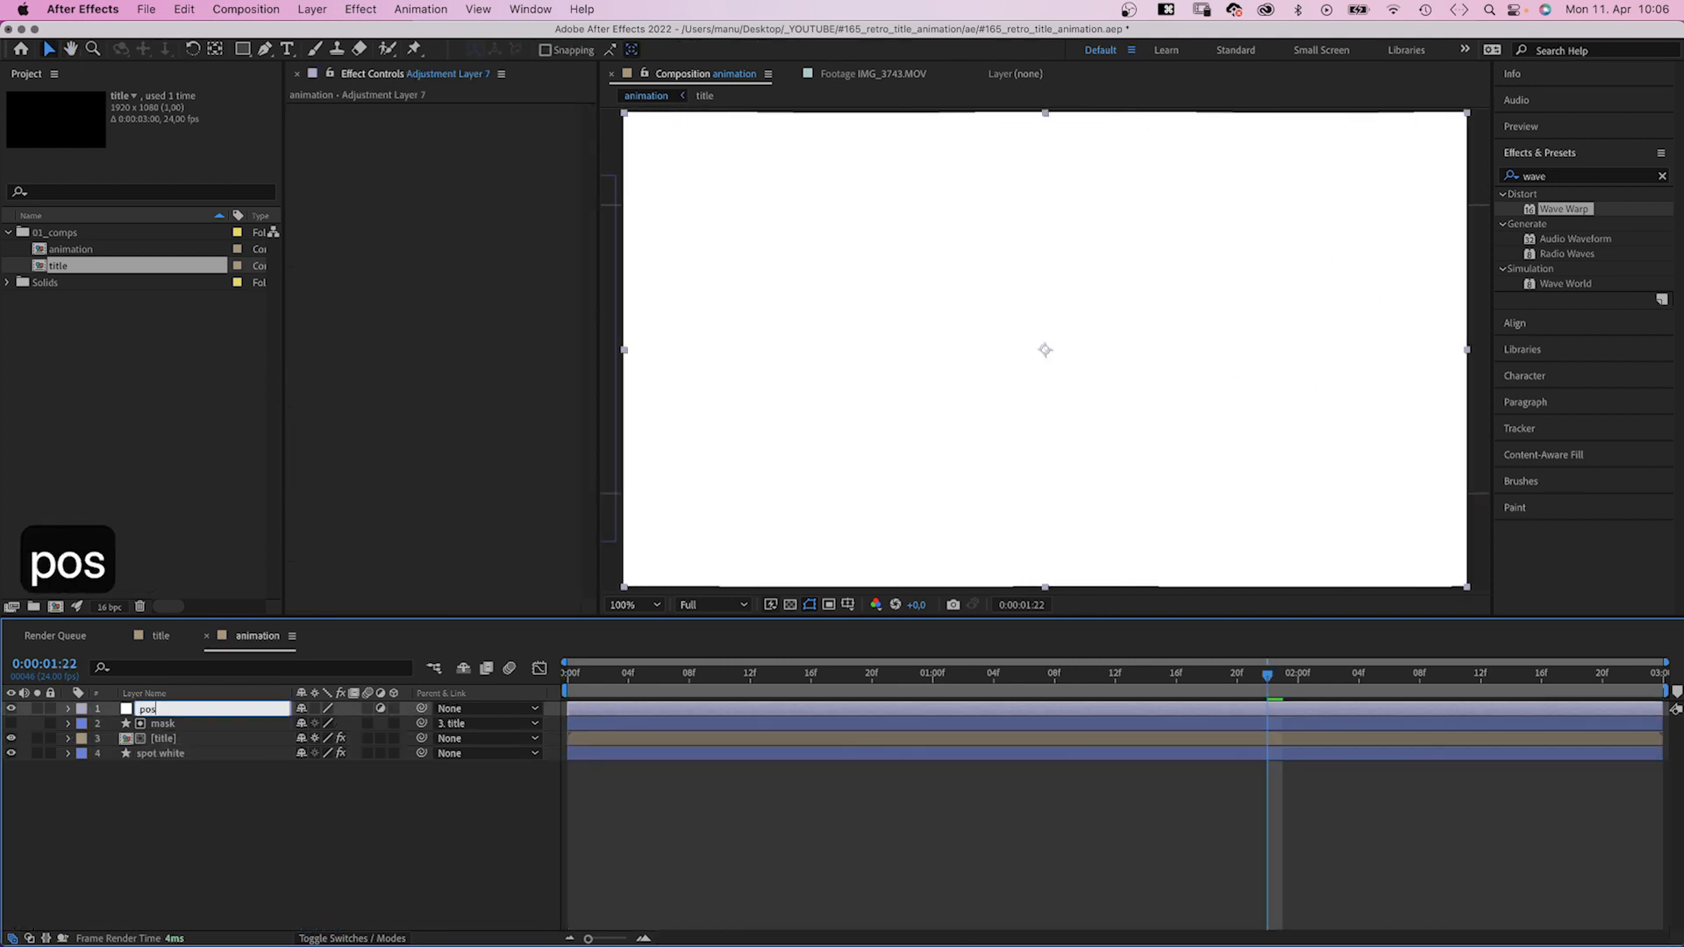
Name the adjustment layer 'posterize time' and search 'pos' for the Posterize Time effect
type("posterize time")
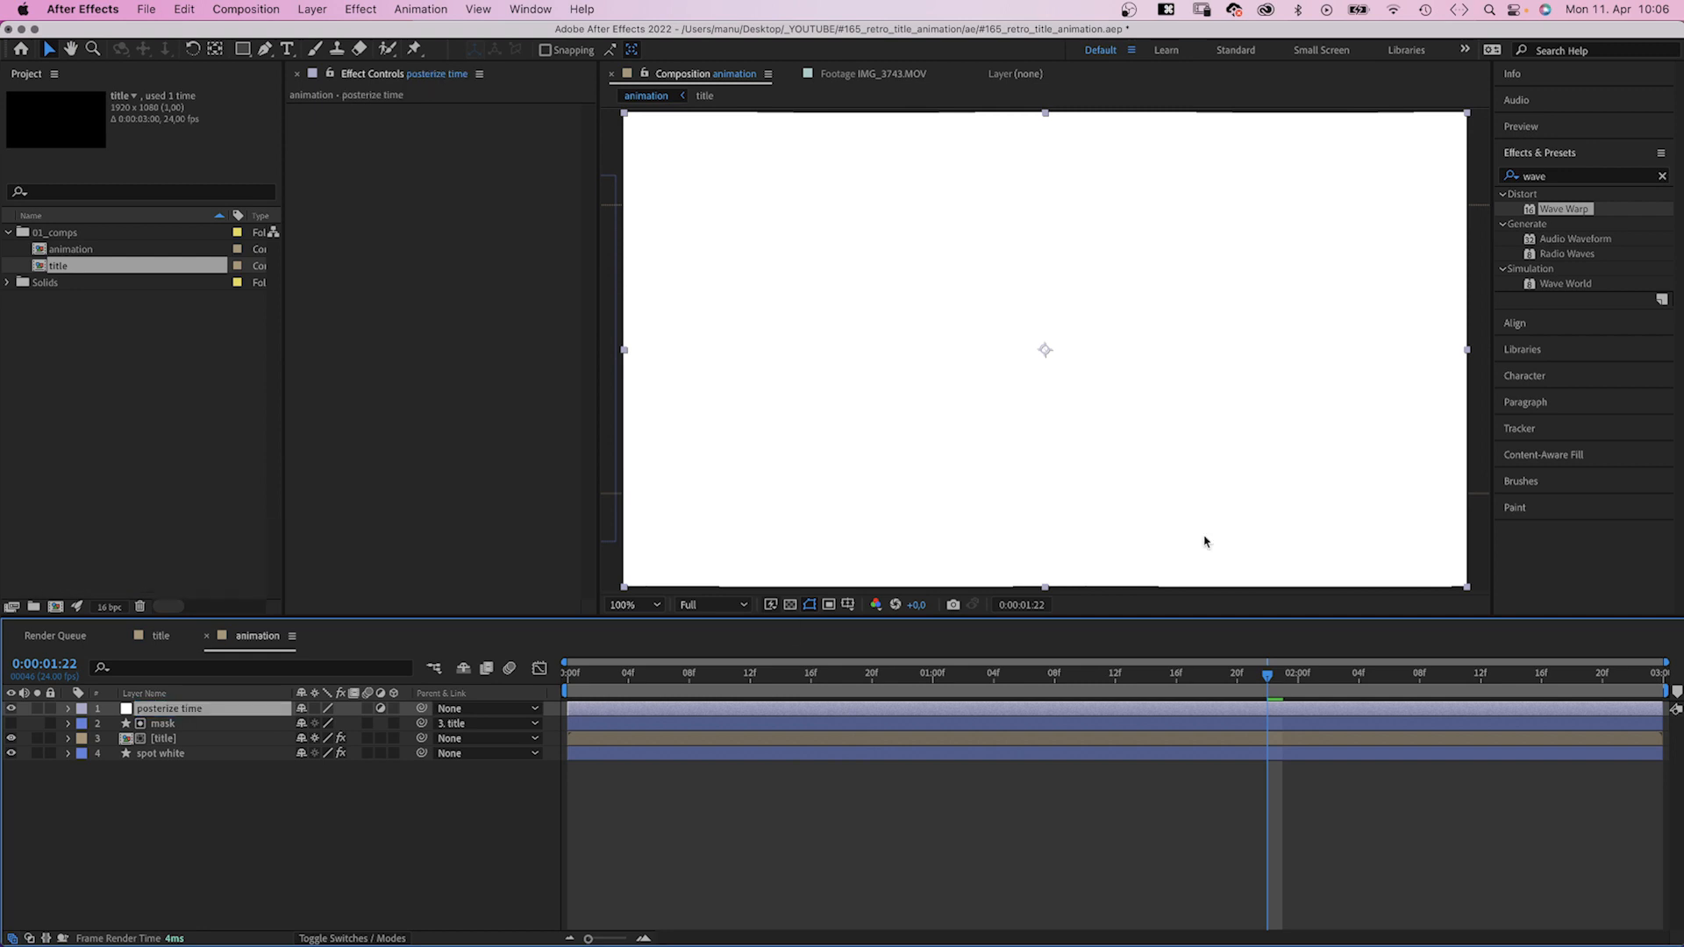
type("posteriz")
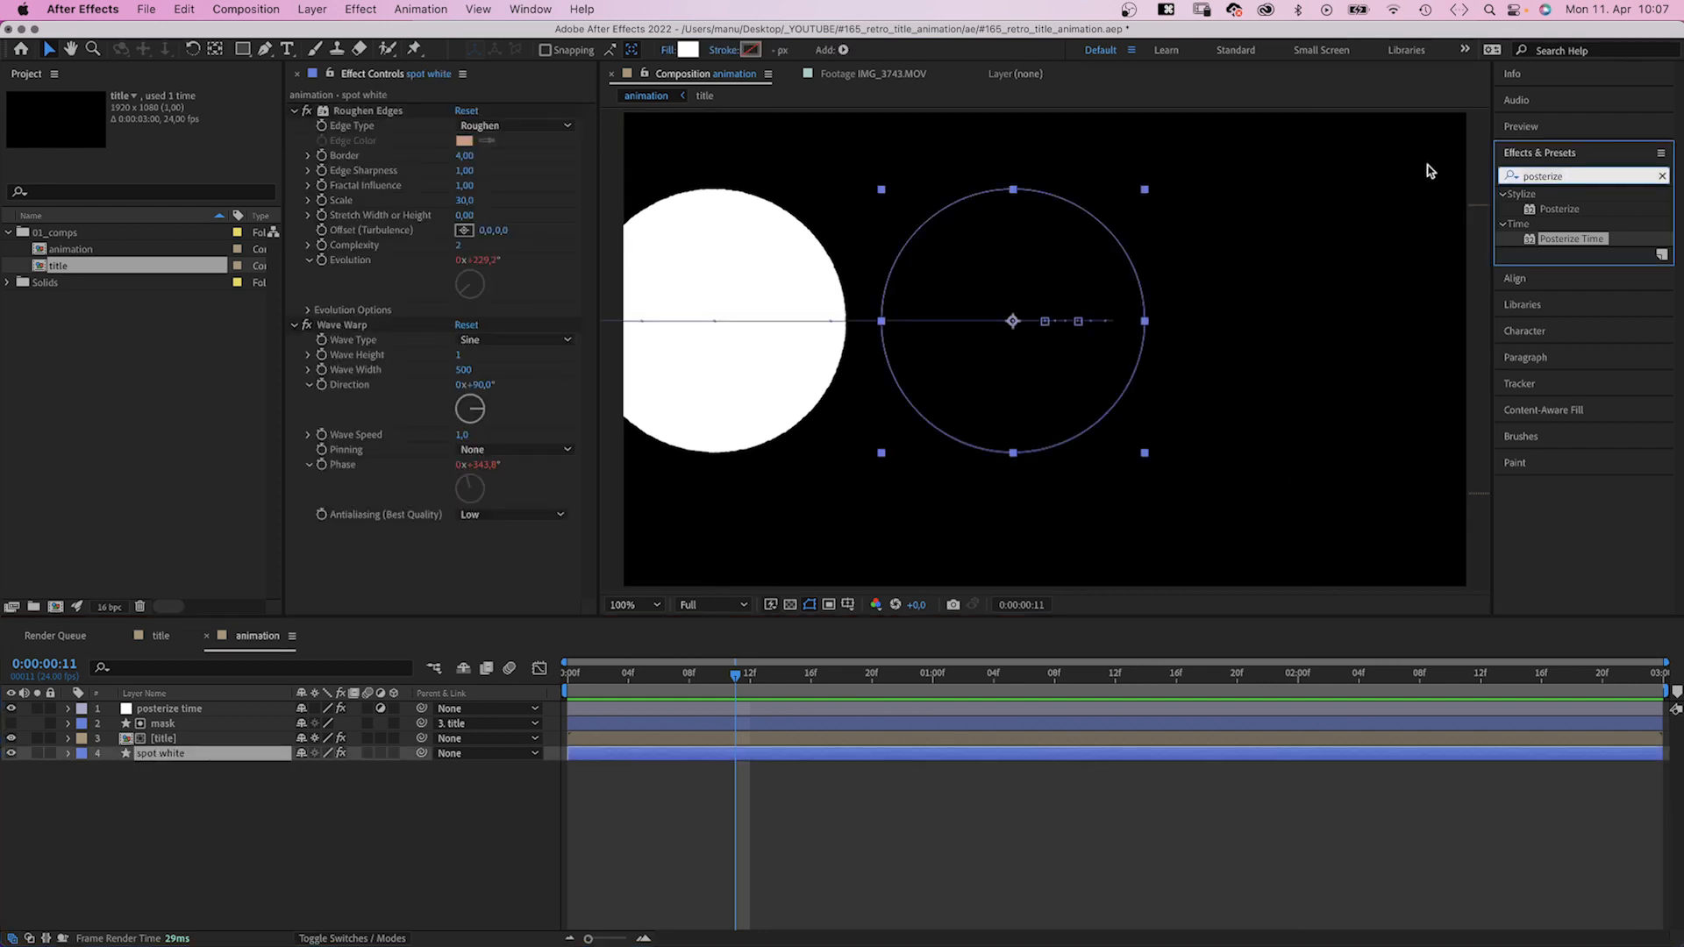
Apply Echo to spot white with decay 0.50, then deselect the layer
type("echo")
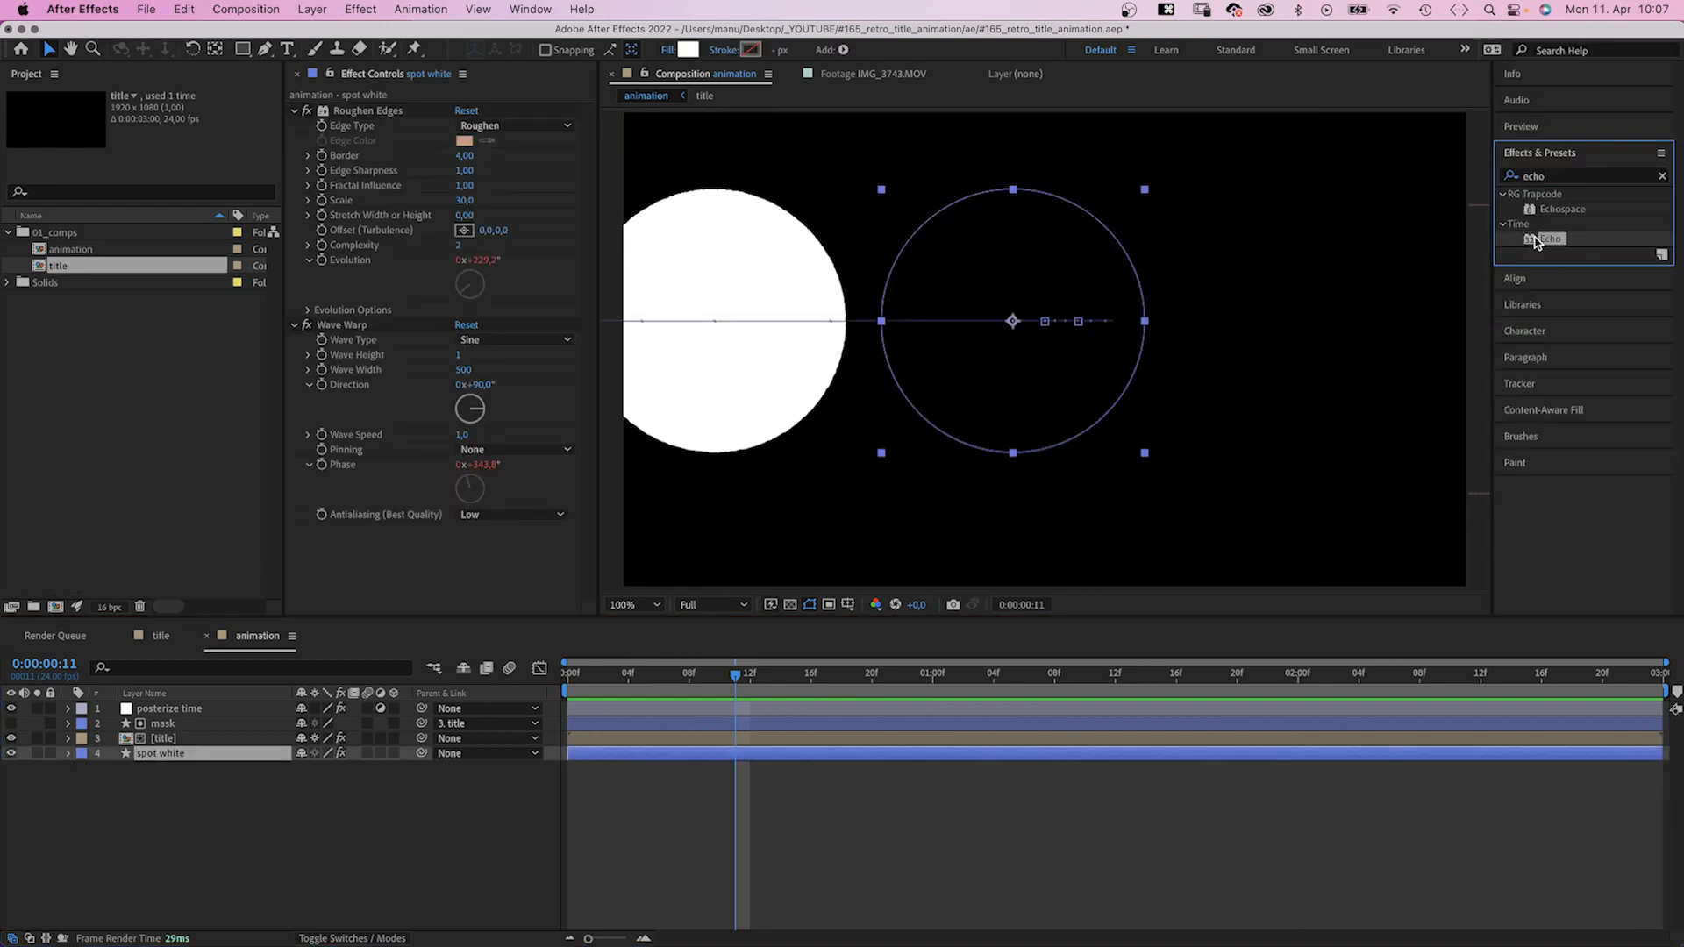
double_click(1552, 238)
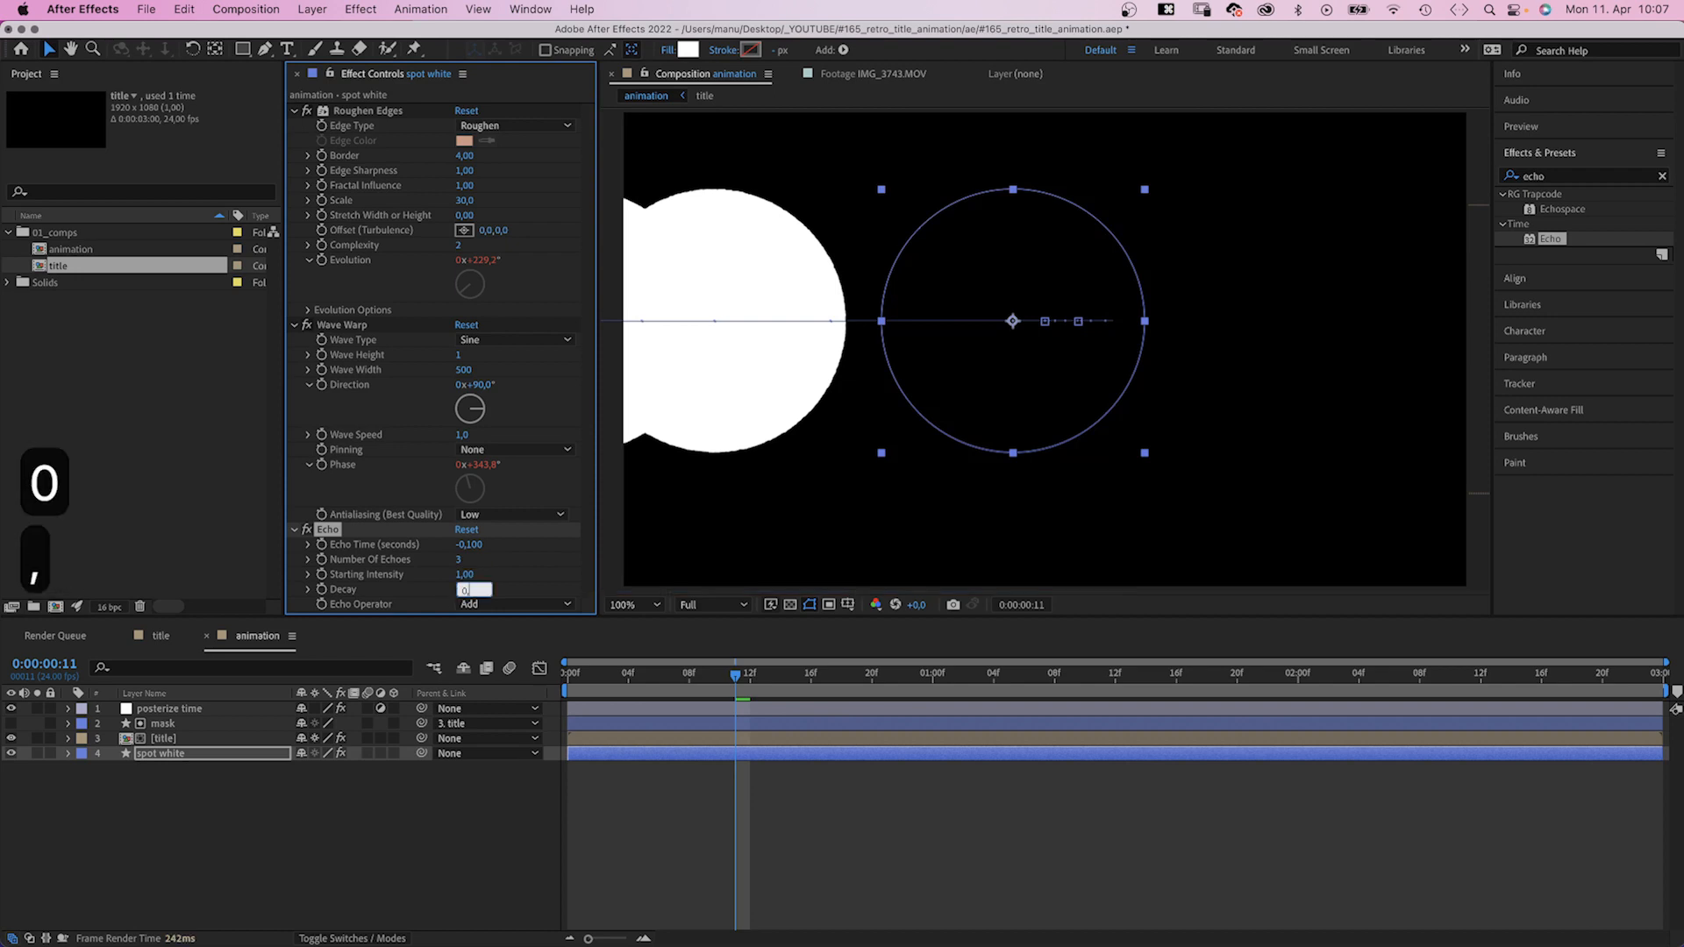
type("0.50")
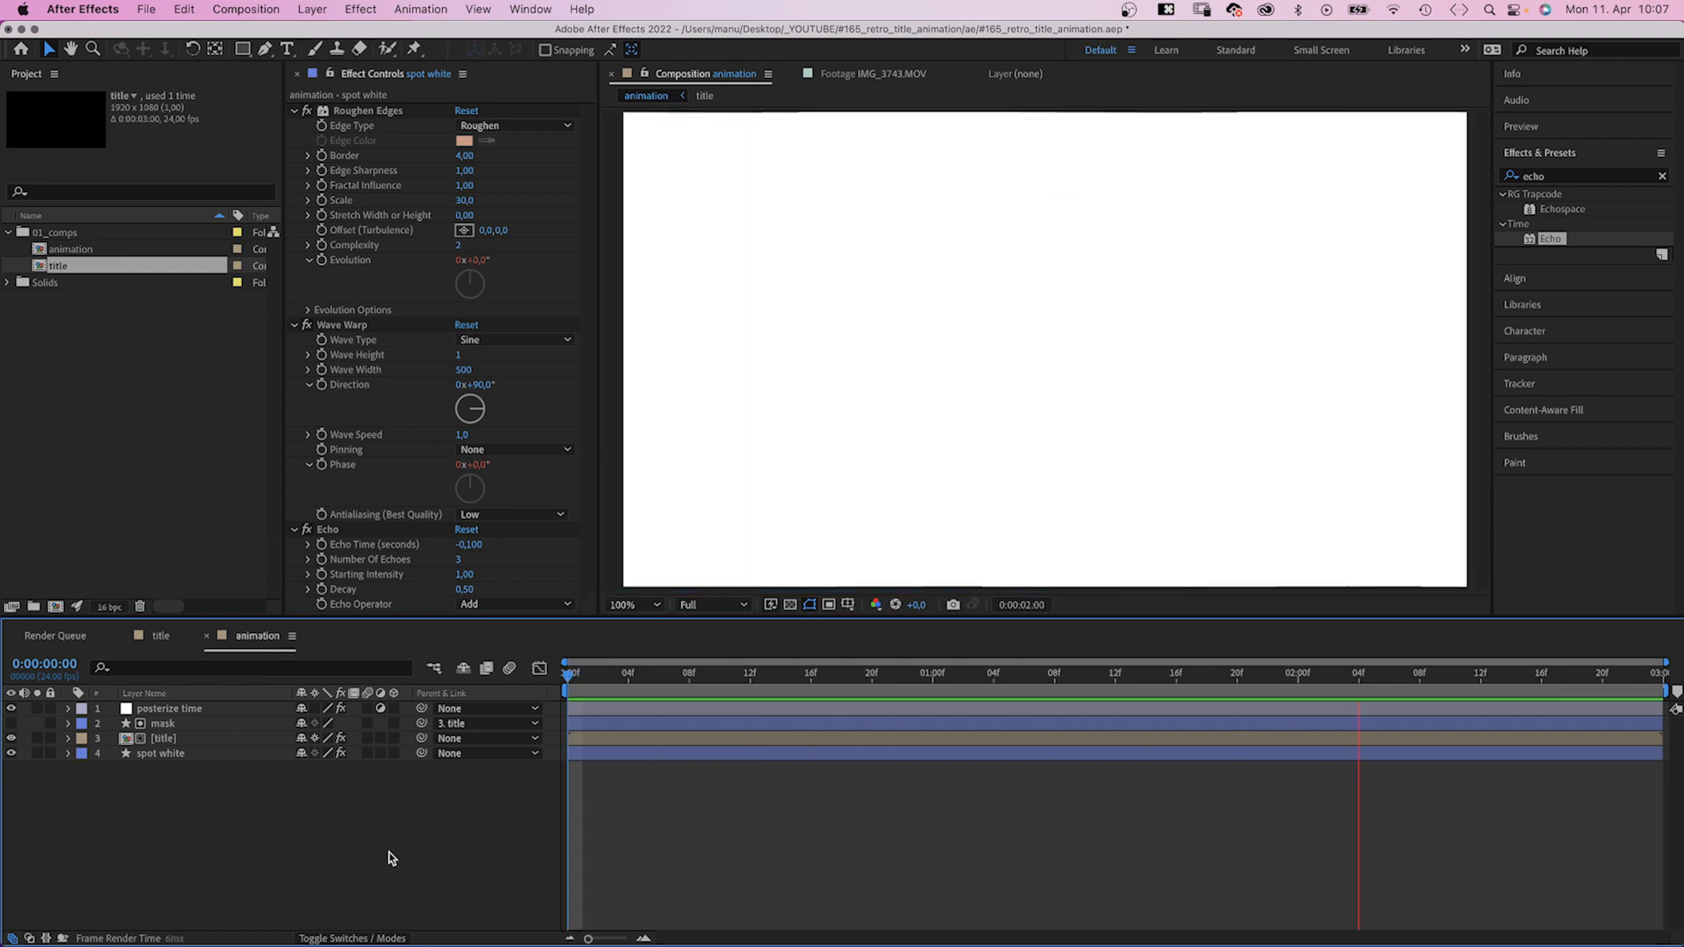
left_click(994, 675)
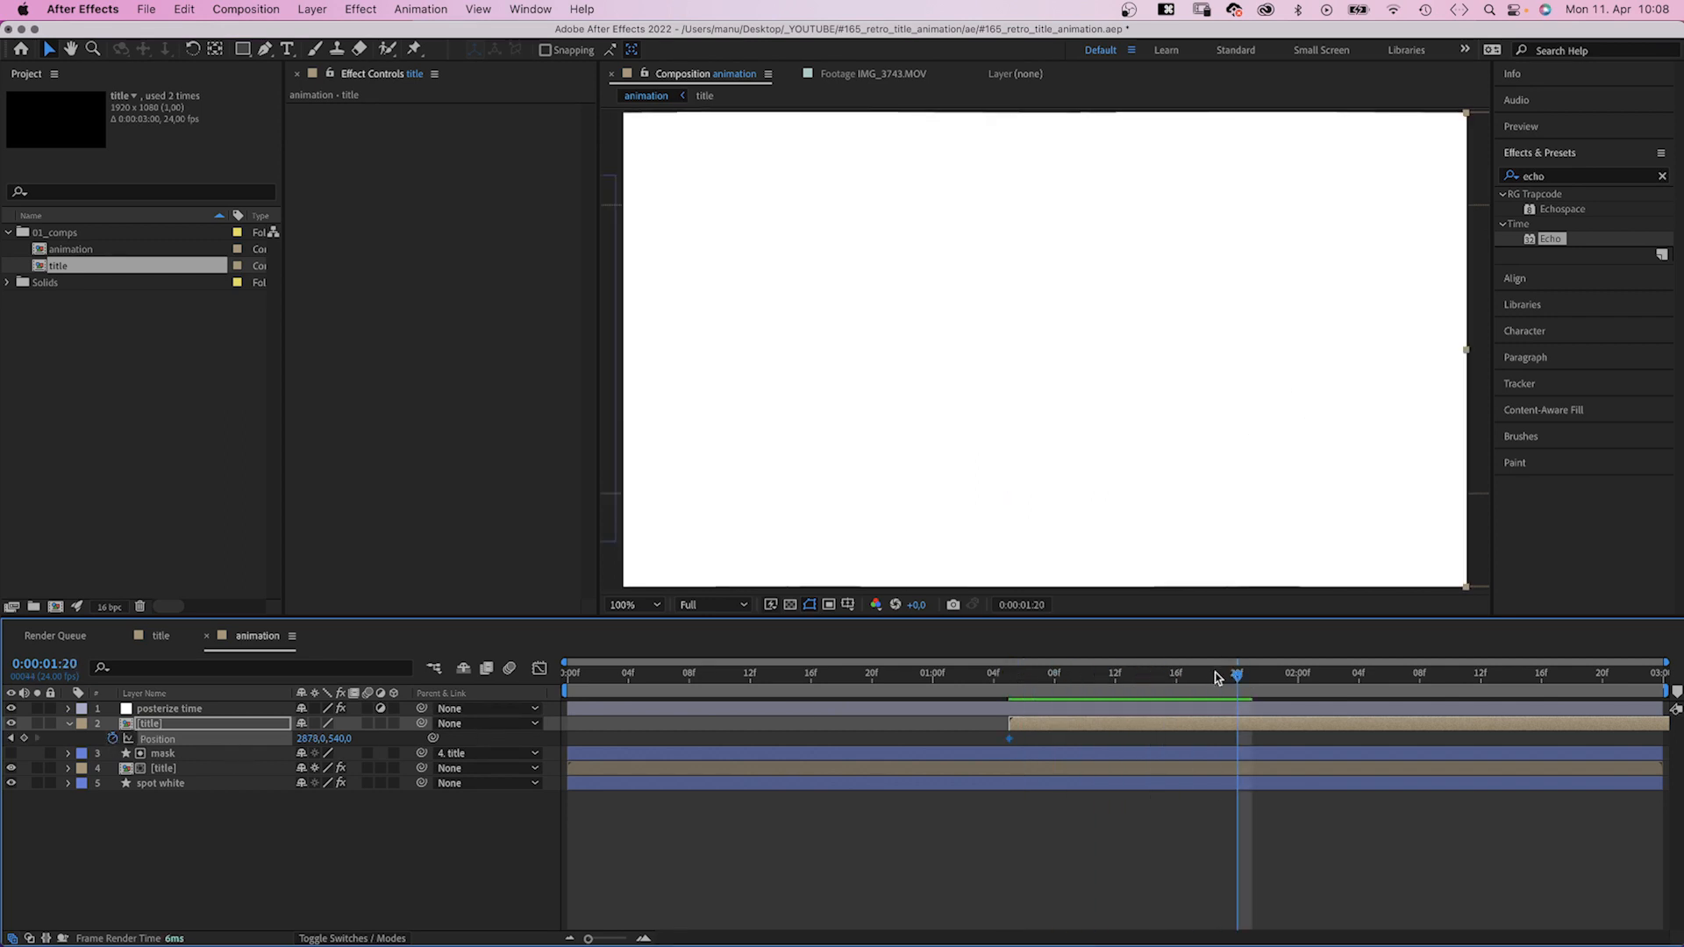
Add the title comp, animating Position from 2878,540 to 960,540 at 1:20
double_click(309, 739)
type("set matte")
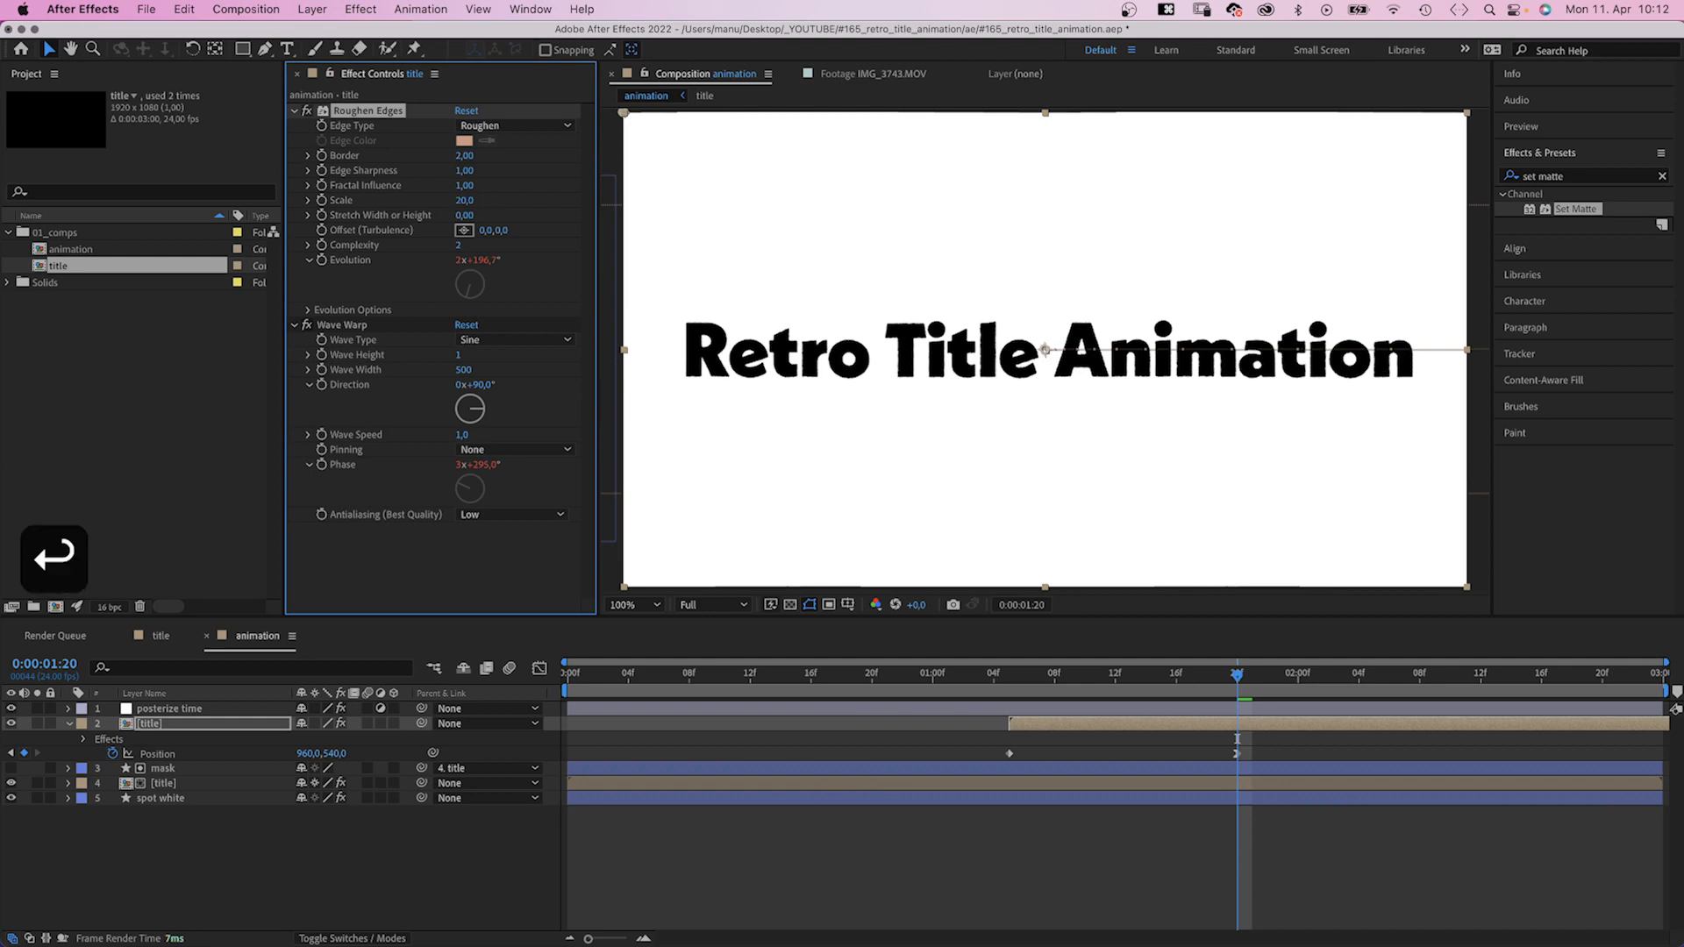
Set the title layer's Wave Warp wave height to 0.5
left_click(460, 355)
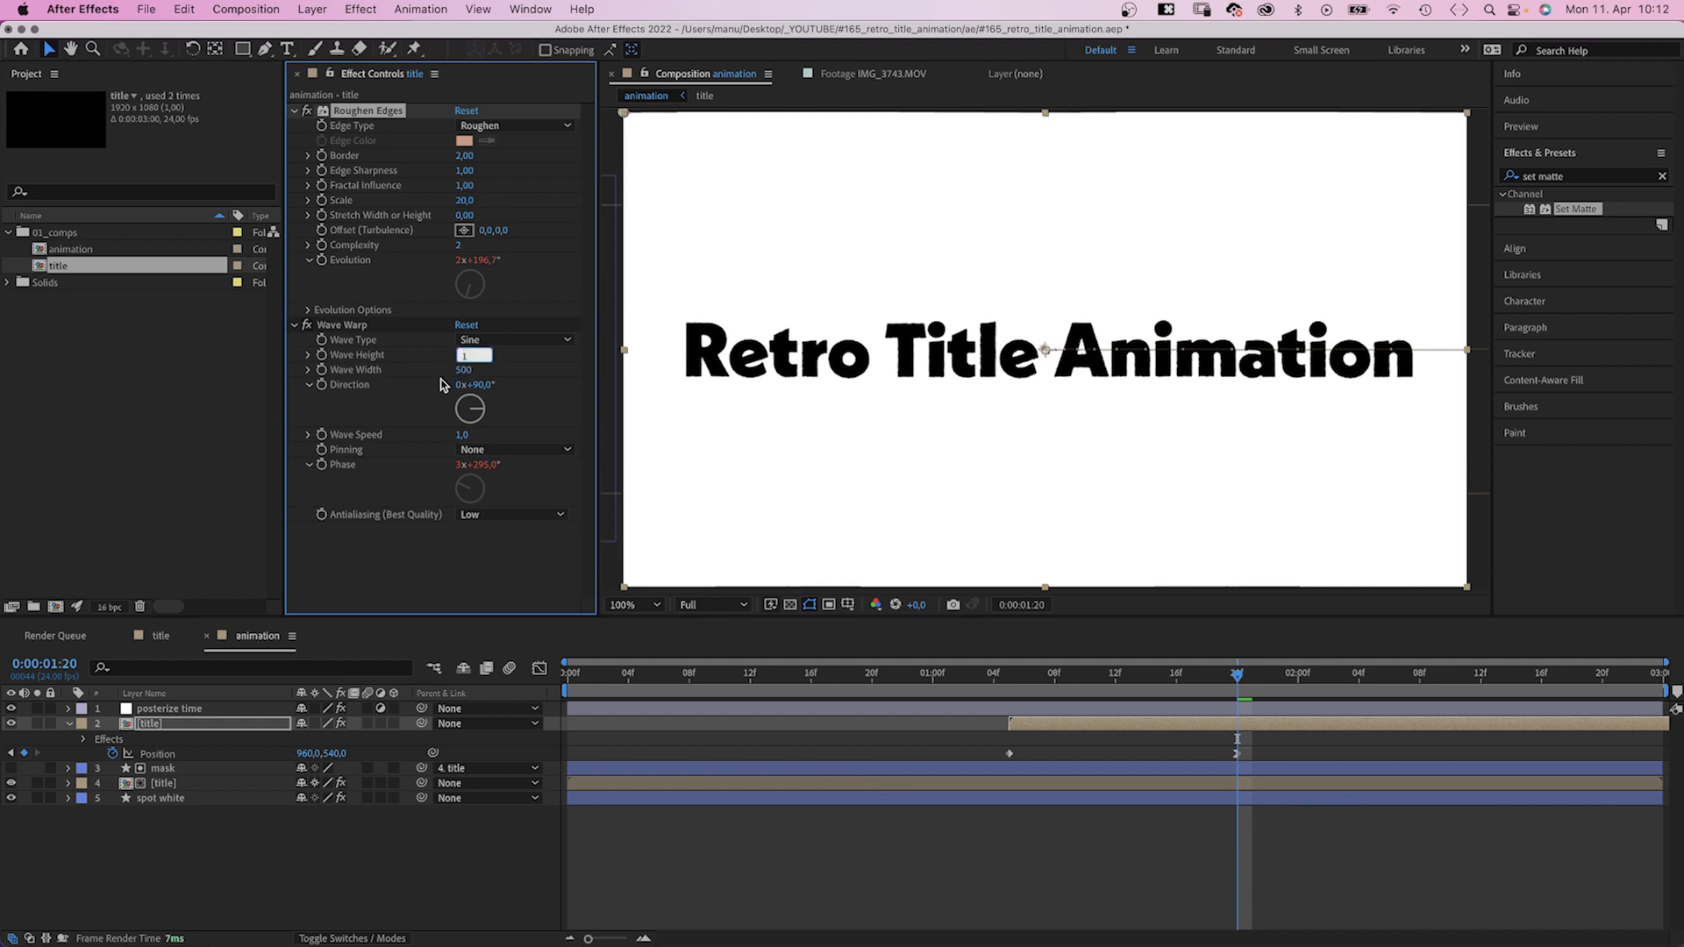
type("0.5")
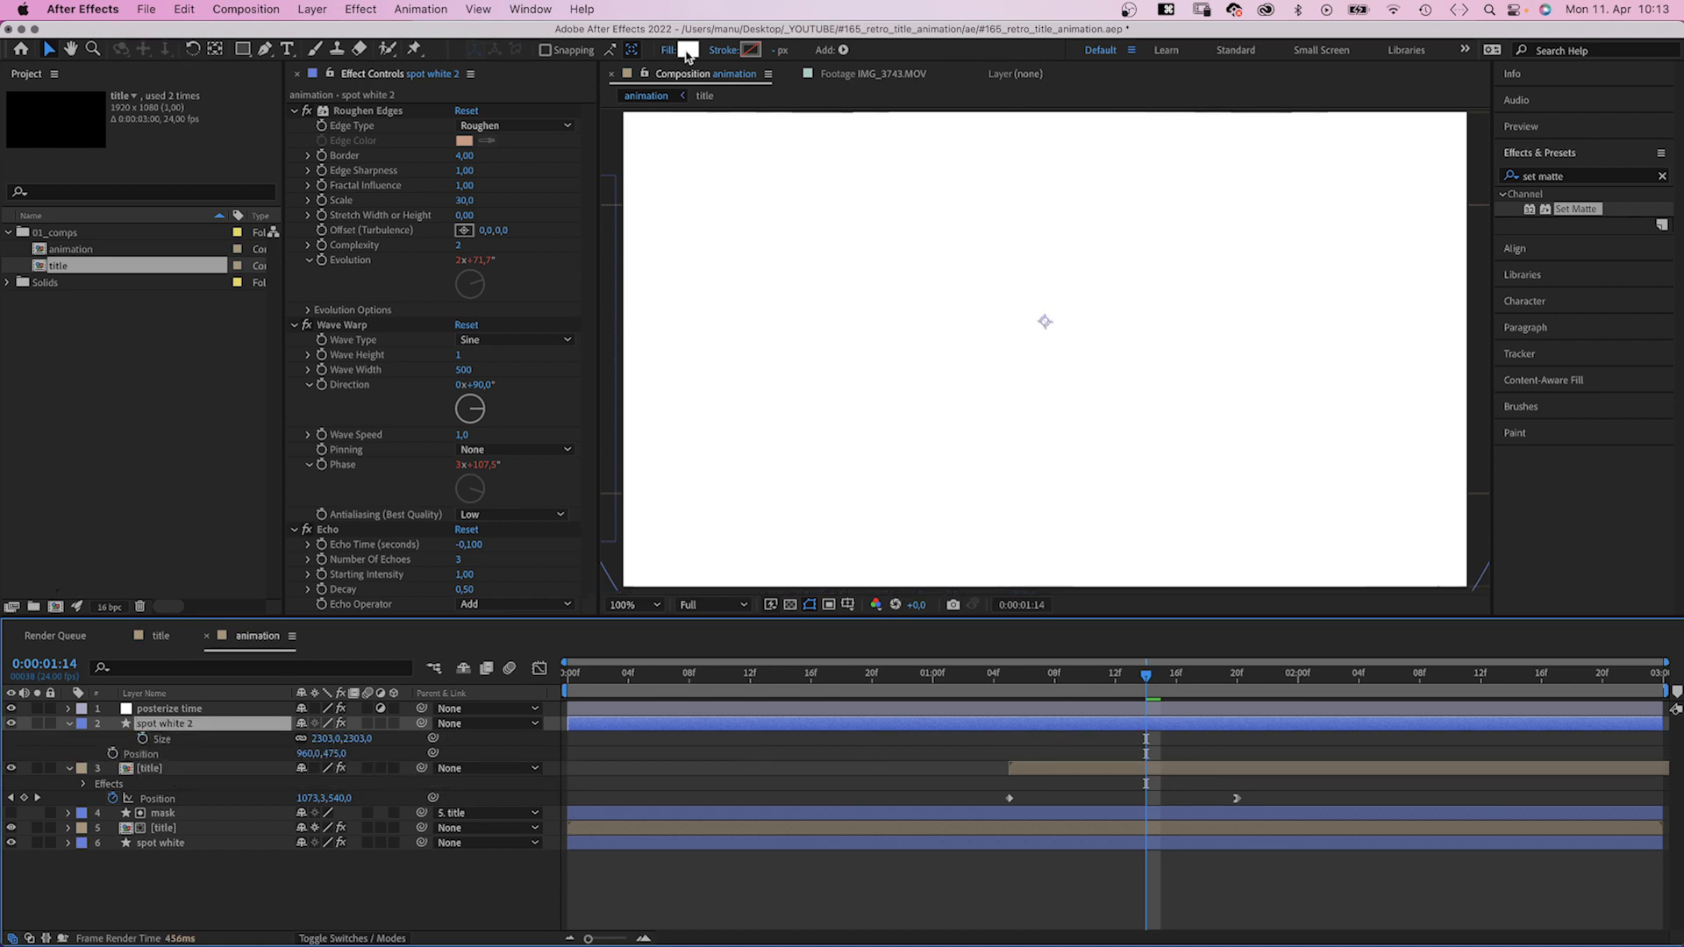
Fill the spot black copy with black and size it to 300,300
left_click(690, 49)
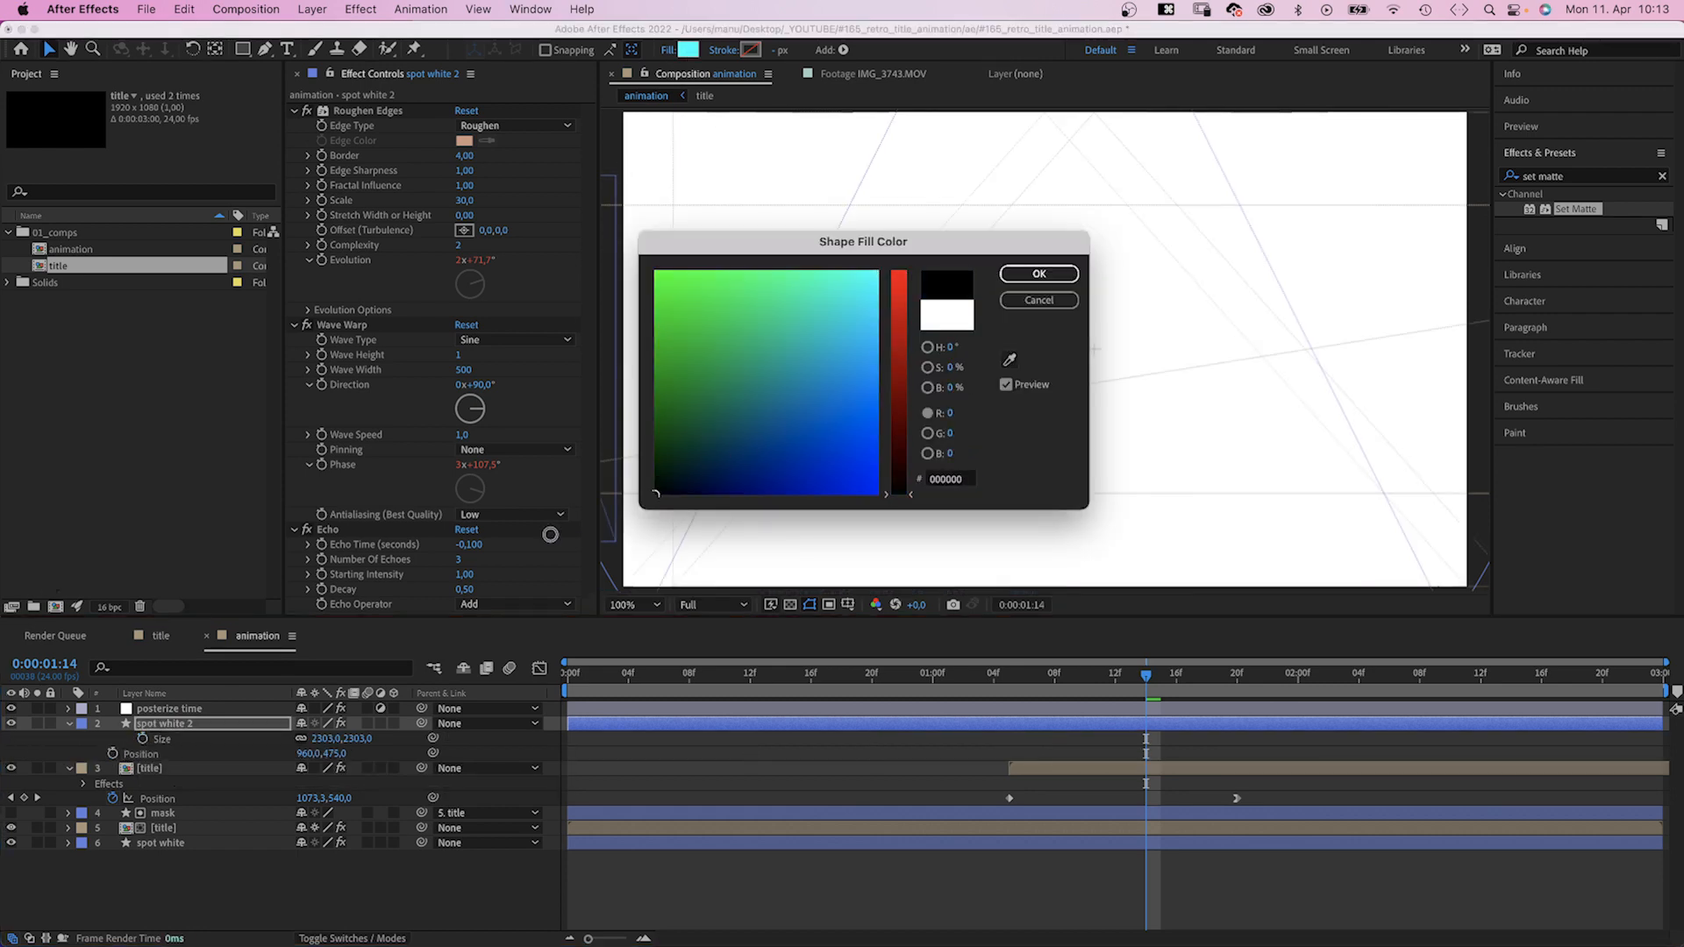
left_click(1038, 273)
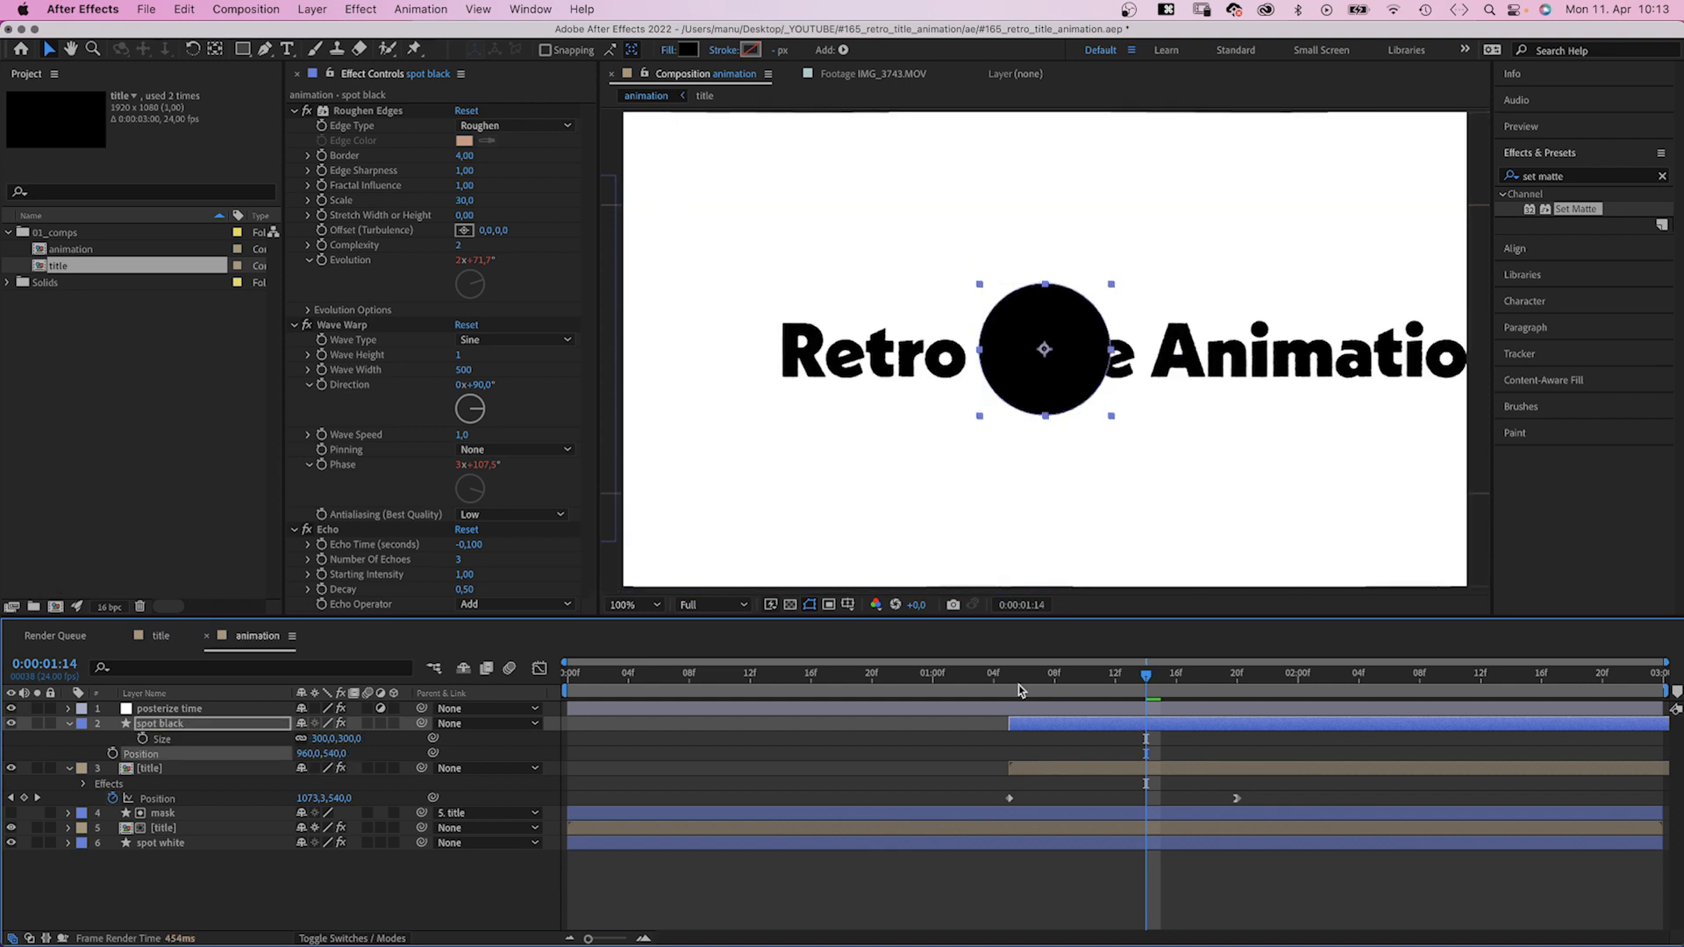
Keyframe spot black's Position from off-screen right to the title's left letters
left_click(1008, 672)
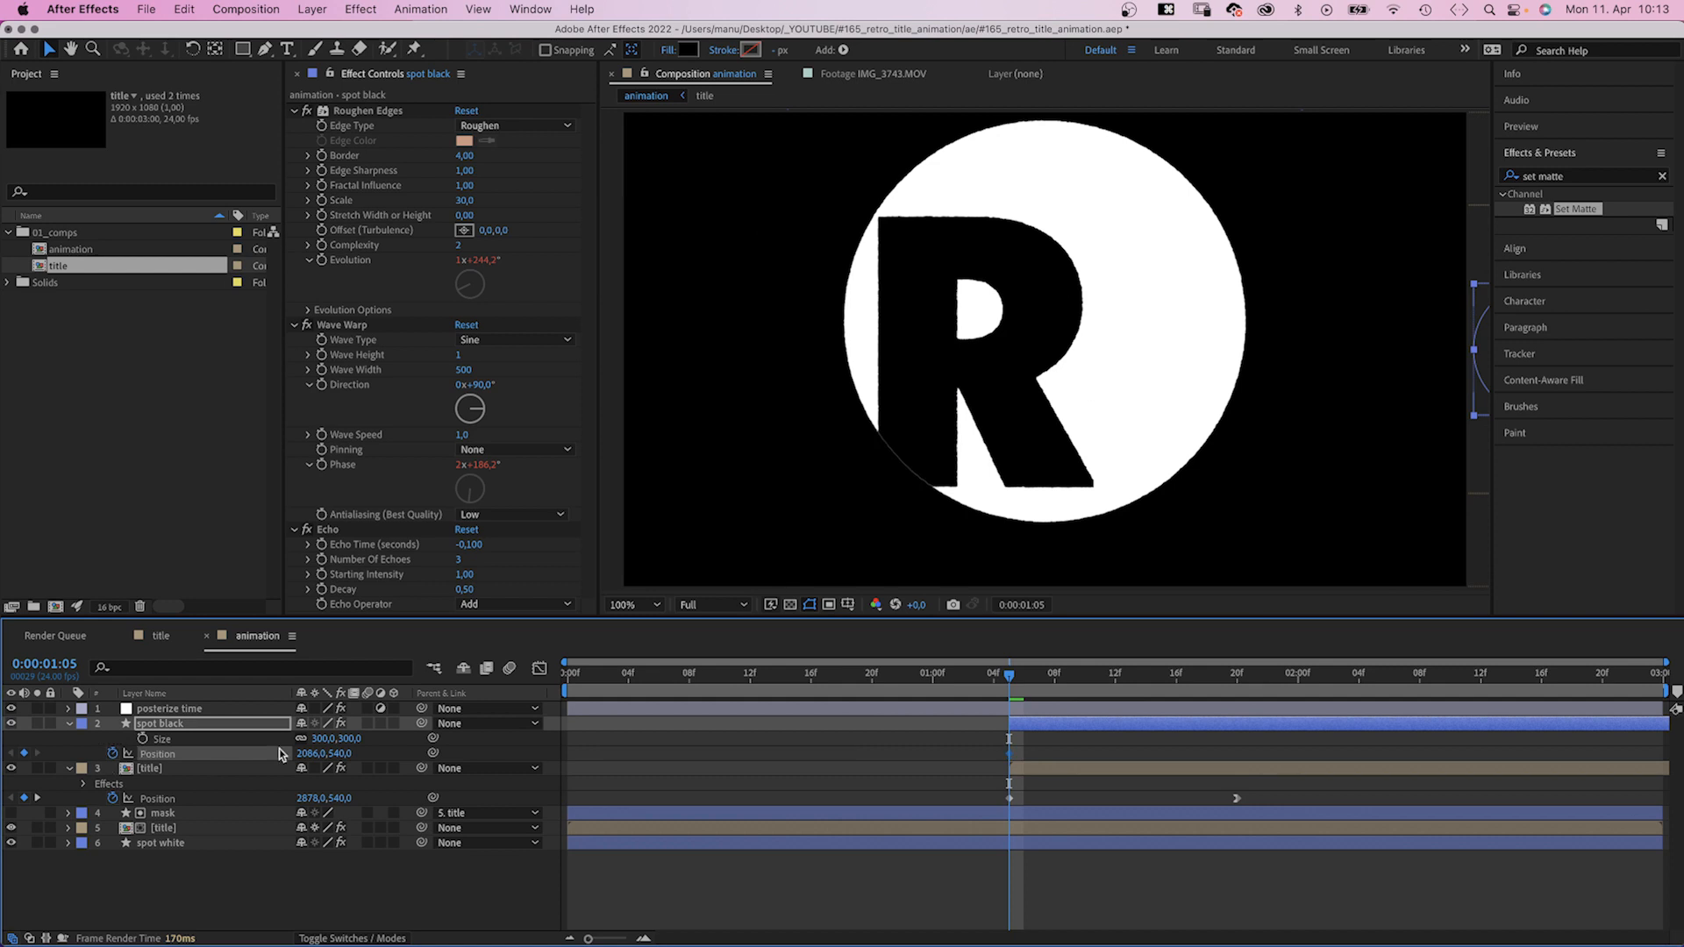
left_click(1280, 678)
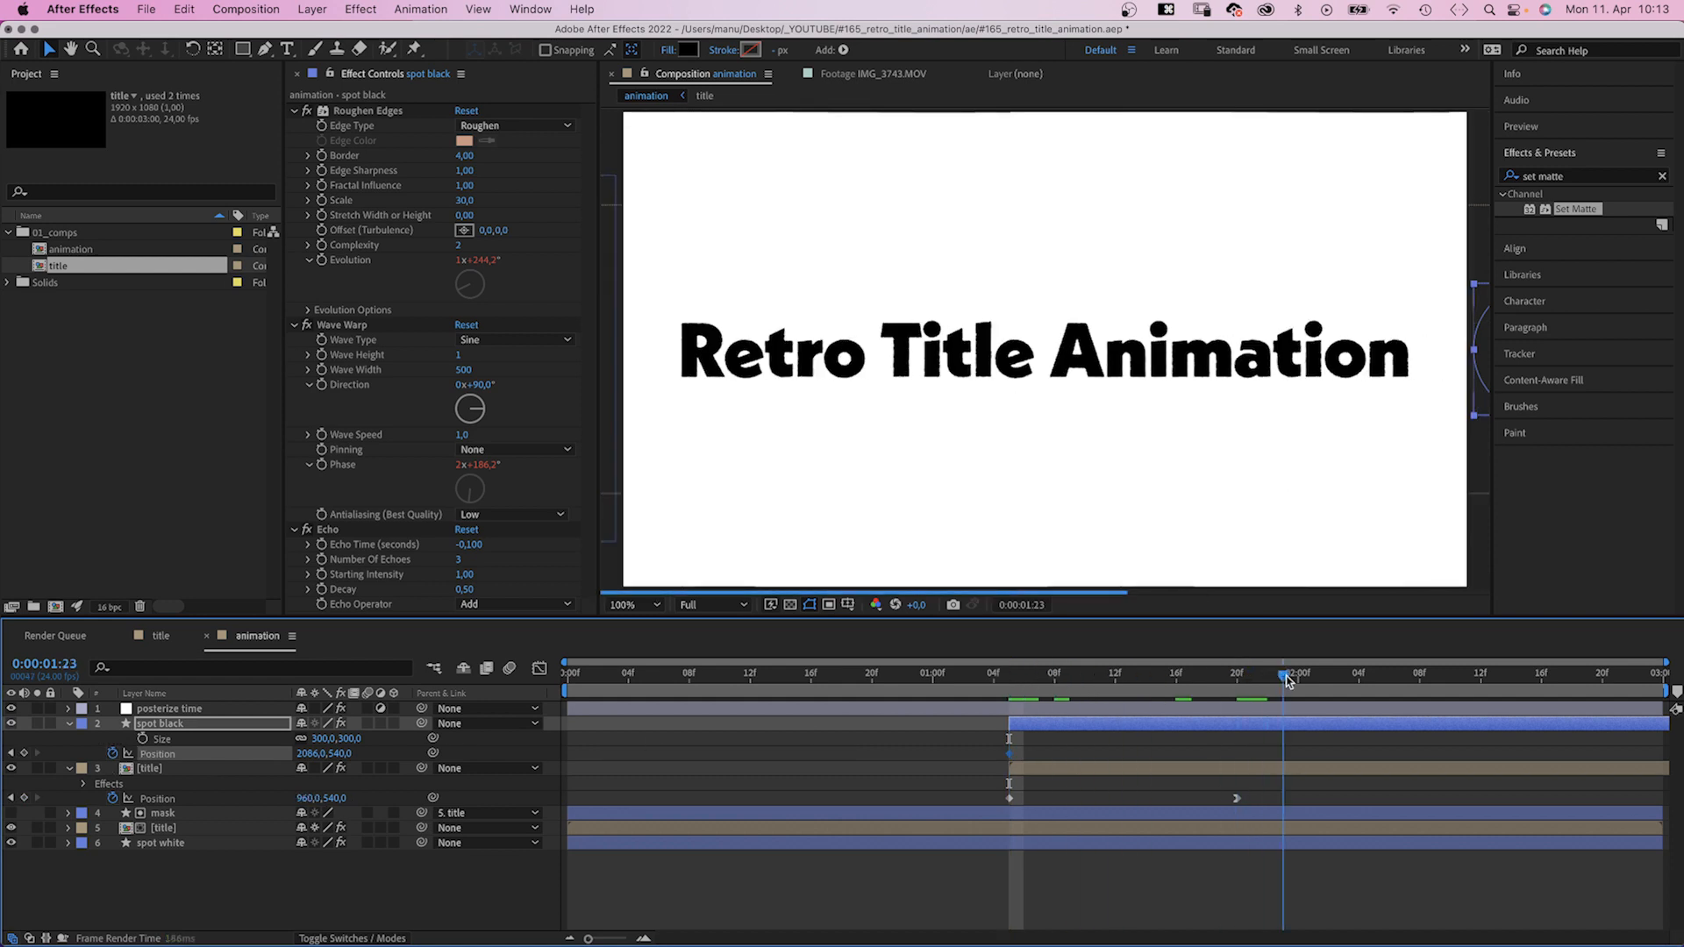
left_click(1420, 676)
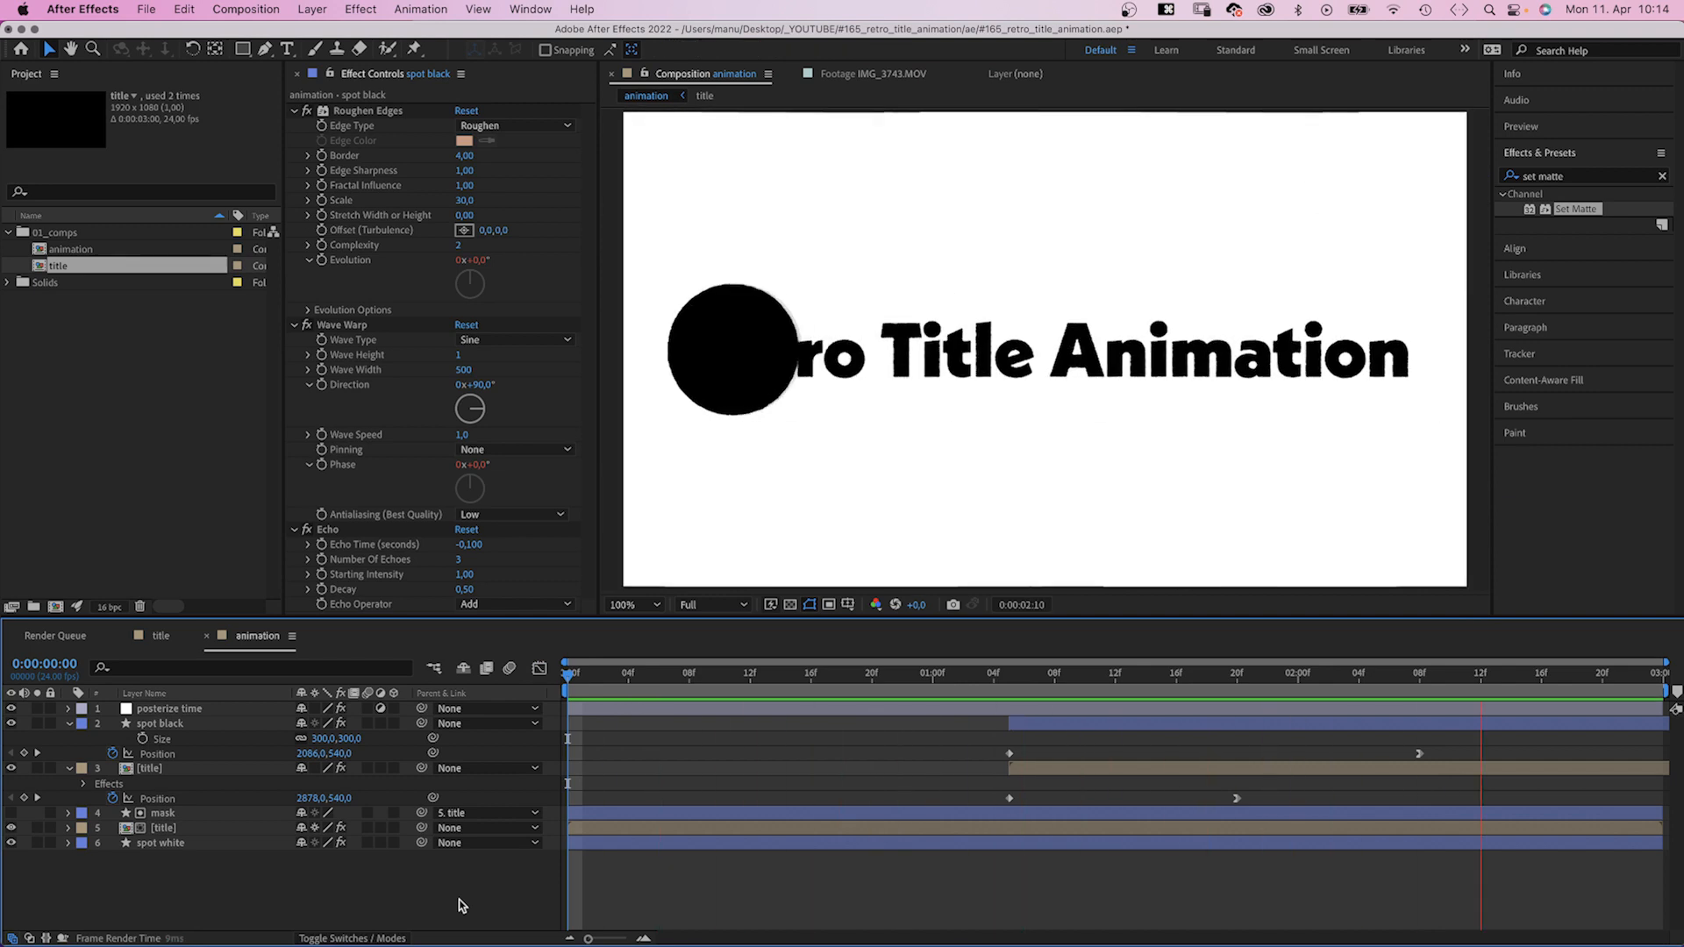
left_click_drag(1484, 673, 1114, 673)
type("fill")
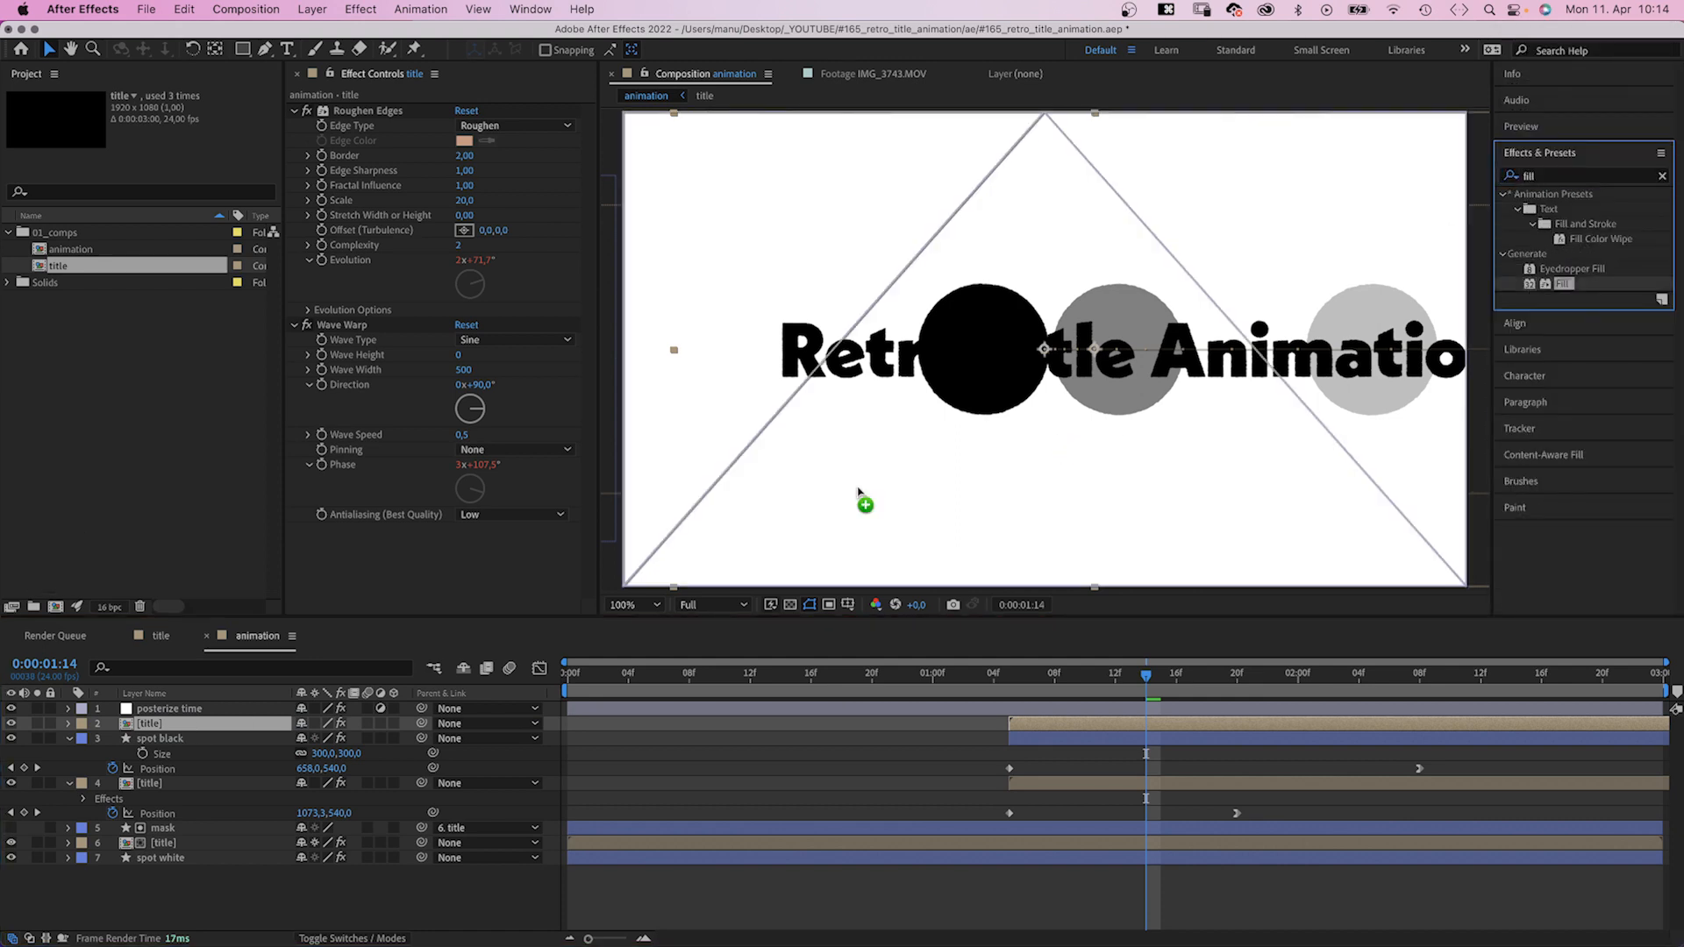
Give the title copy a white Fill and Set Matte taken from spot black
left_click(463, 546)
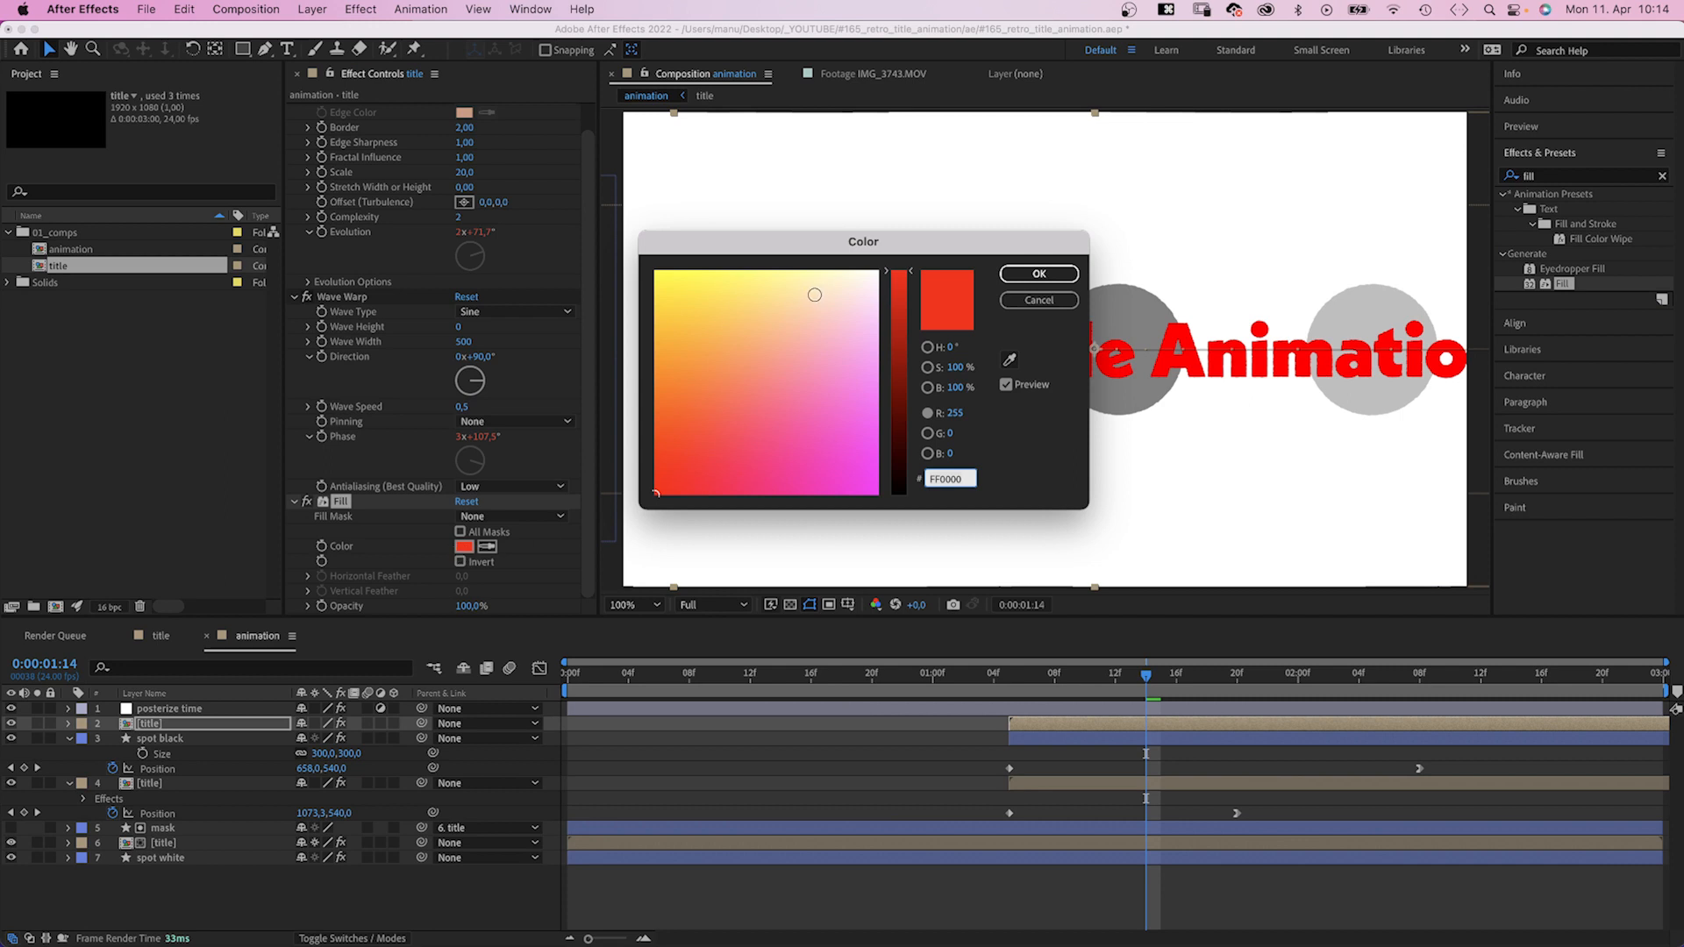
left_click(1038, 273)
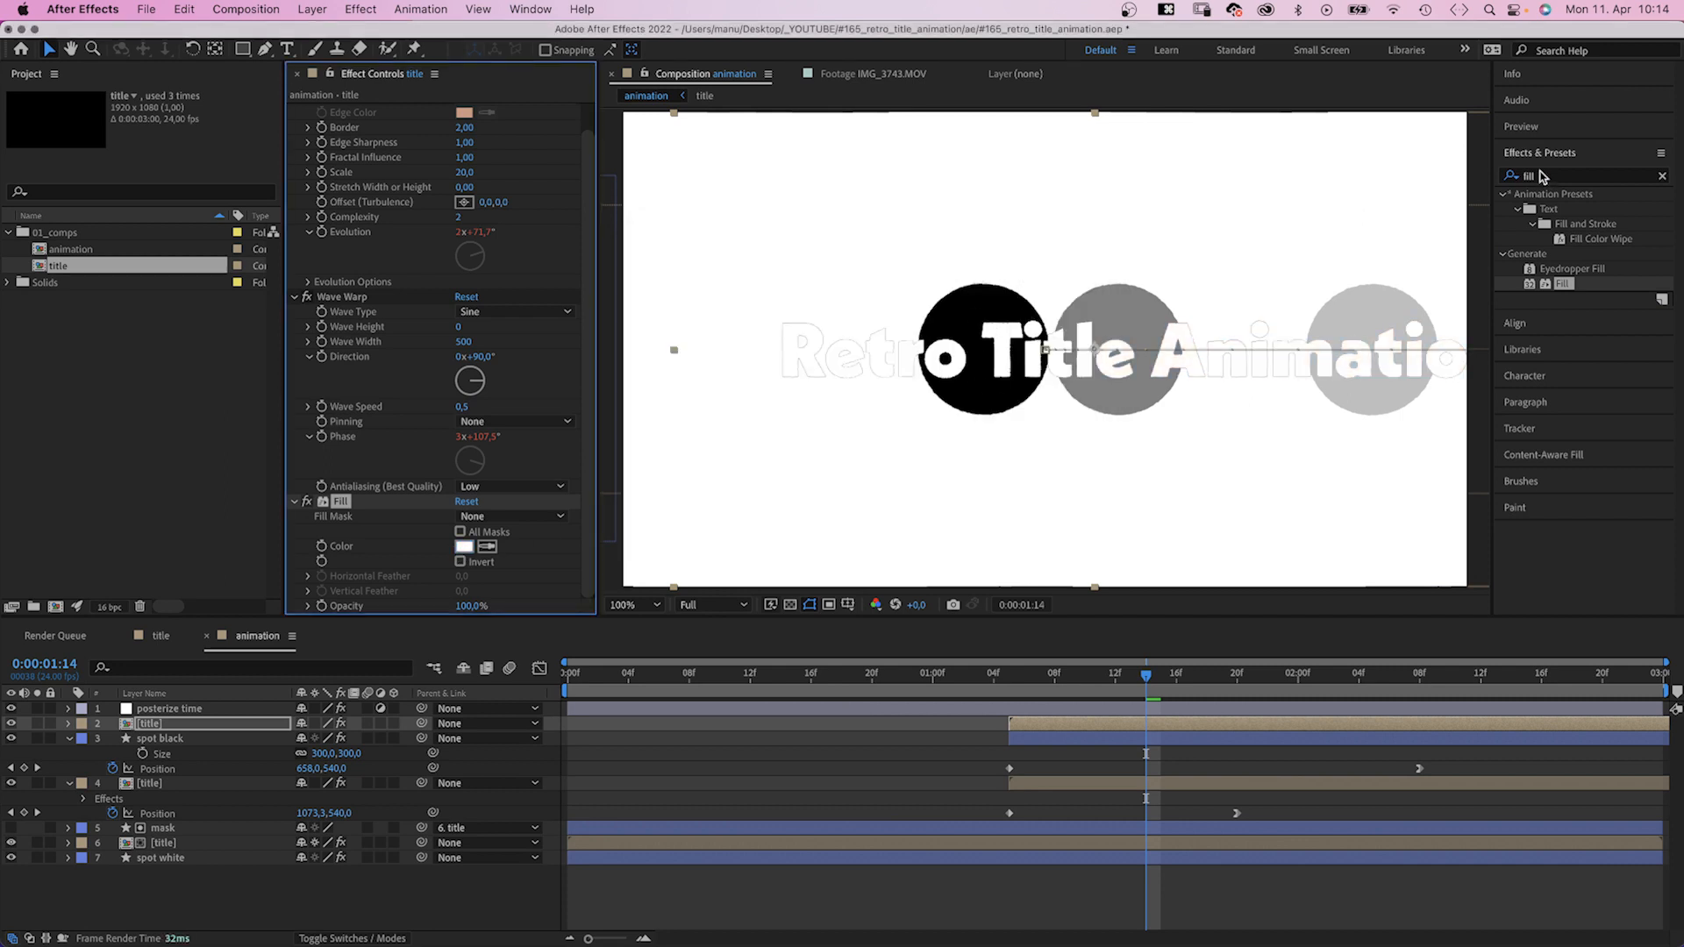
type("set mat")
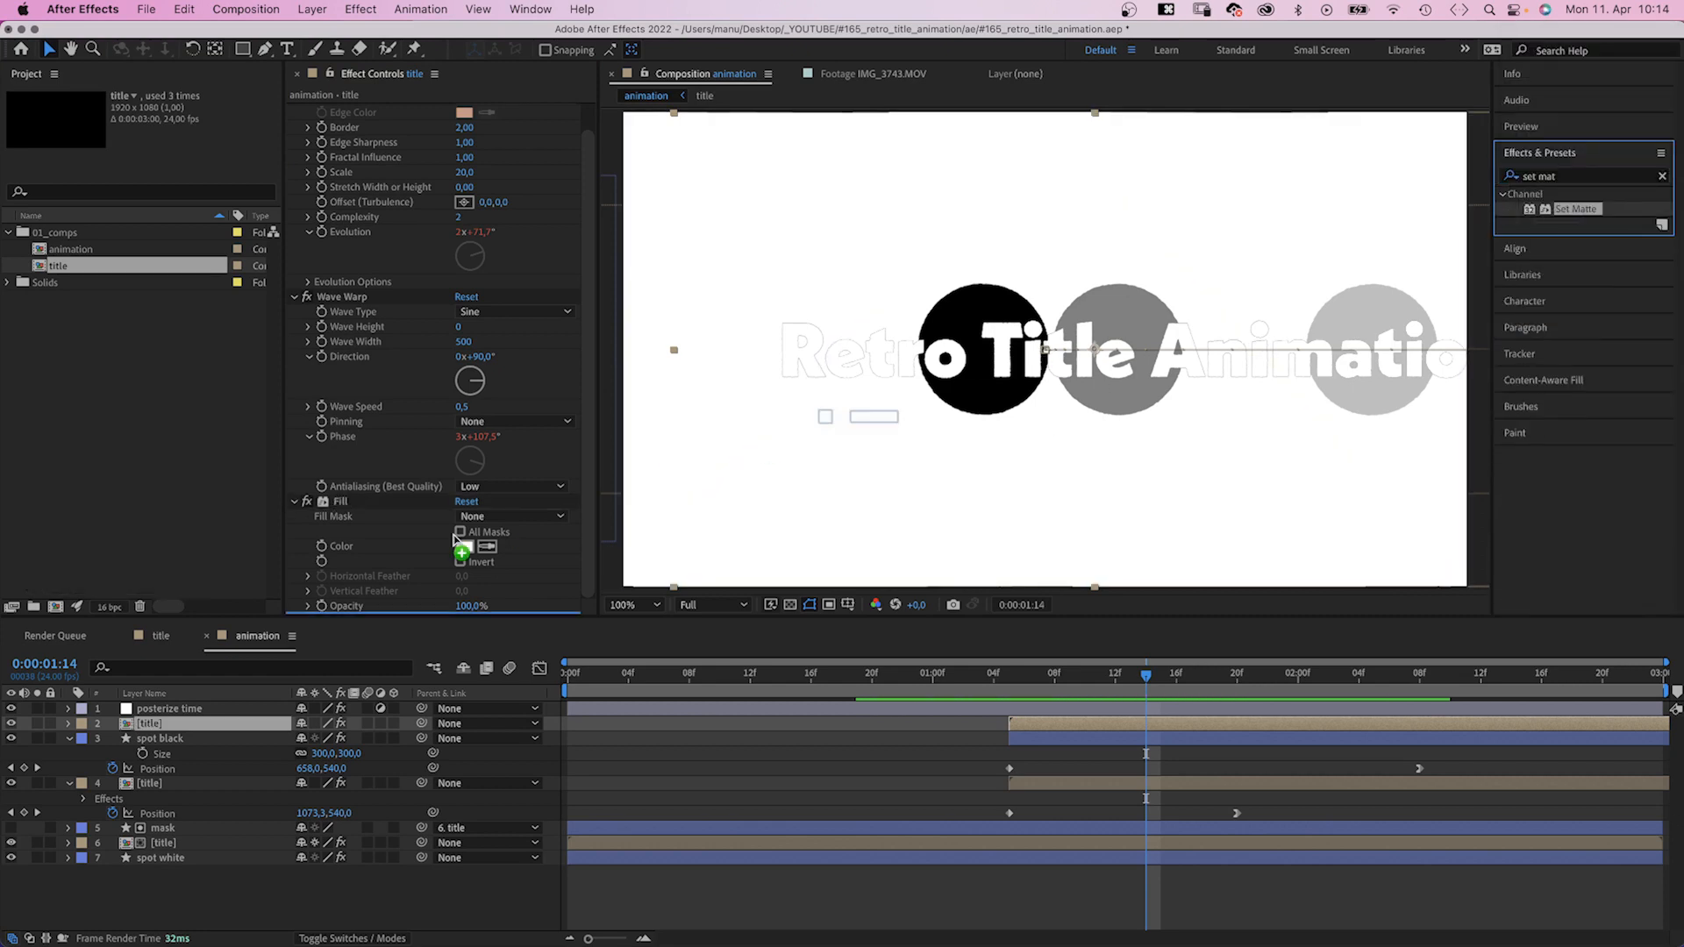
left_click(479, 530)
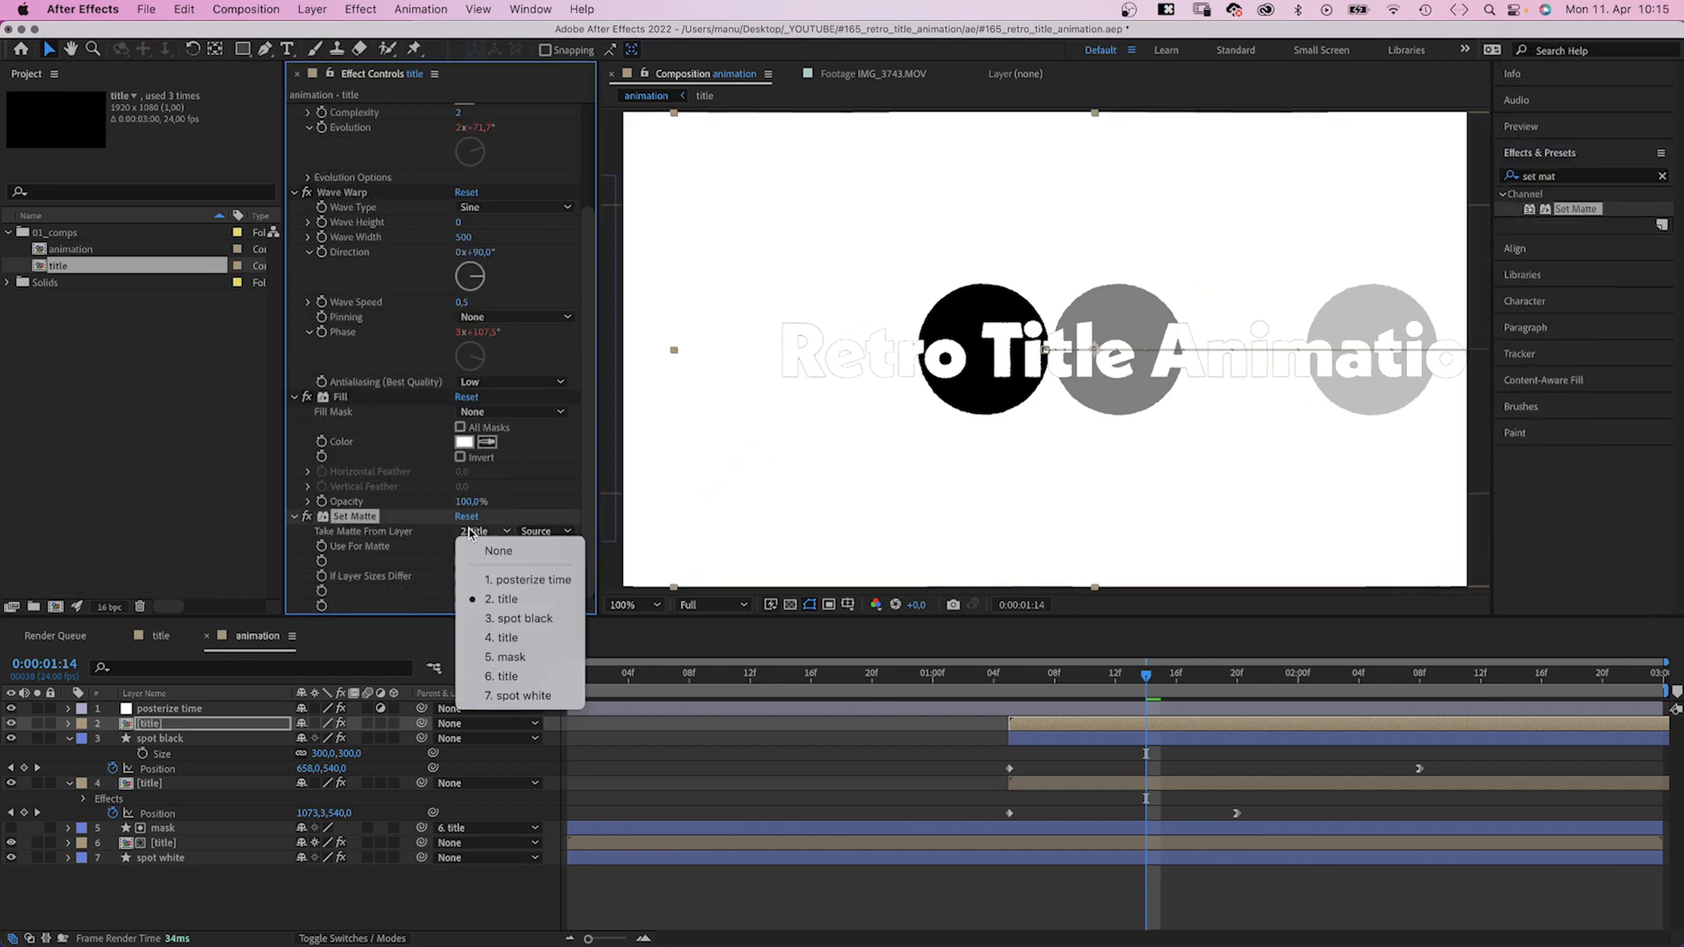
left_click(524, 618)
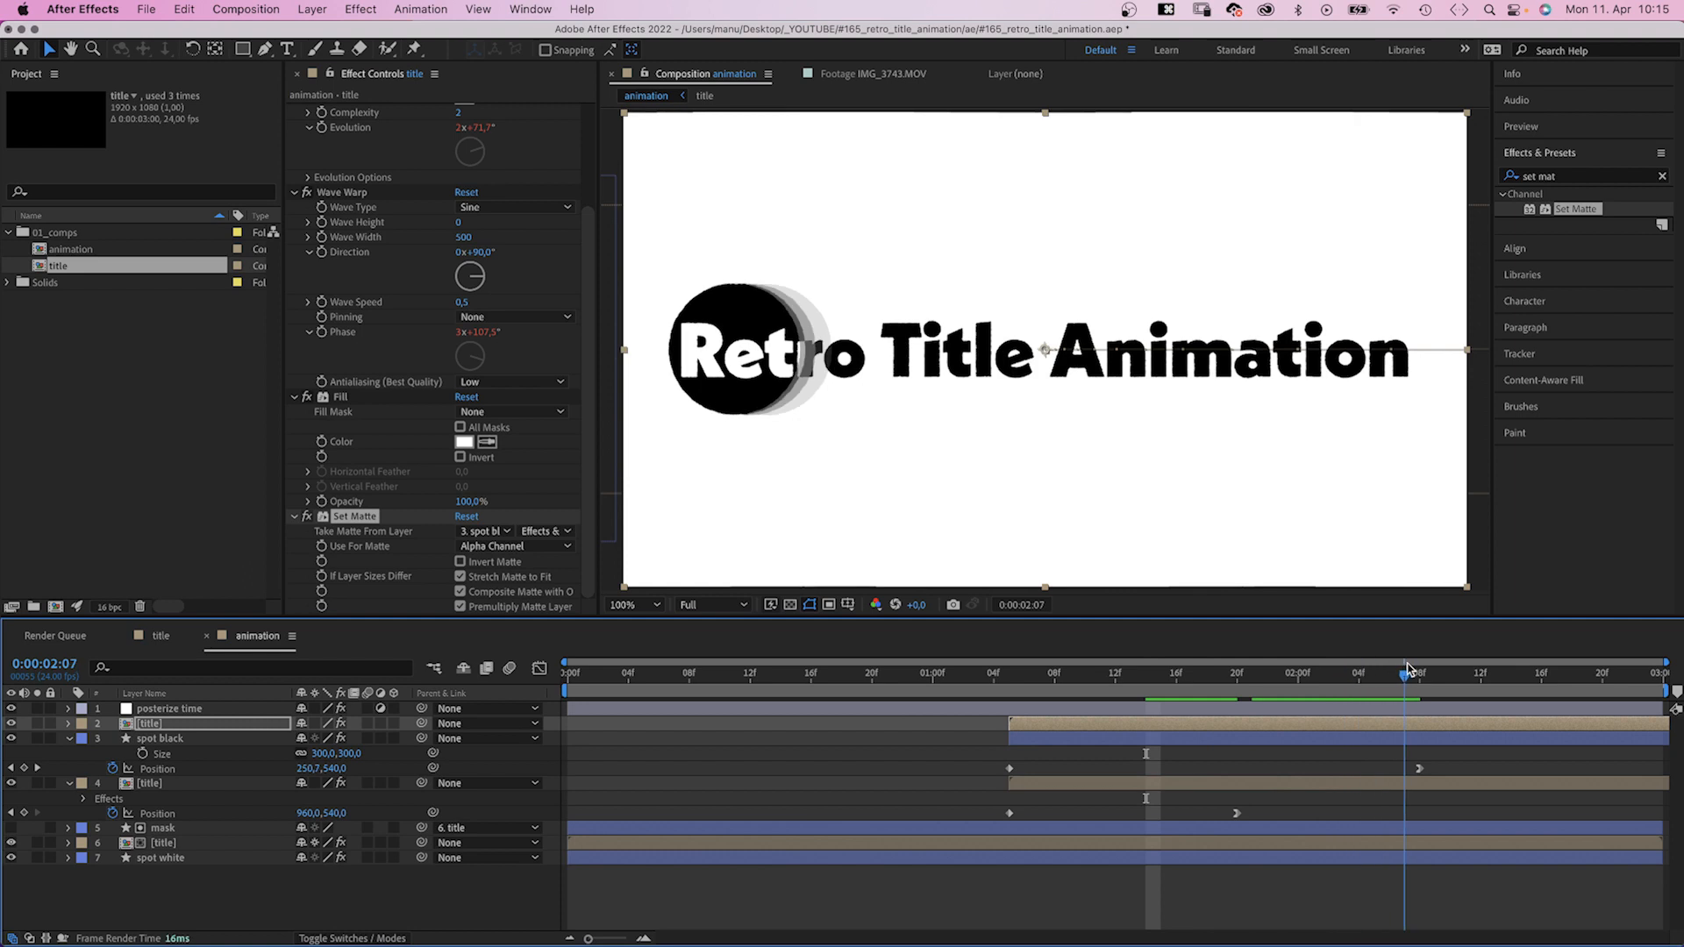
Move to 2:15 and start Size keyframes at 300,300 on spot black
left_click(1511, 678)
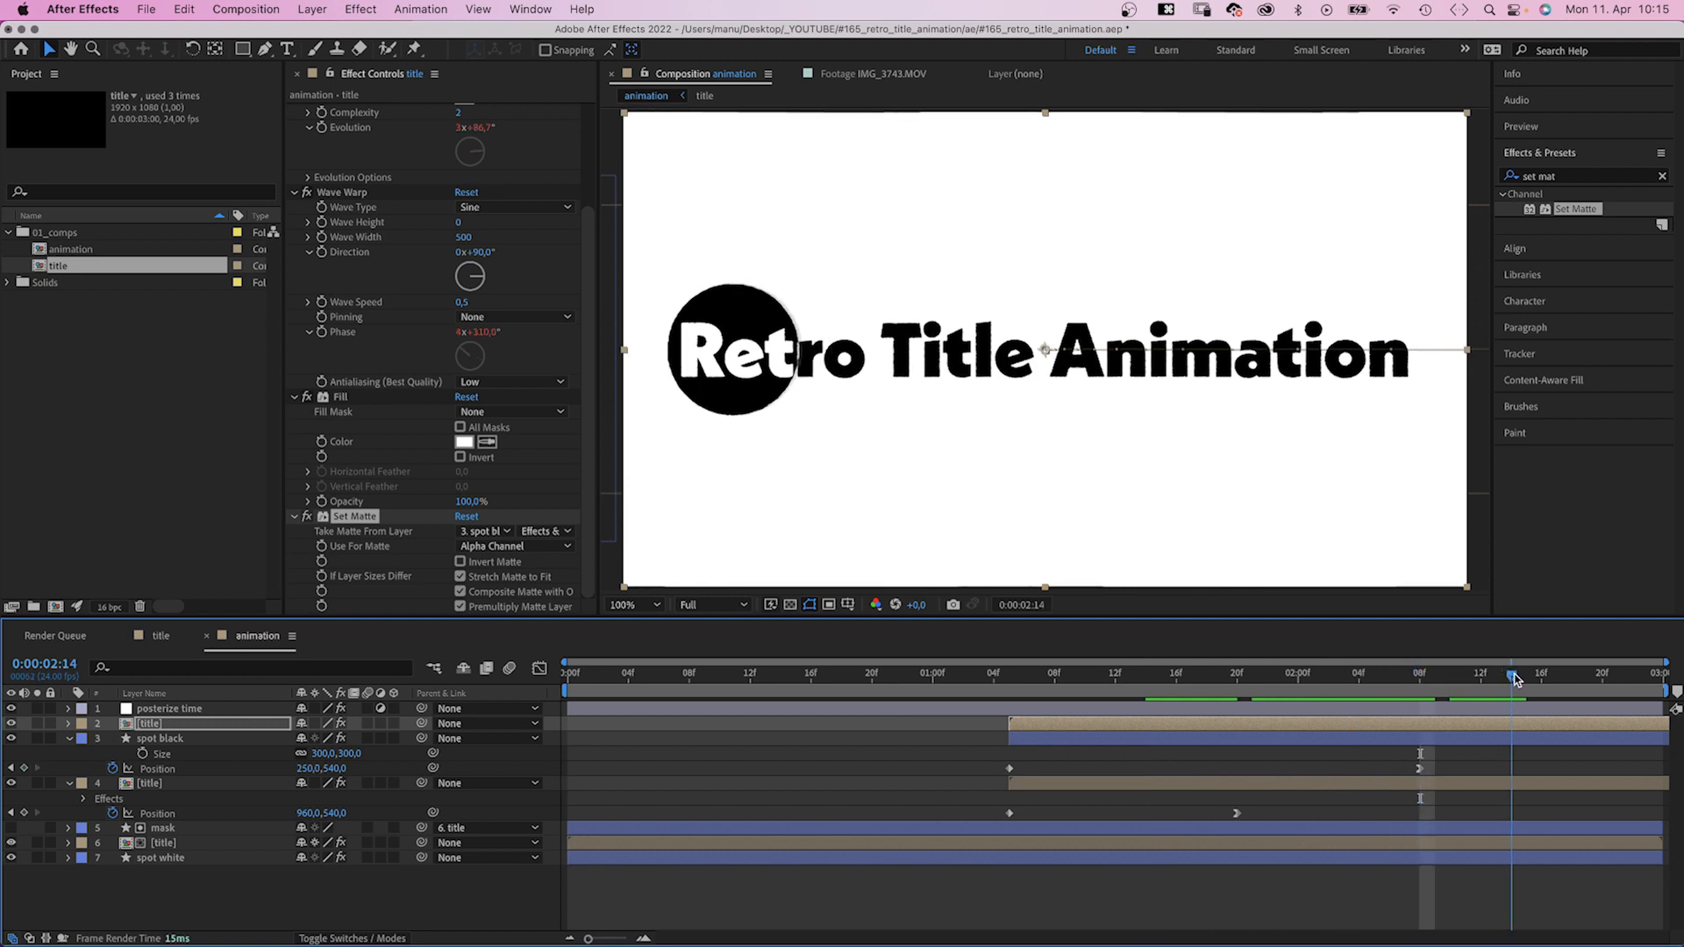
left_click(1525, 698)
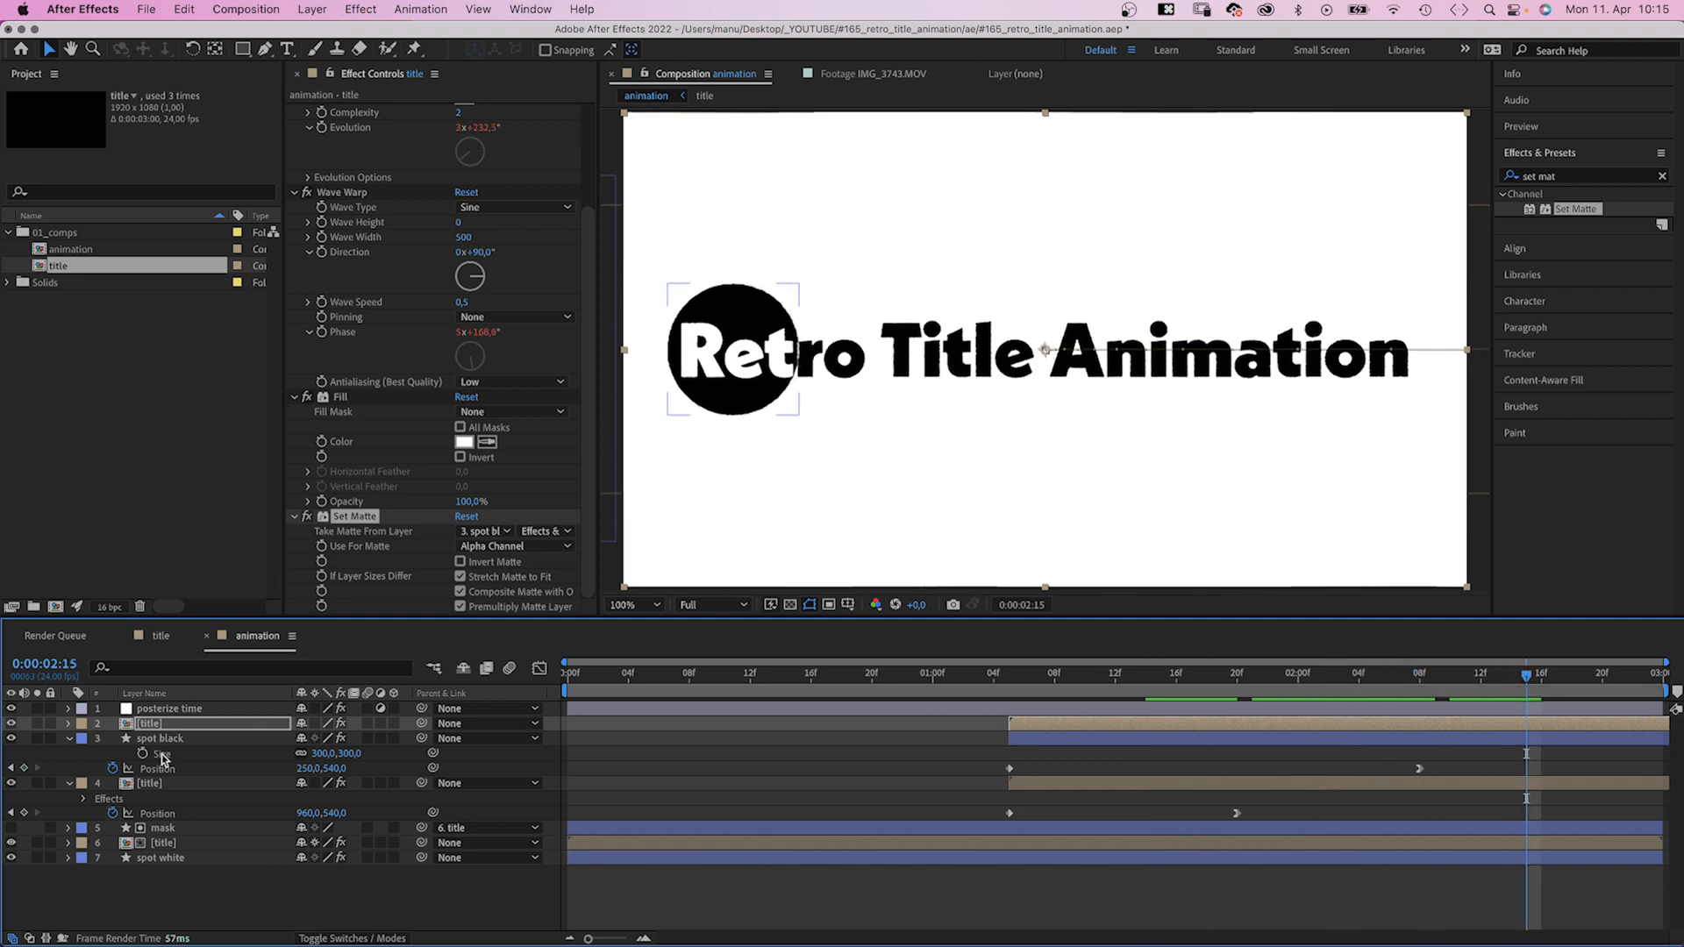
left_click(154, 738)
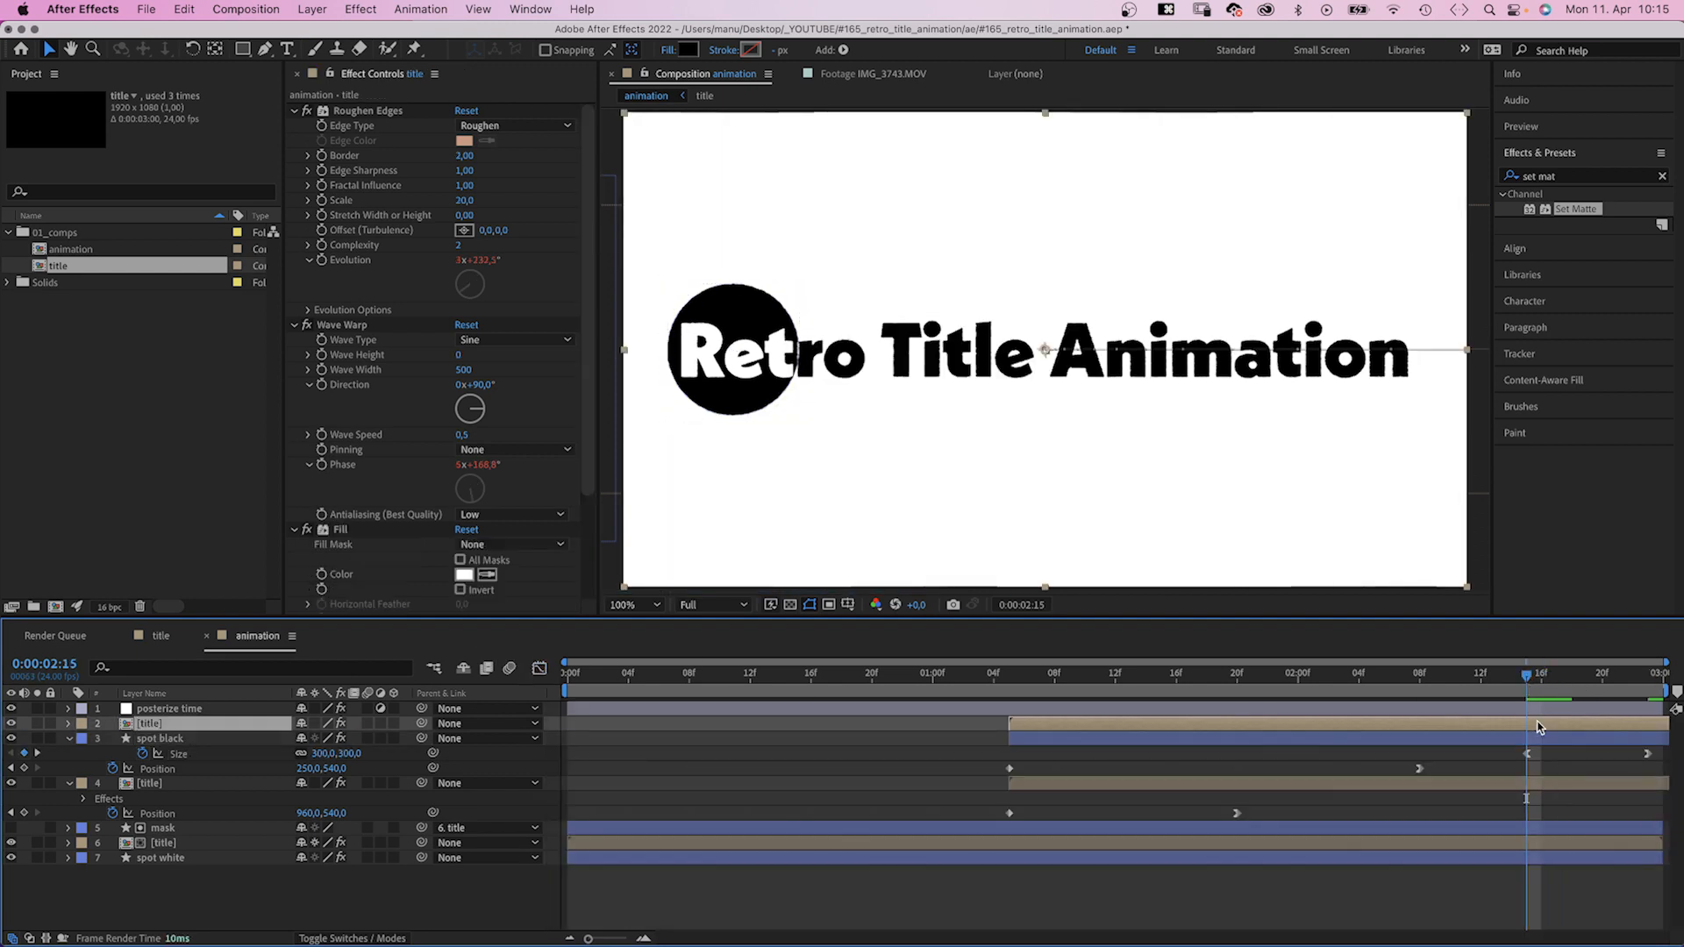
Select the top white title copy and show its 100% Opacity
left_click(69, 724)
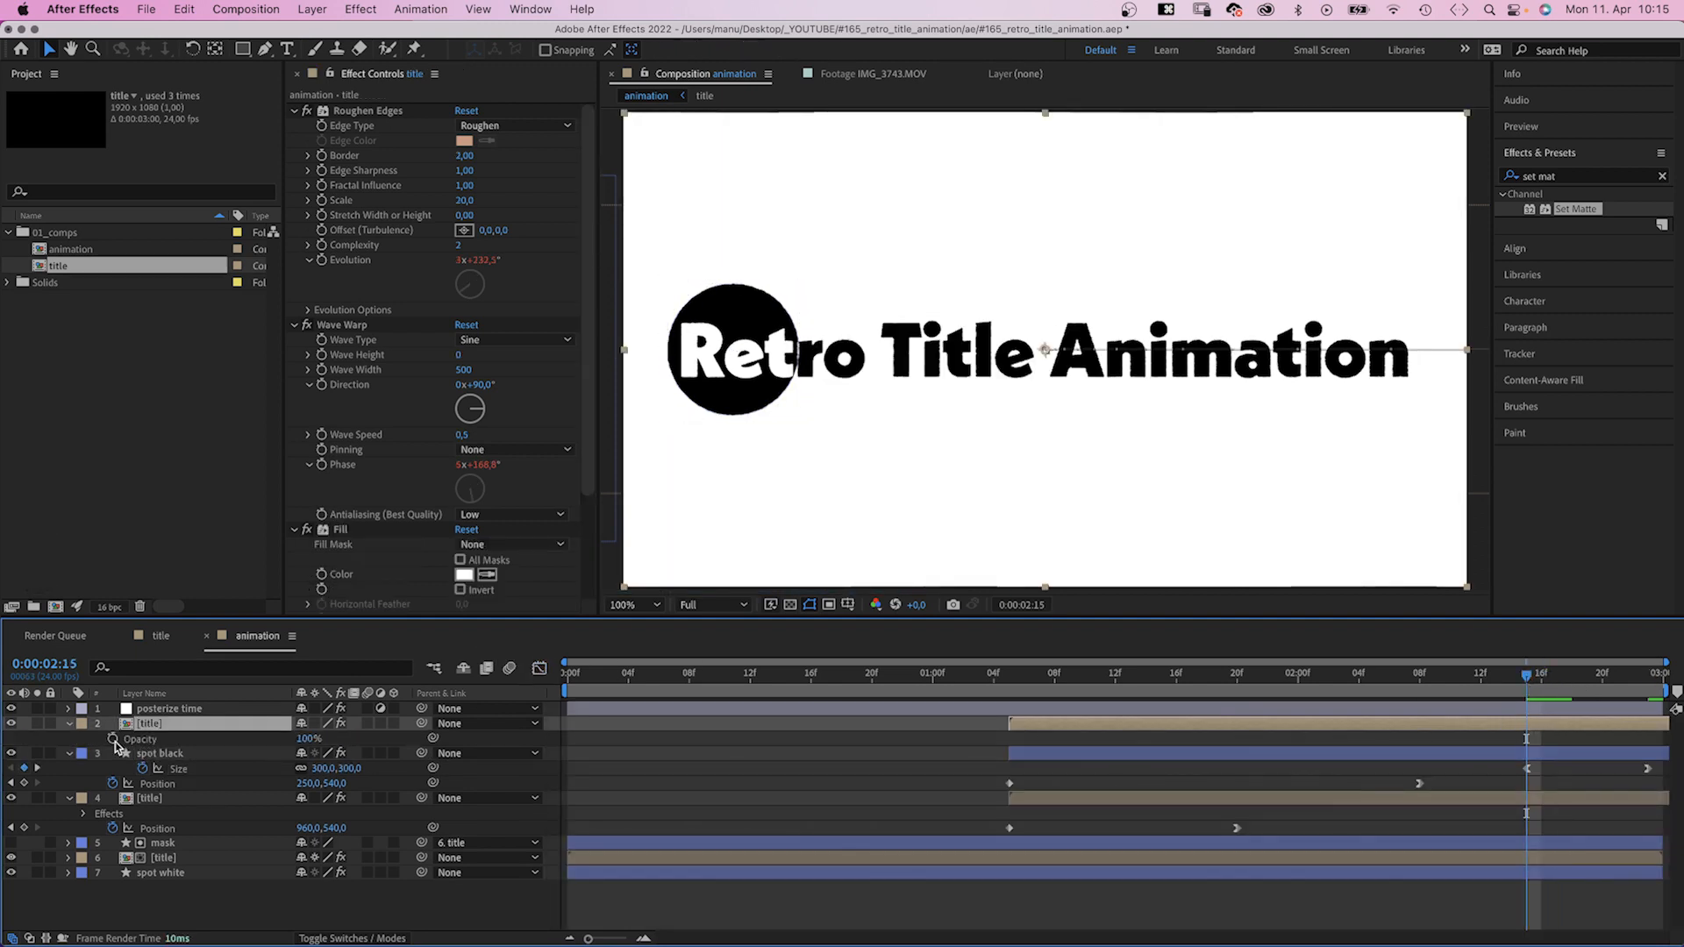